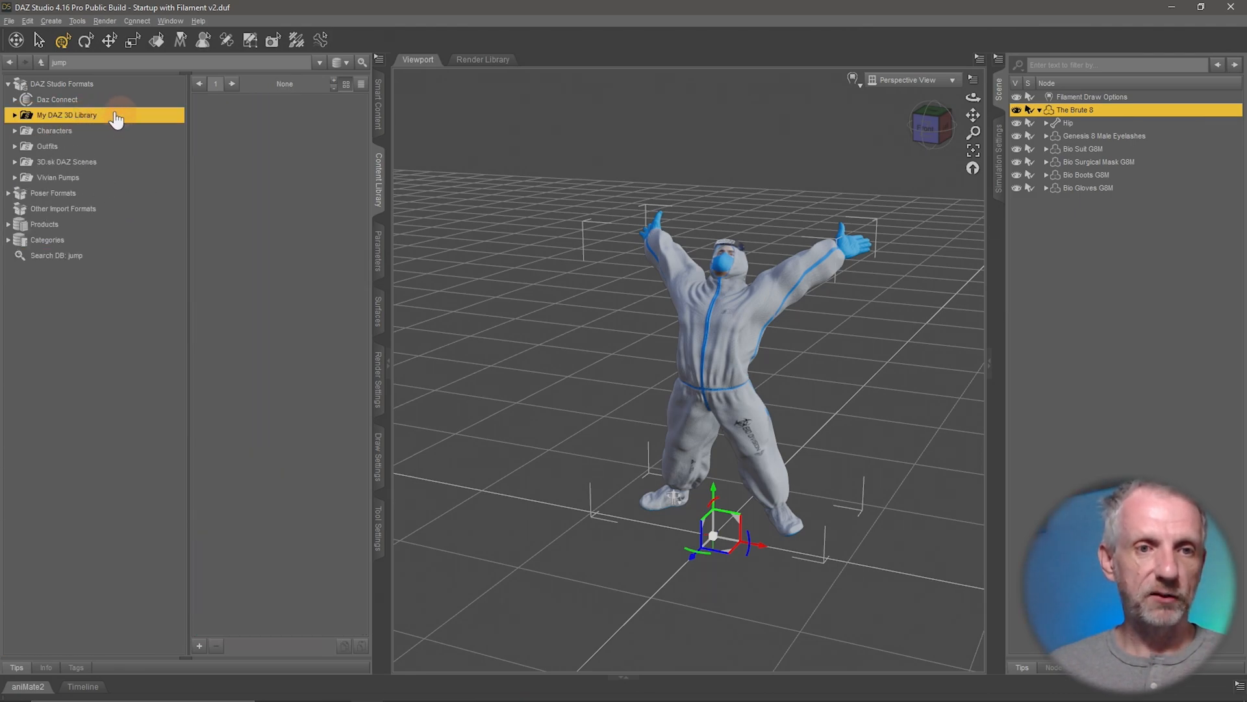
mouse_move(99, 136)
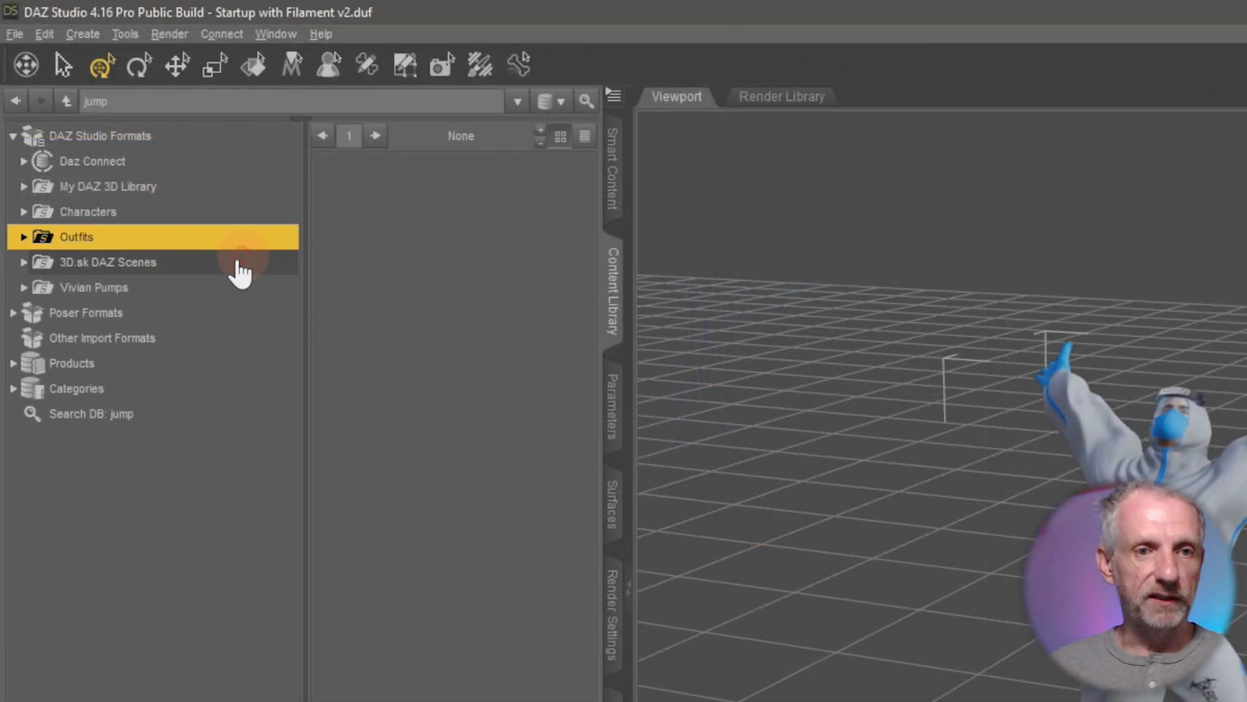
- Select the 3D.sk DAZ Scenes, Vivian Pumps and DAZ Studio Formats entries in the Content Library
click(108, 262)
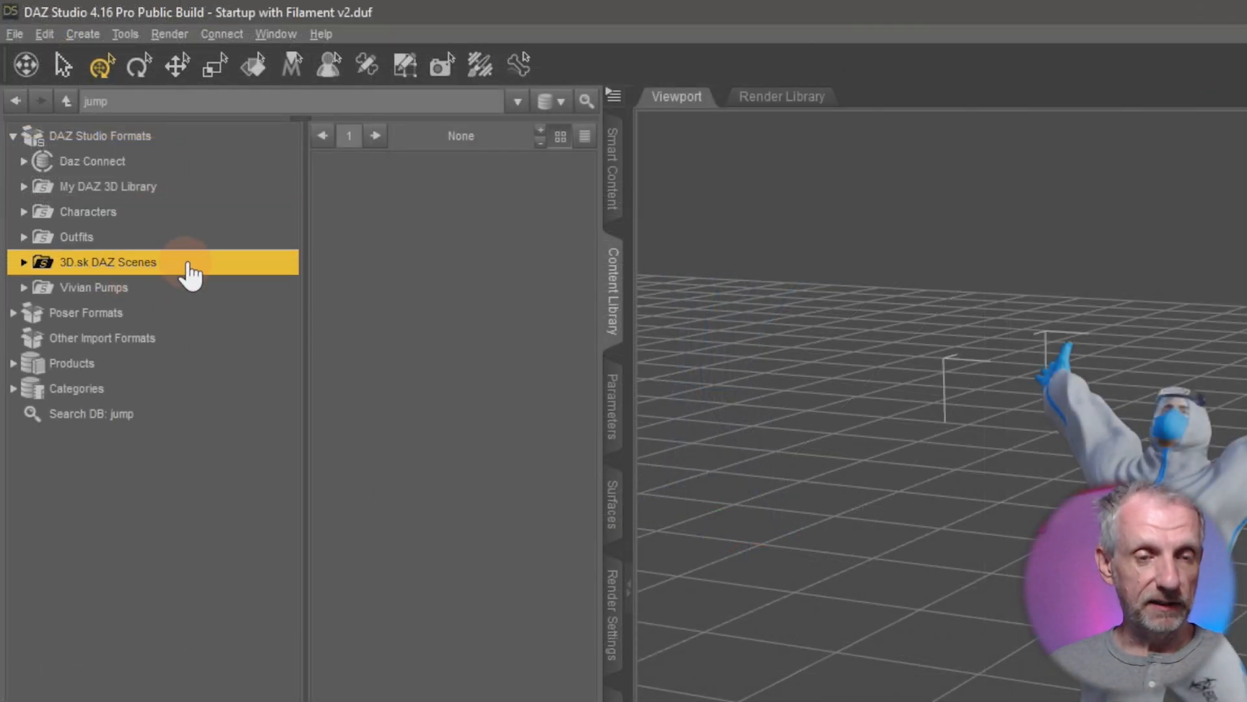
click(92, 287)
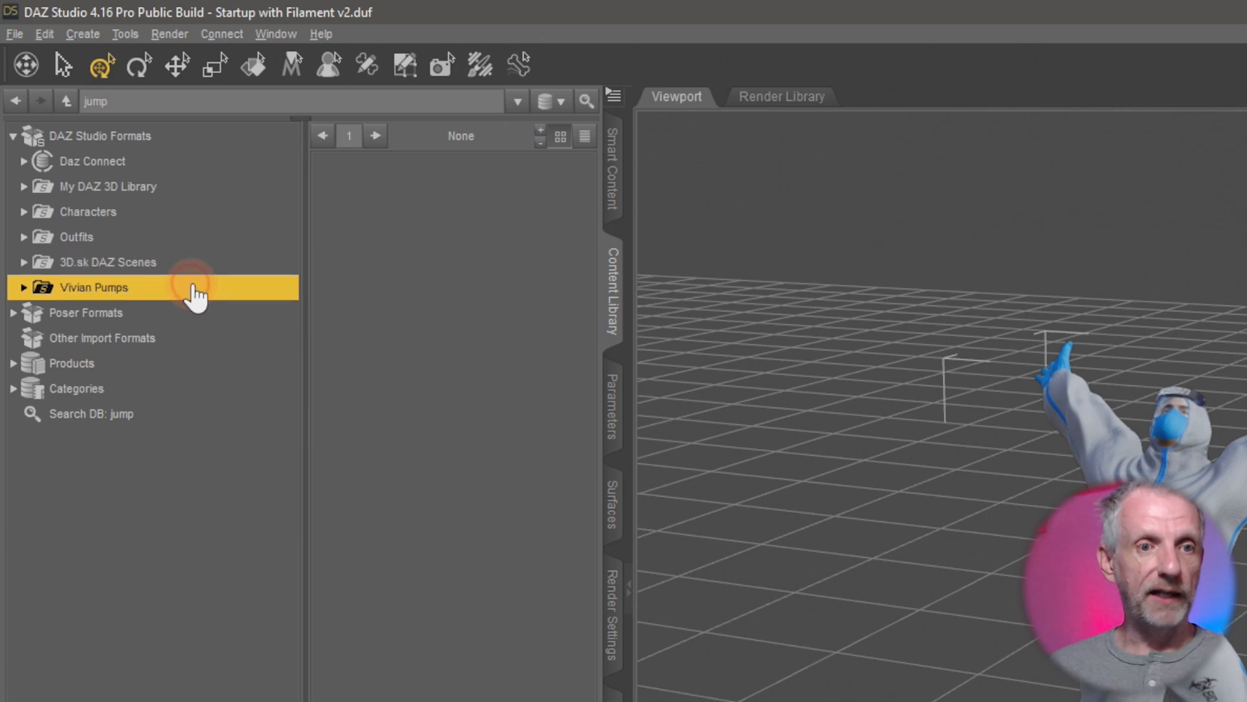
mouse_move(171, 291)
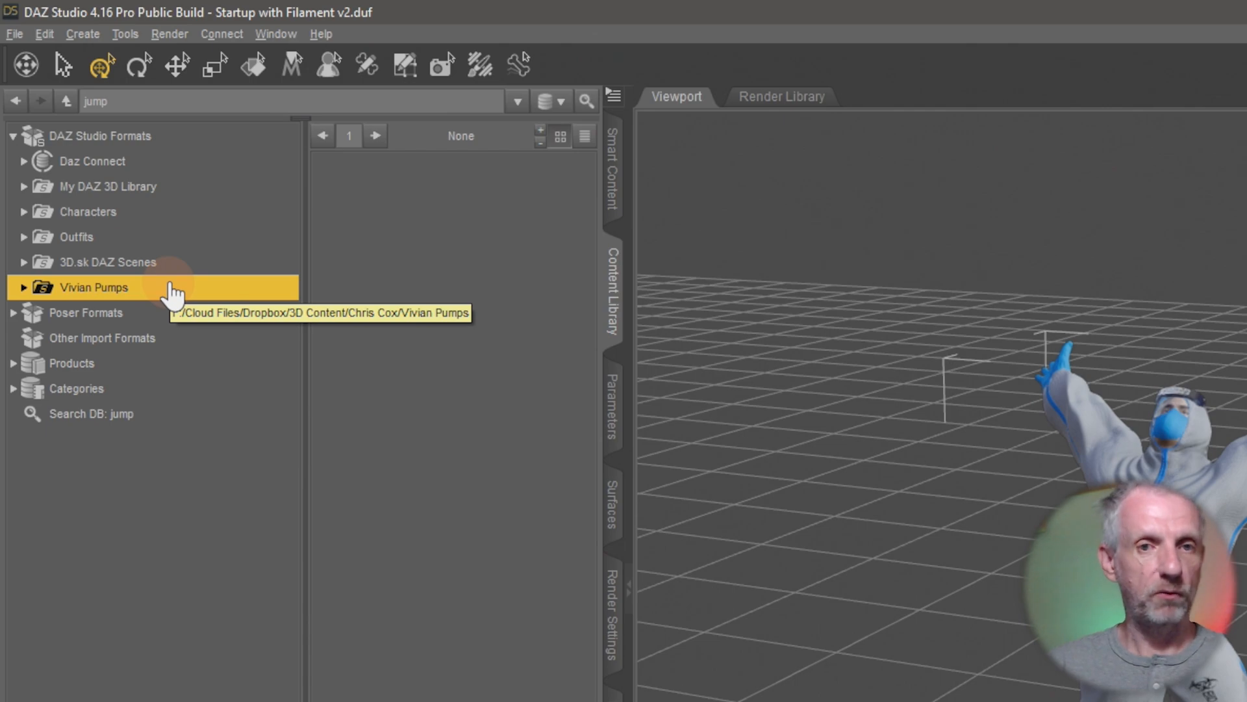
mouse_move(187, 298)
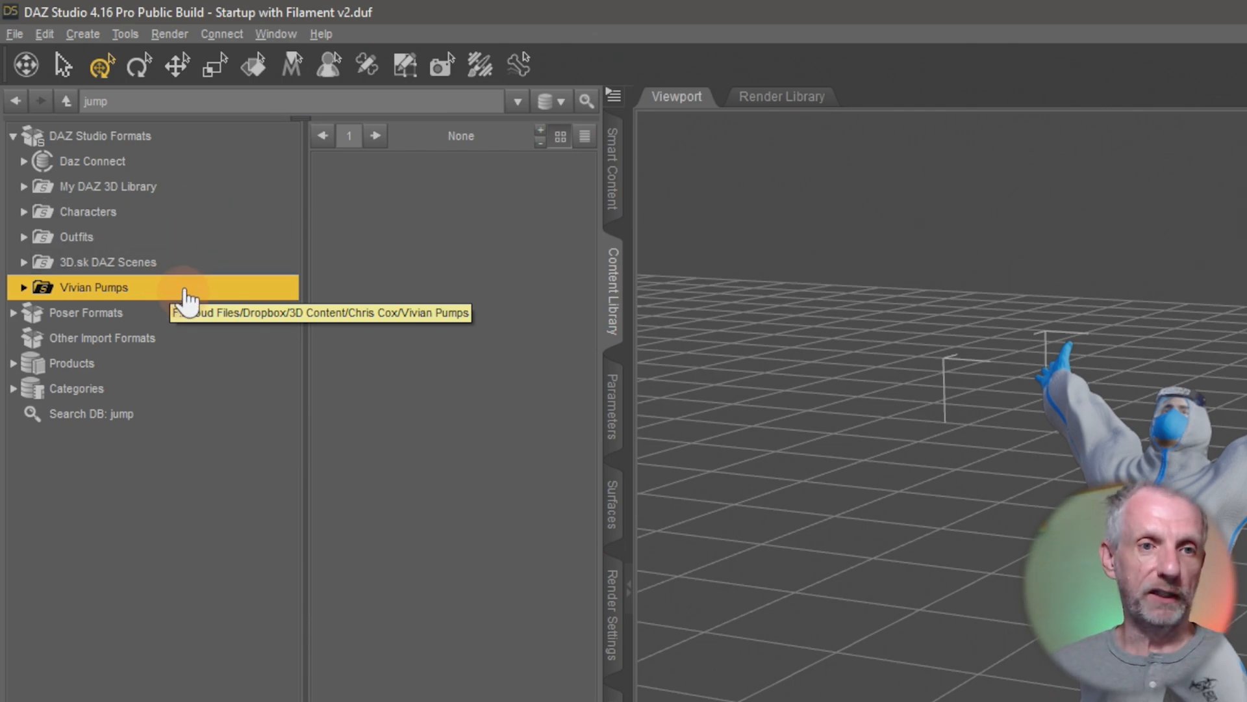
mouse_move(195, 245)
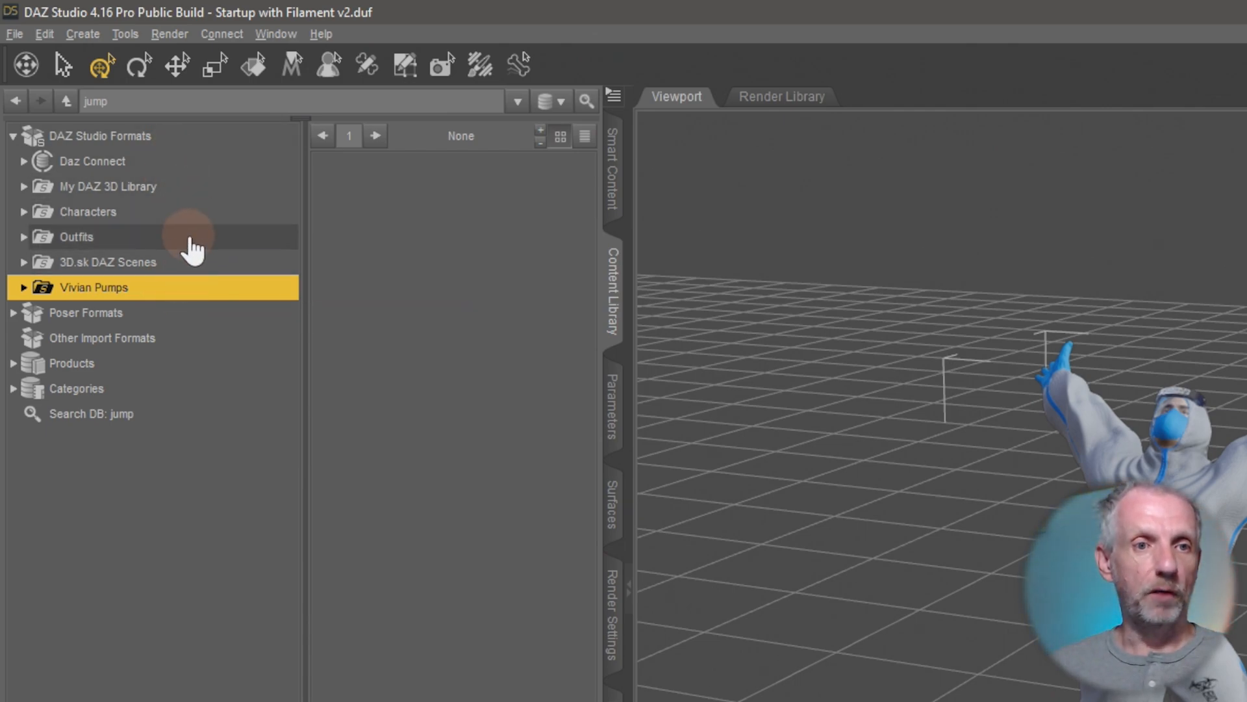
mouse_move(215, 143)
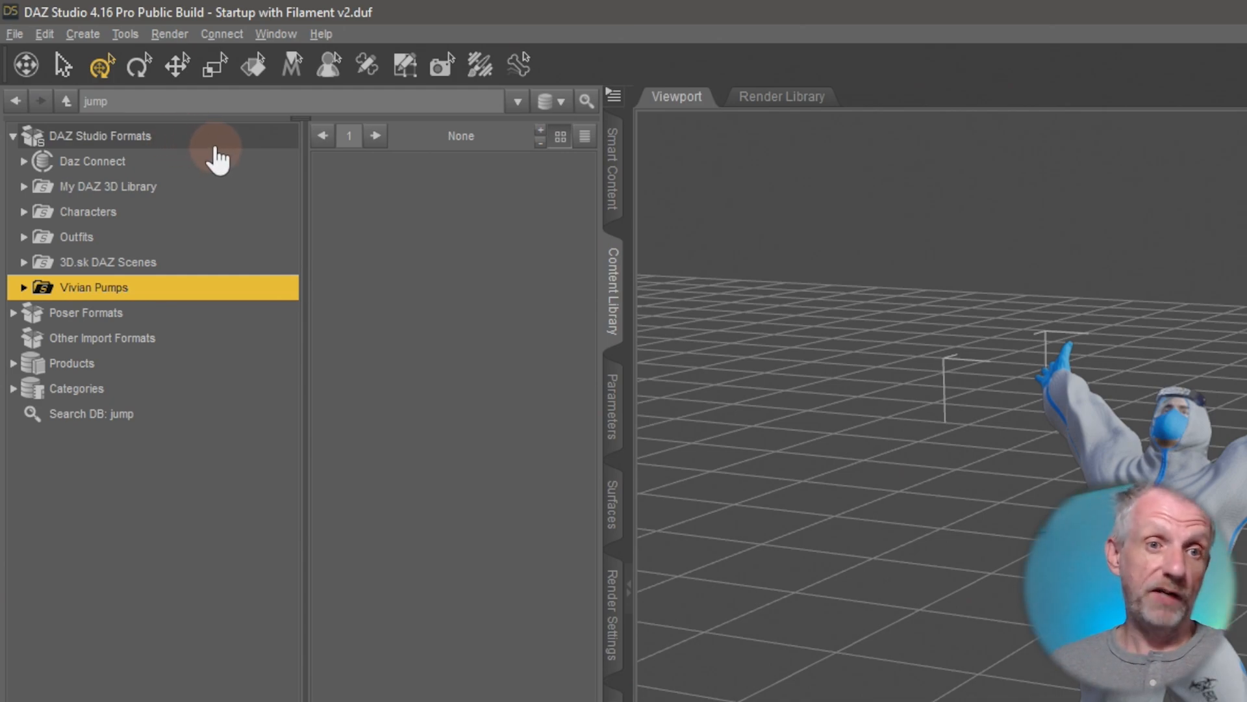
click(101, 135)
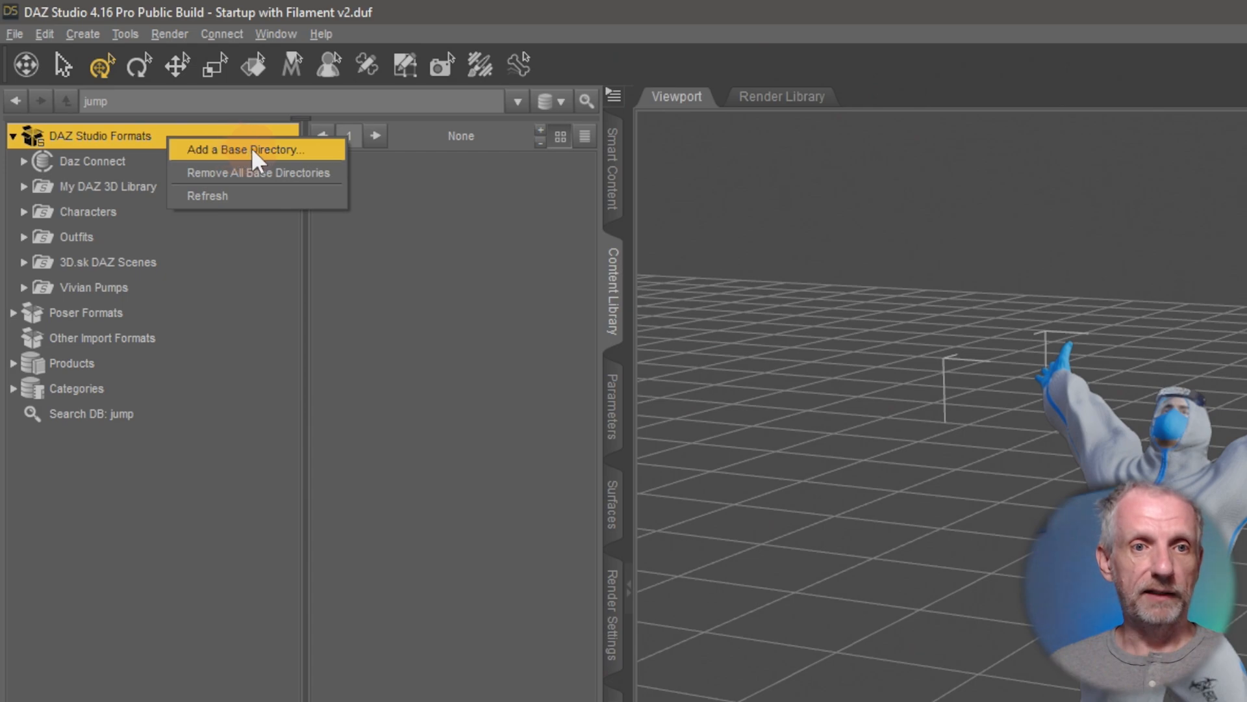
mouse_move(291, 160)
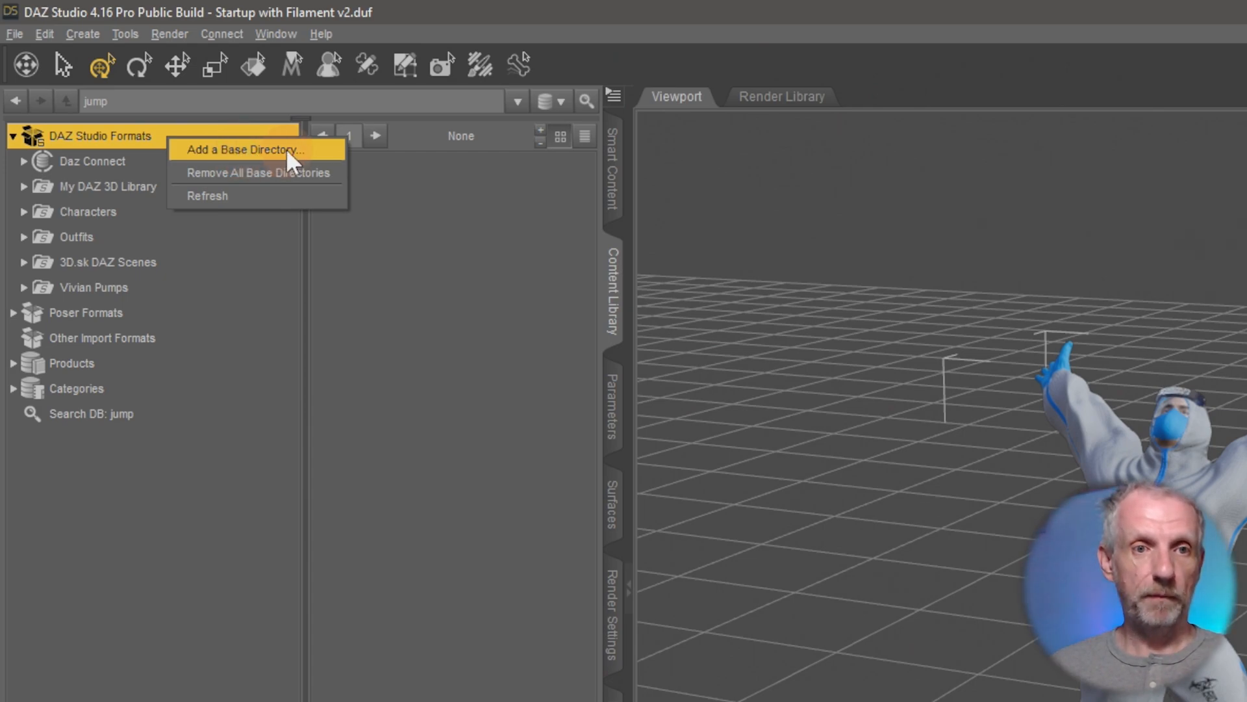
mouse_move(145, 283)
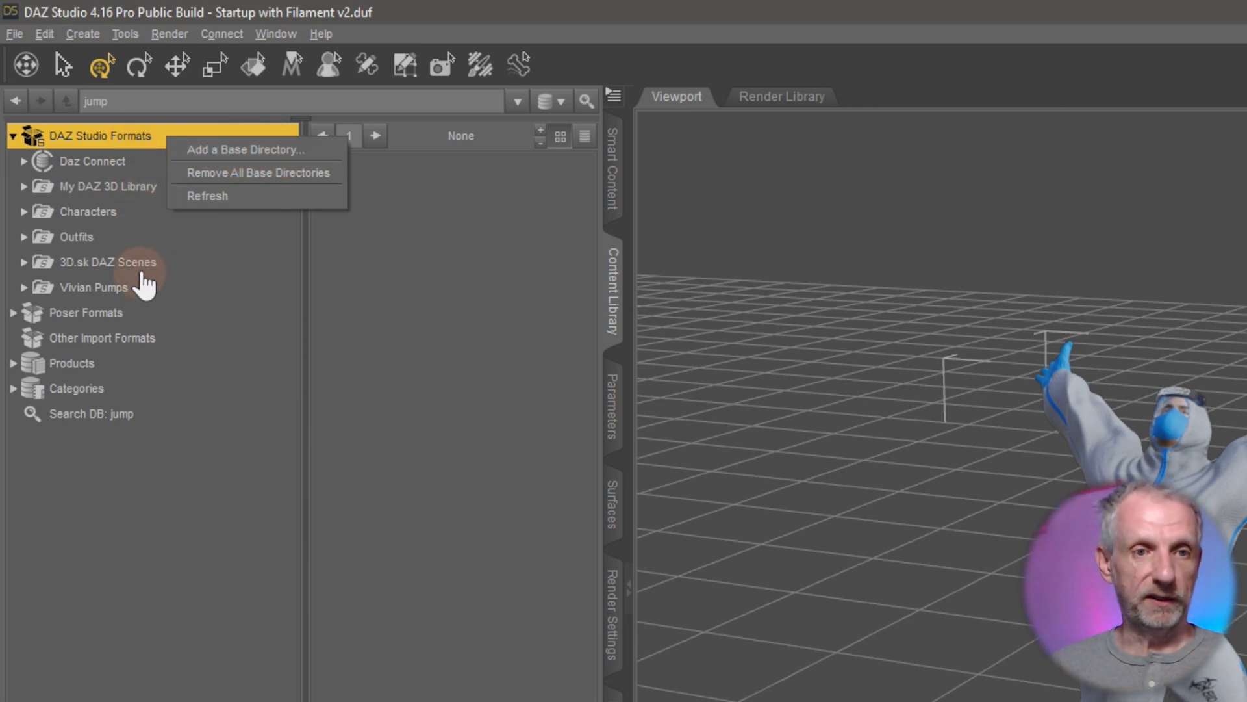
click(93, 287)
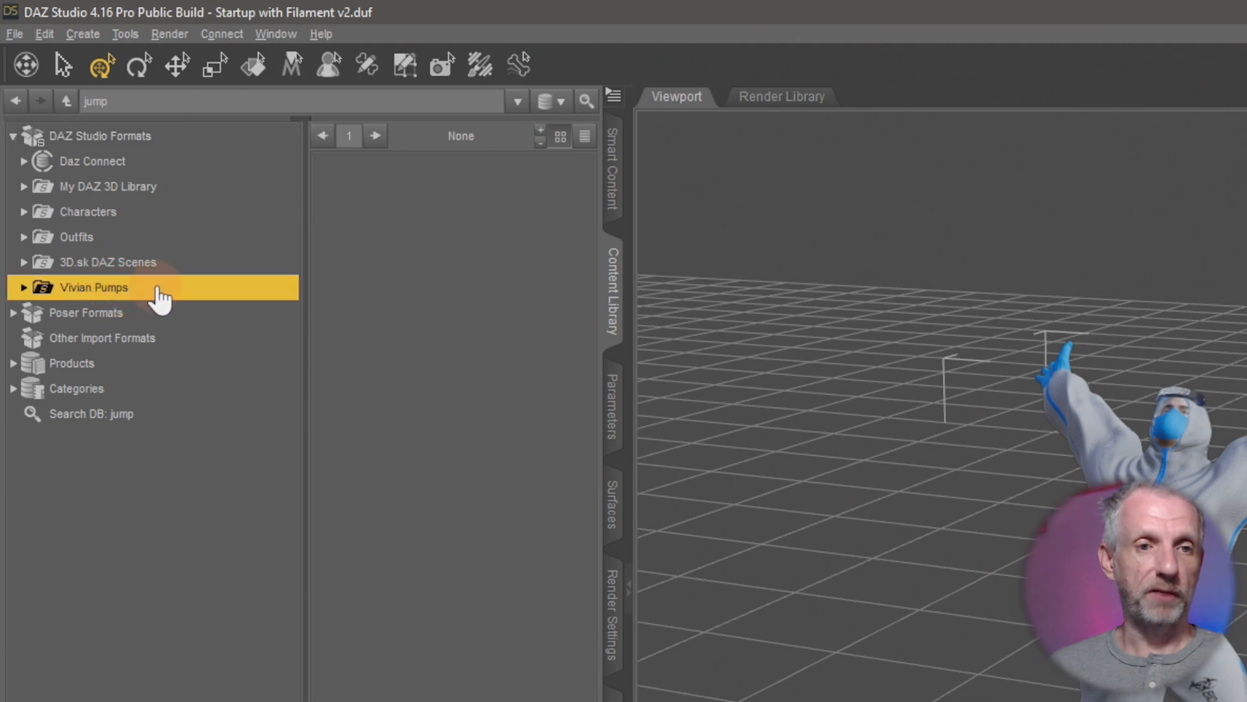
mouse_move(159, 298)
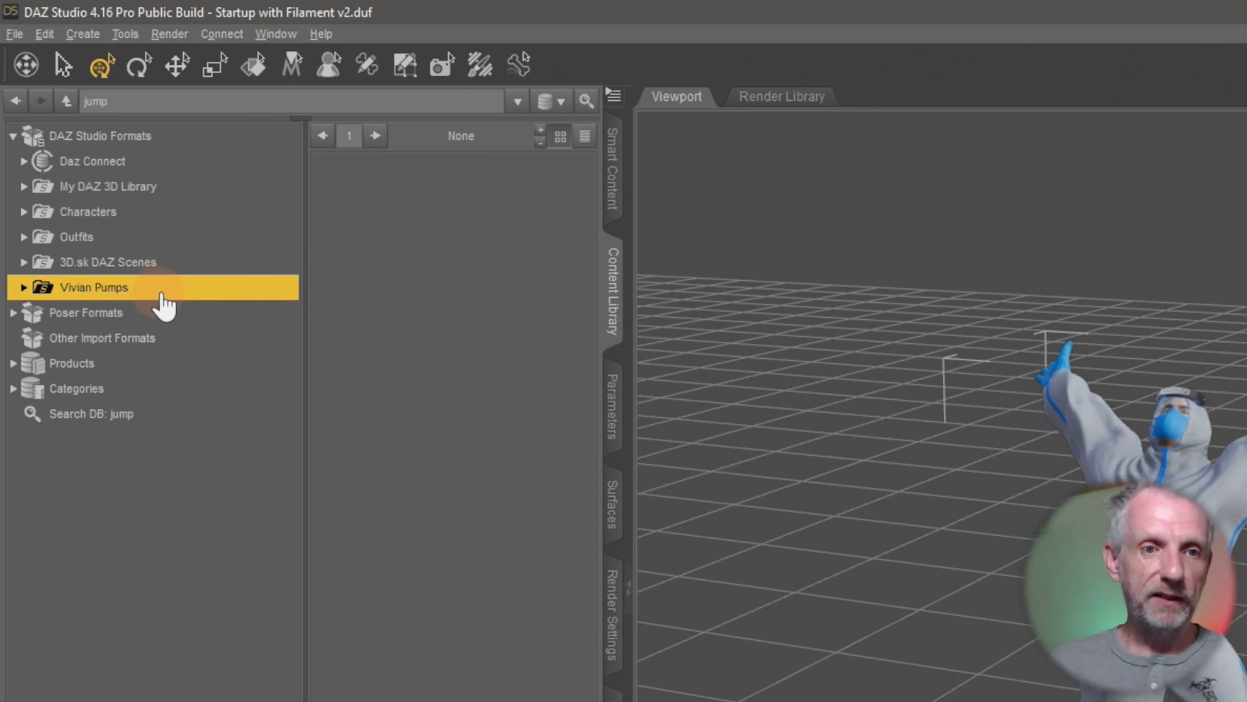
- Show Vivian Pumps' actions, then open Content Directory Manager from the Content Library options
right_click(93, 288)
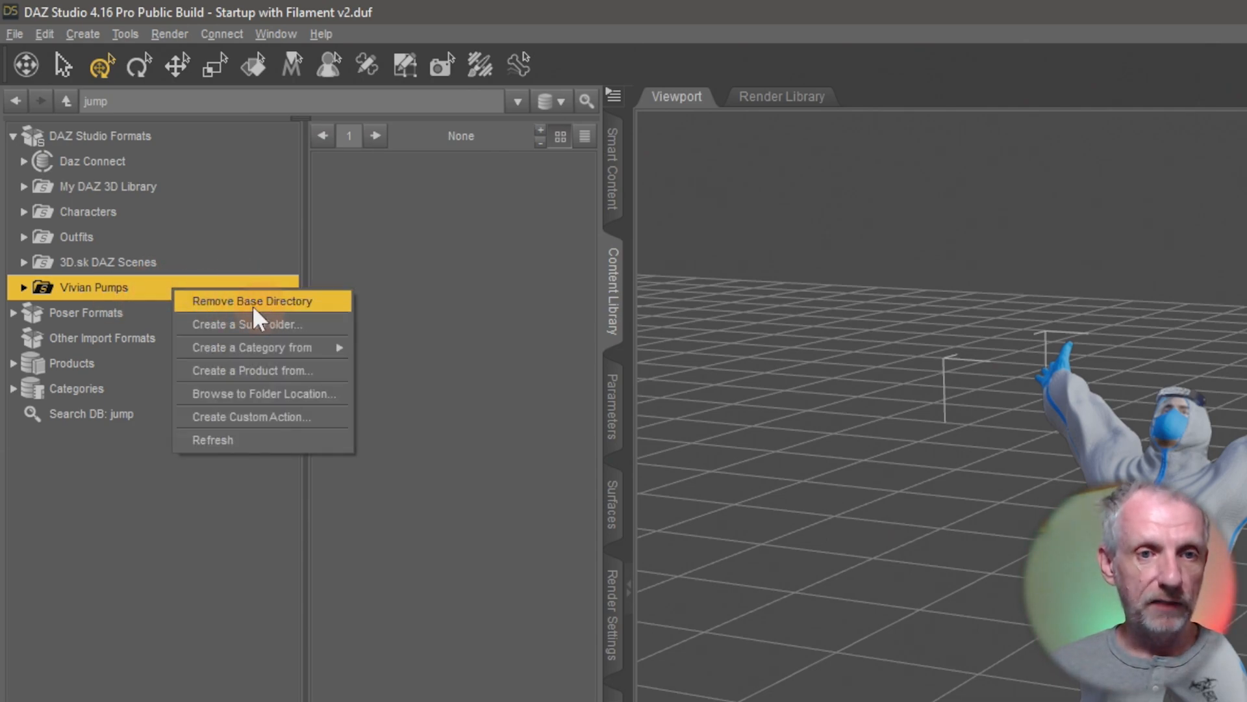
mouse_move(308, 317)
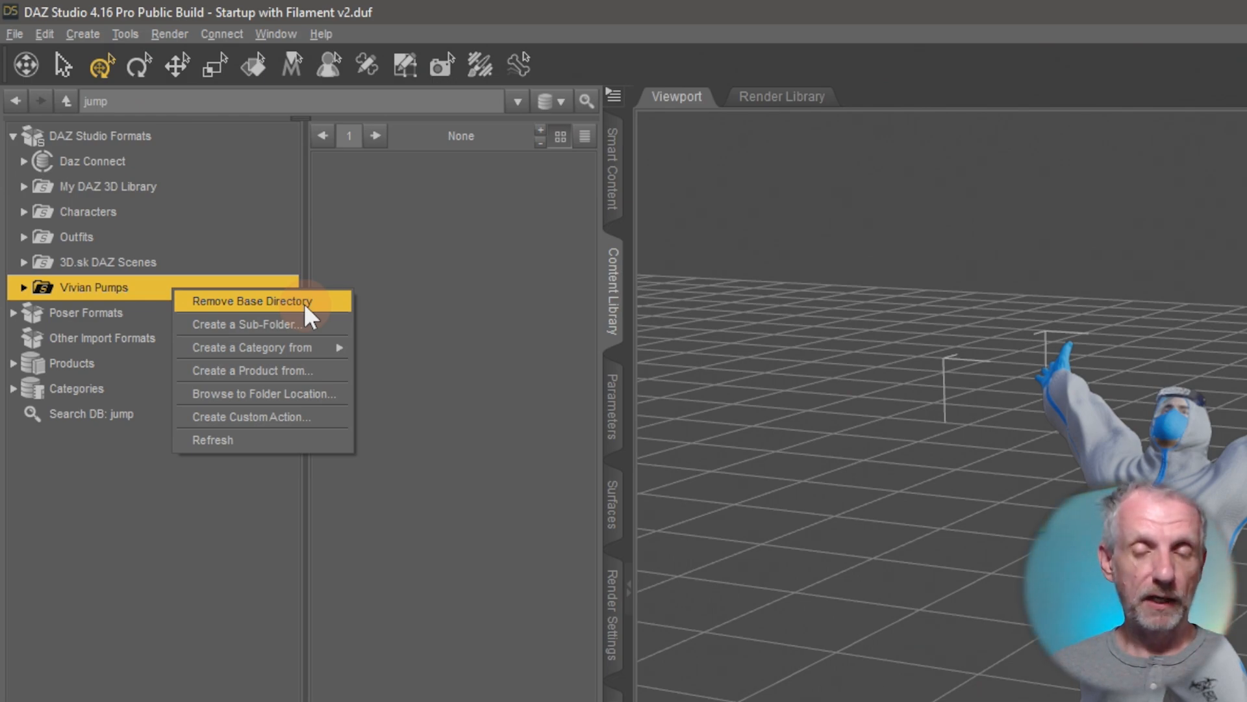
mouse_move(188, 223)
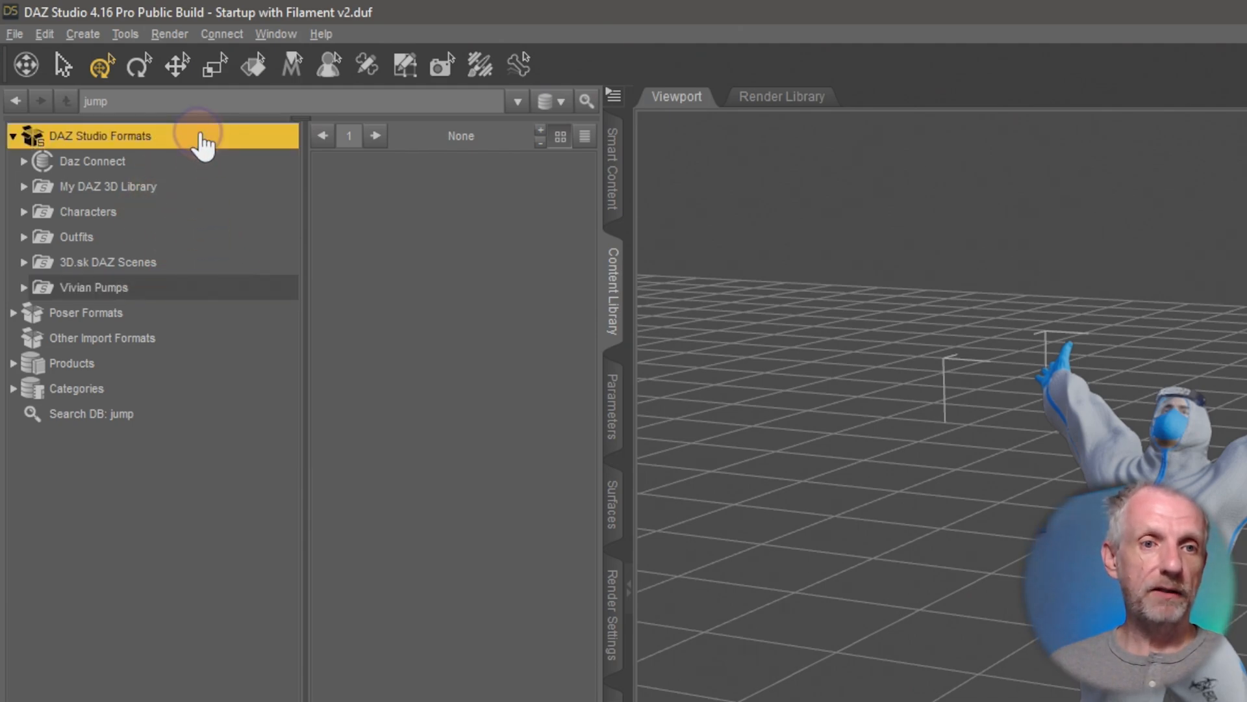
click(614, 96)
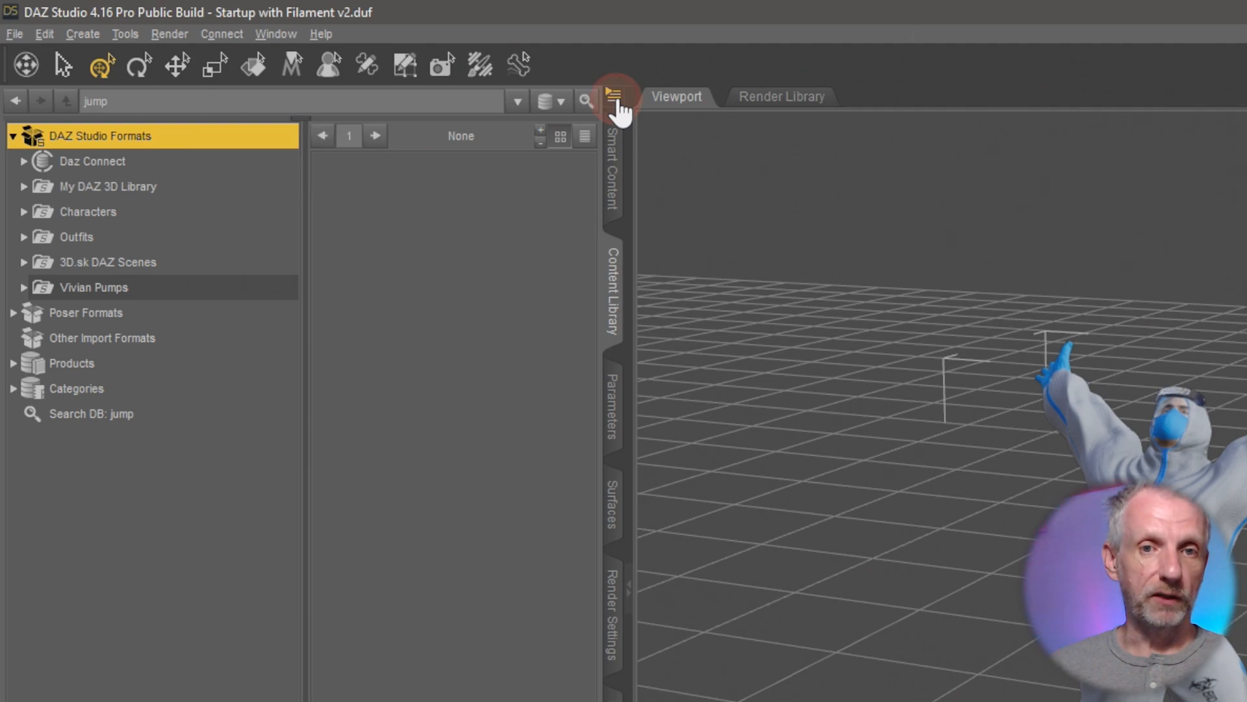
click(614, 96)
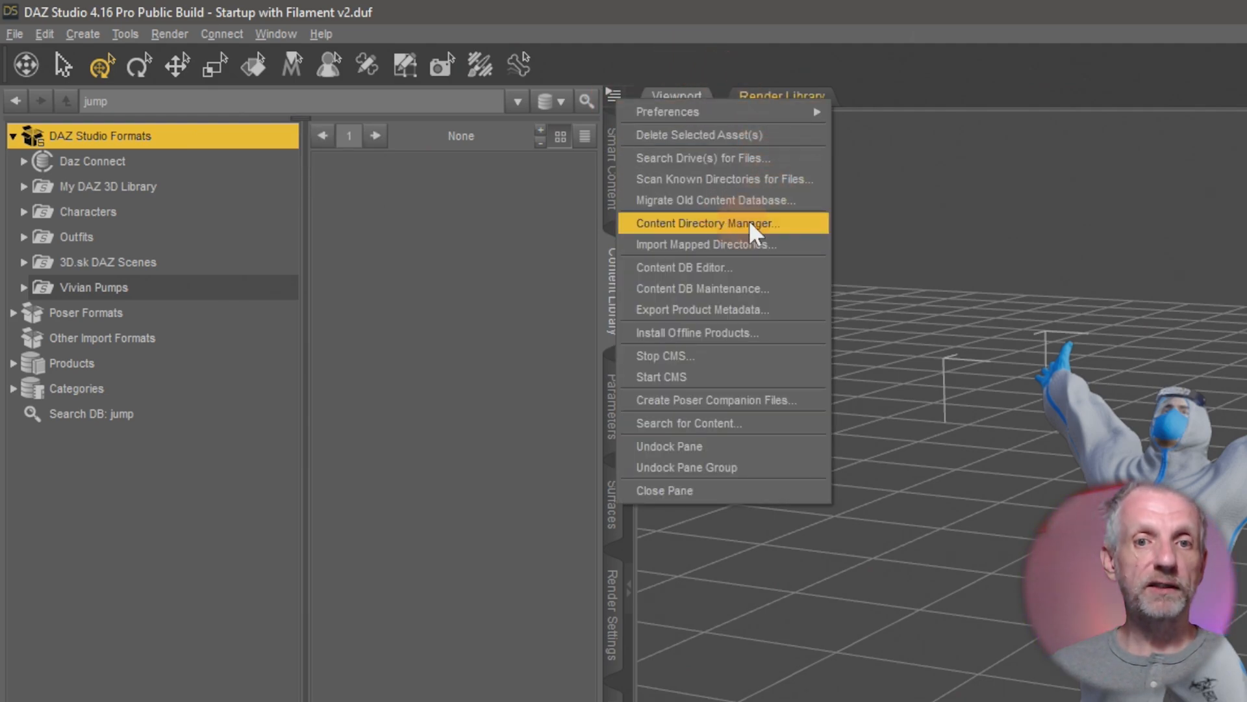
mouse_move(770, 231)
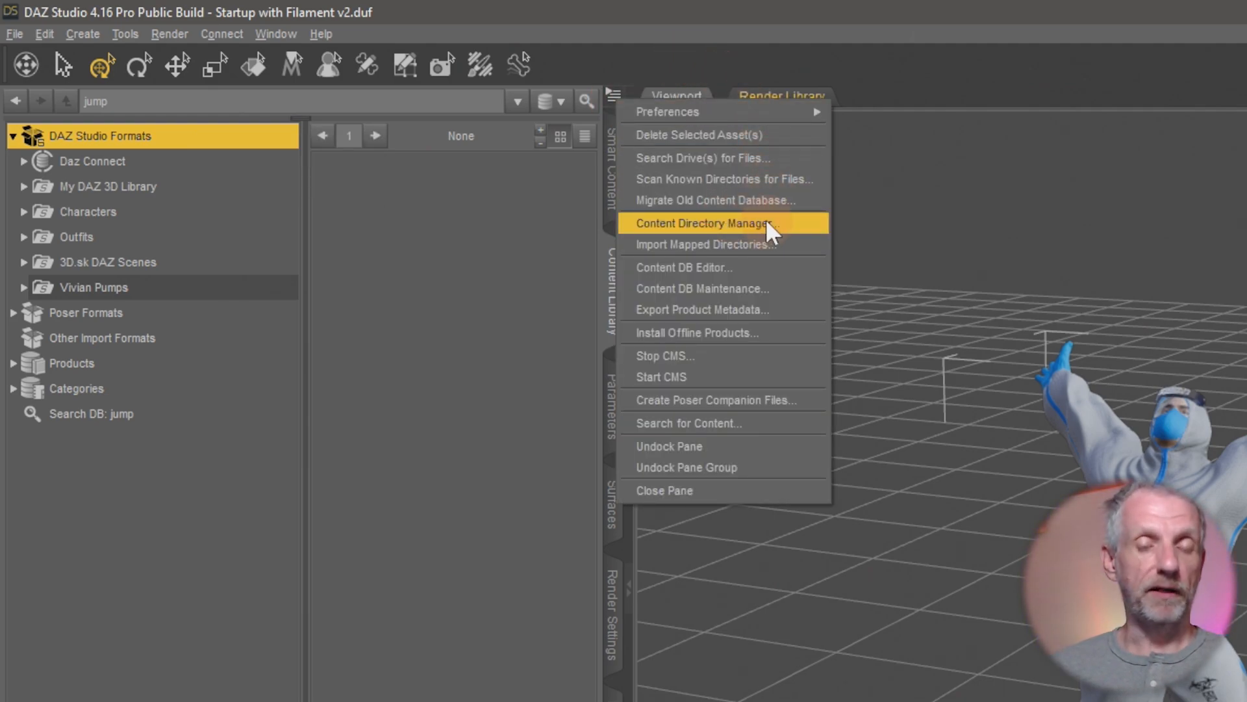
click(703, 223)
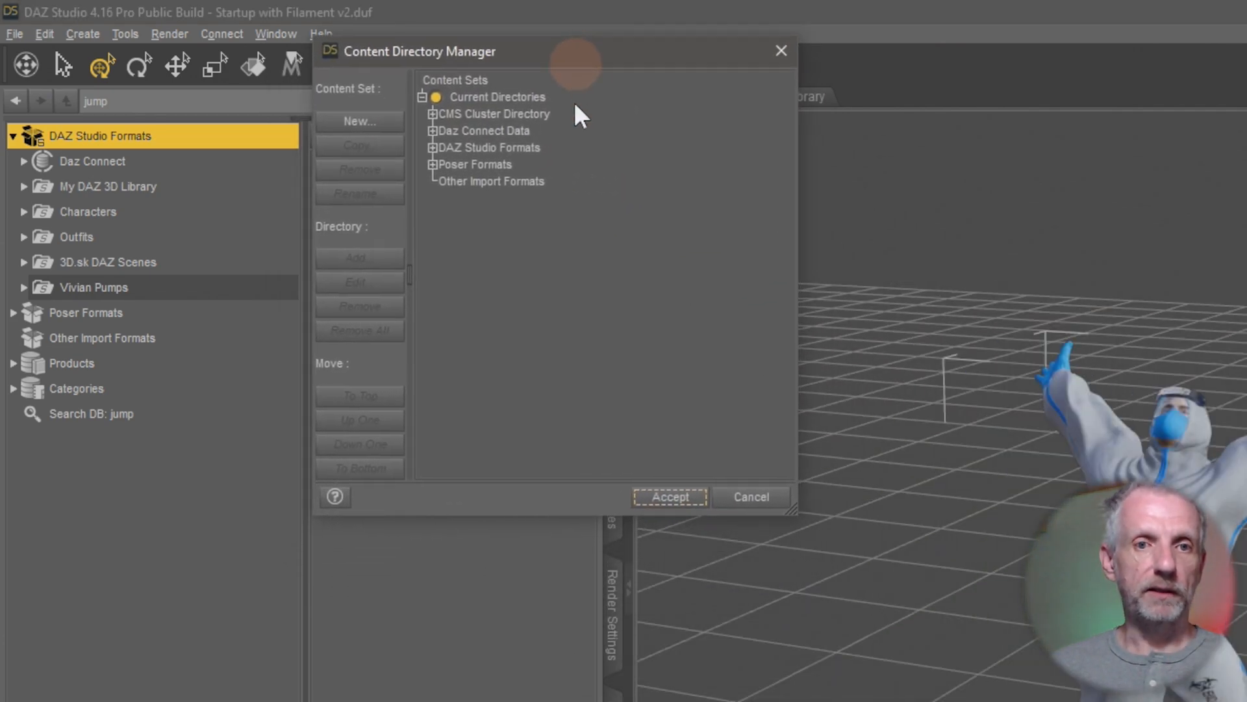
mouse_move(121, 231)
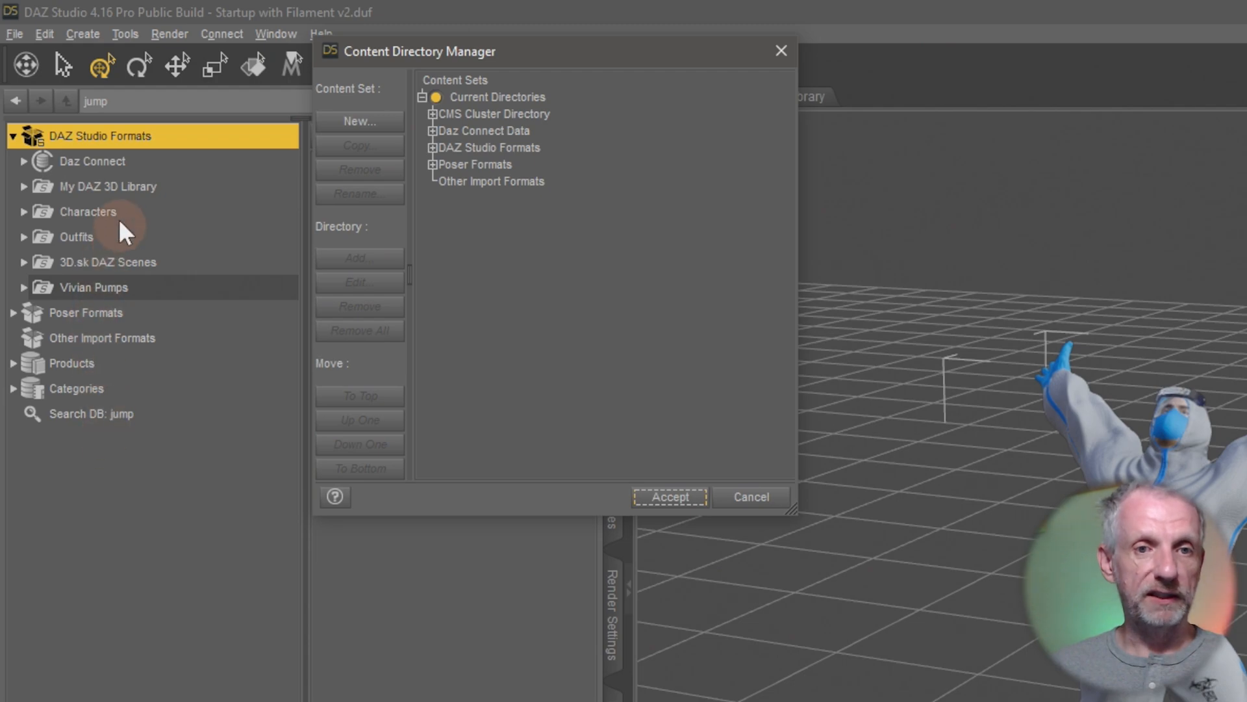
mouse_move(474, 148)
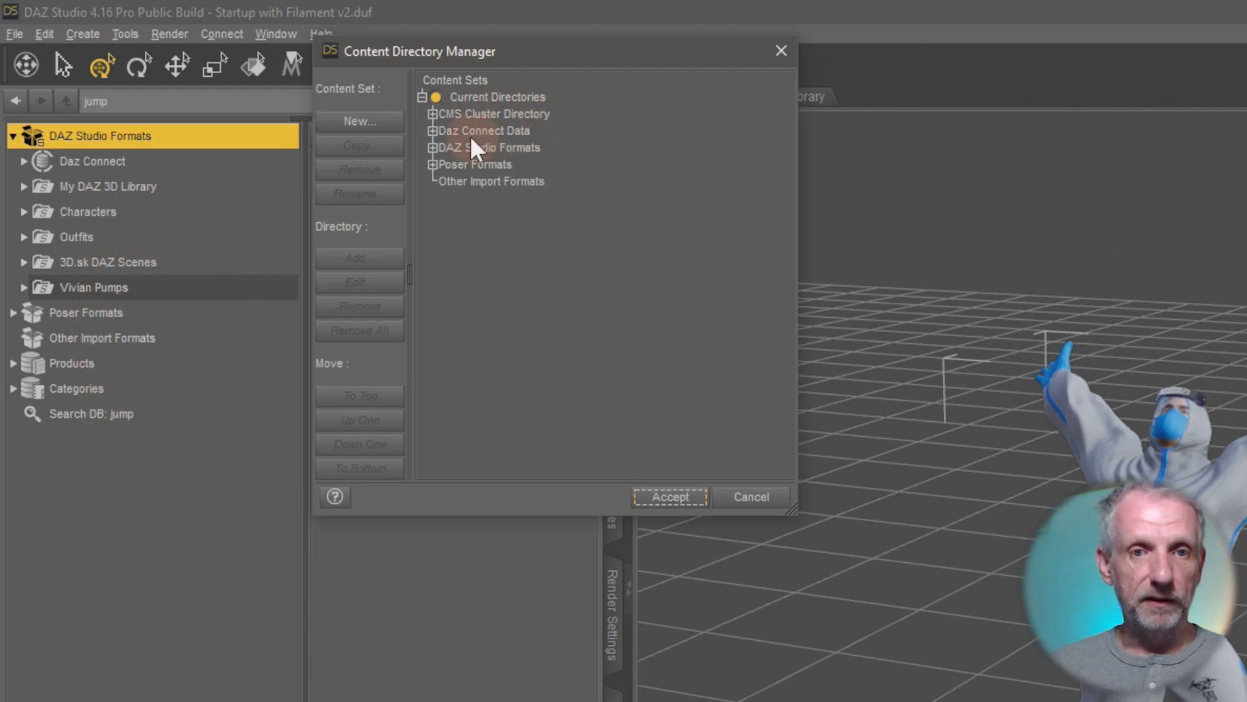
- Review the DAZ Studio Formats and Poser Formats directory sets, then minimize DAZ Studio
click(432, 148)
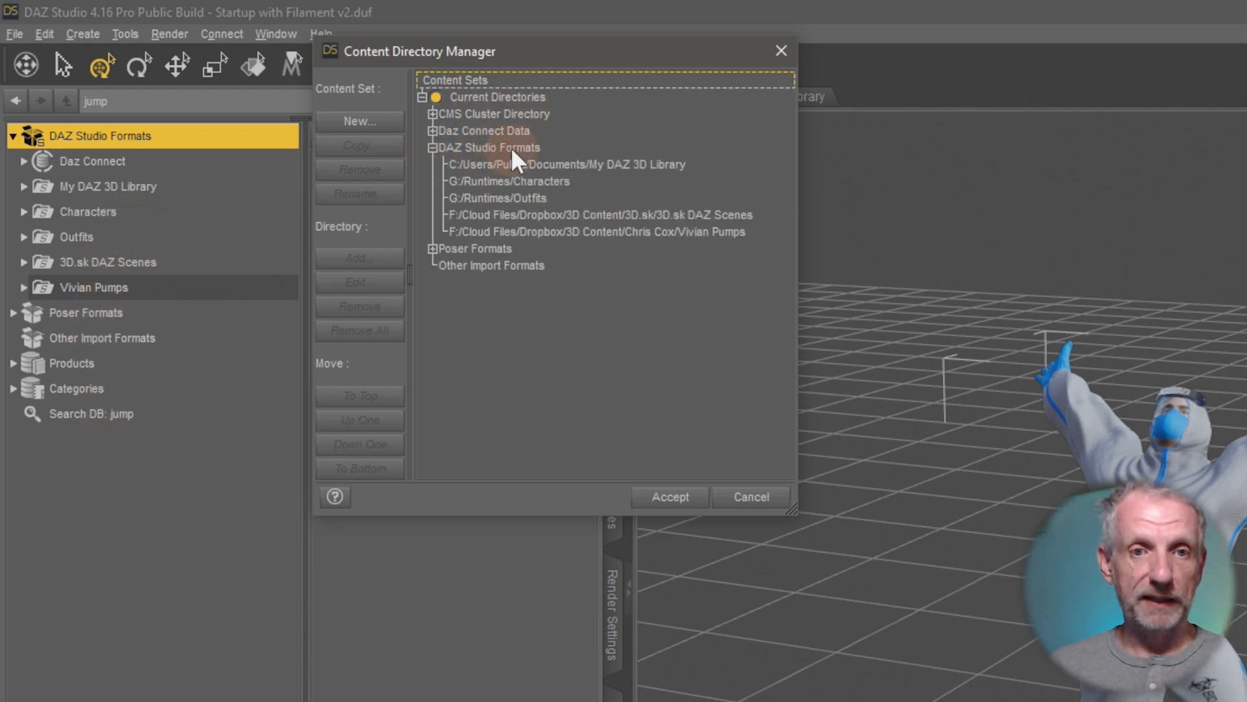
click(488, 147)
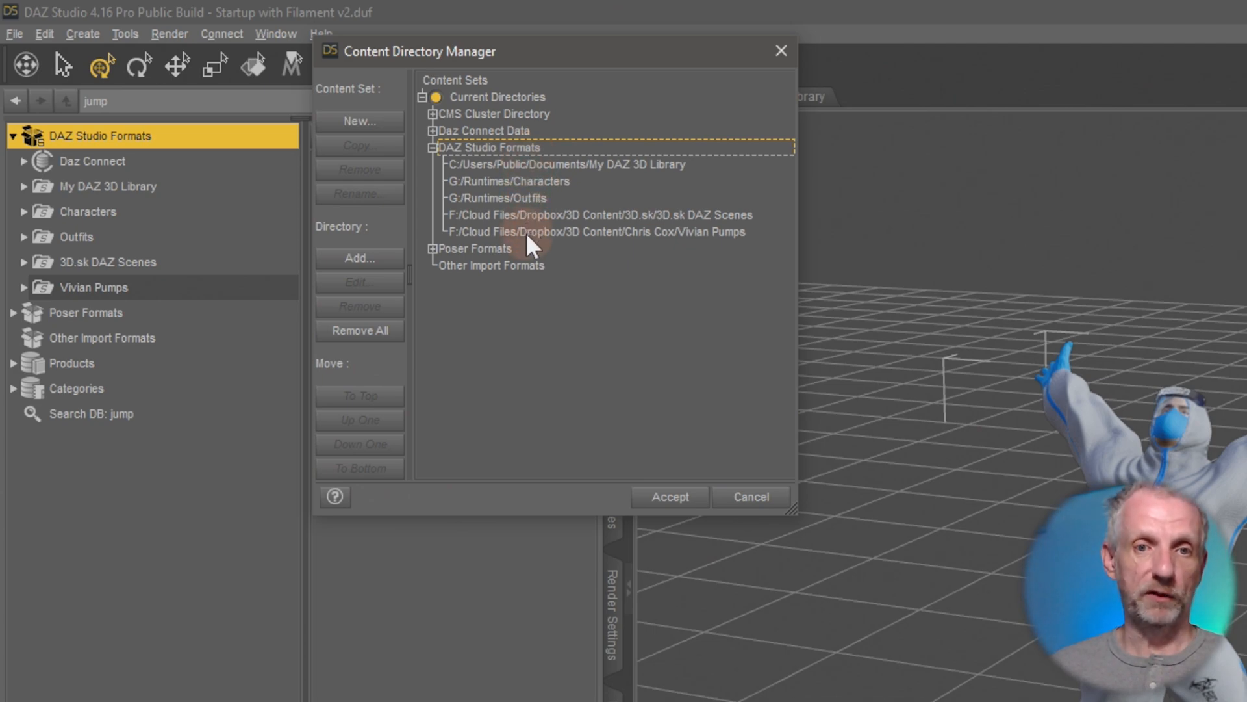
mouse_move(450, 260)
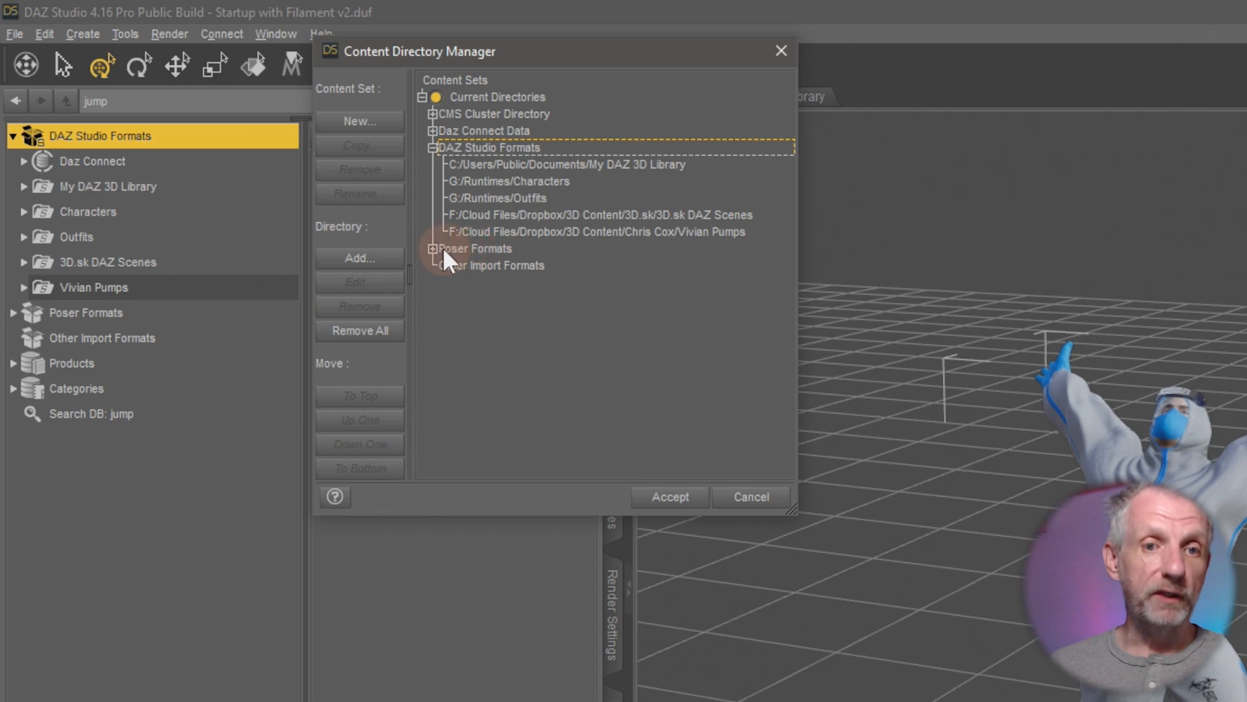
click(431, 249)
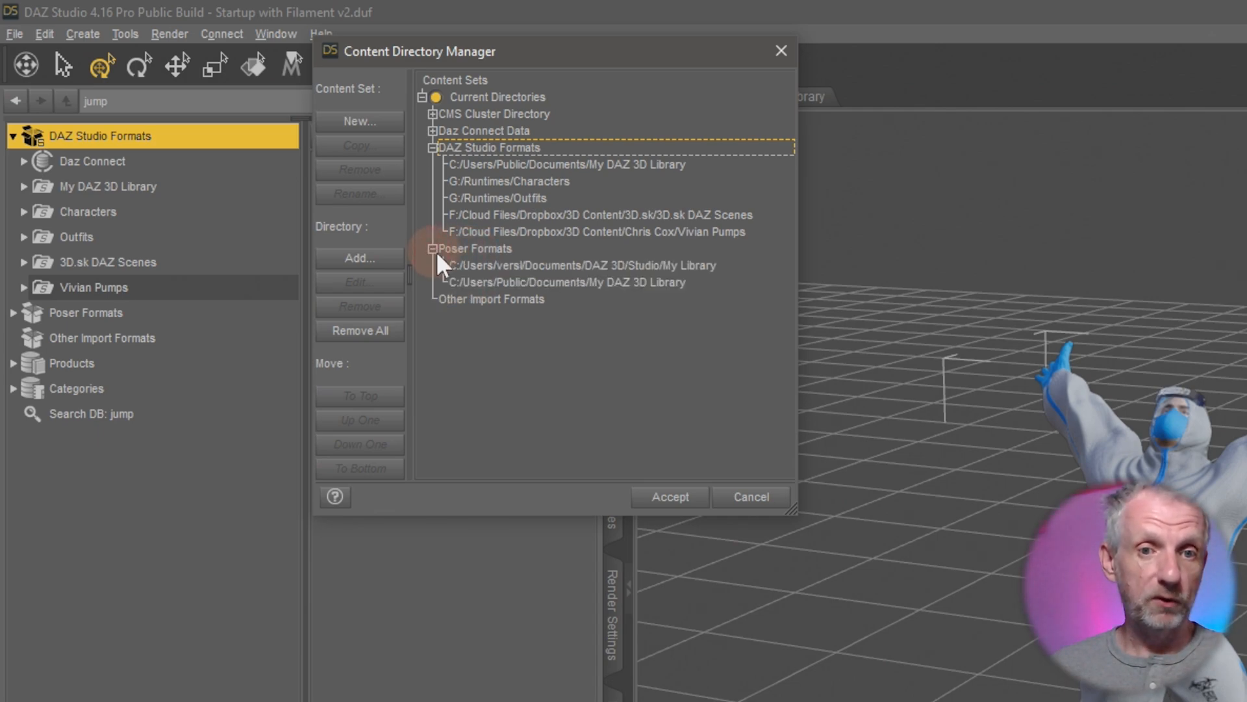
mouse_move(497, 265)
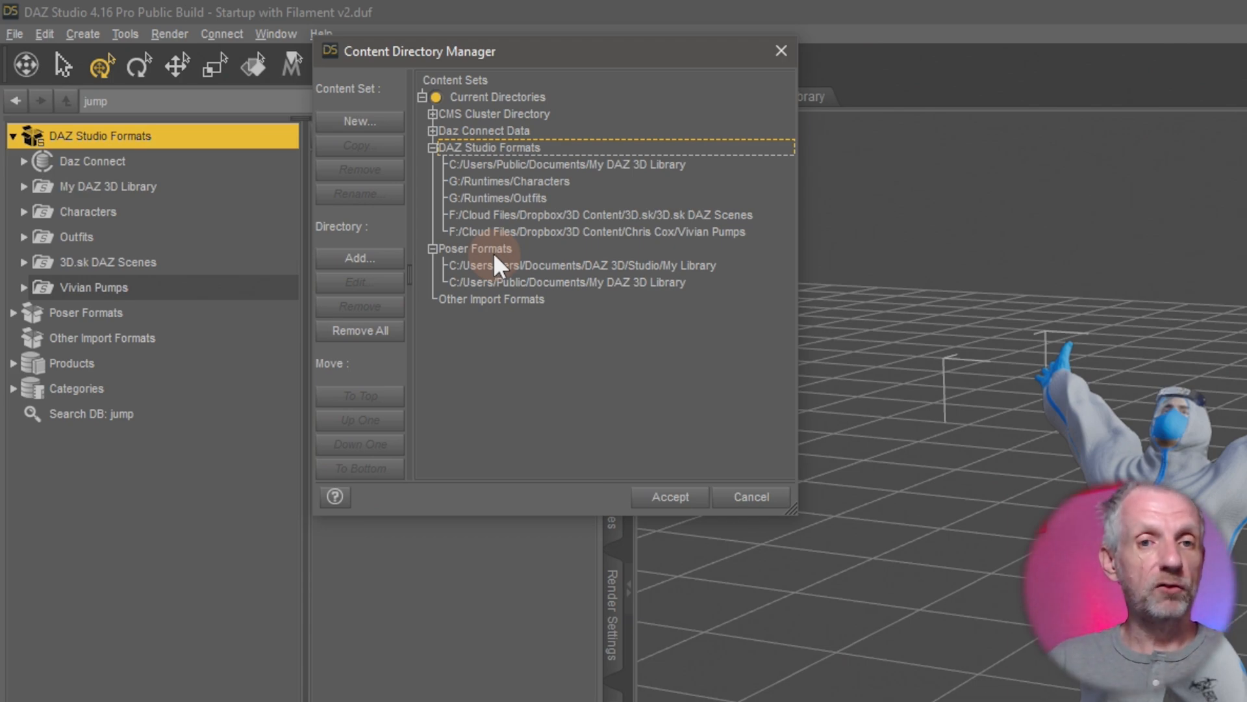
mouse_move(500, 267)
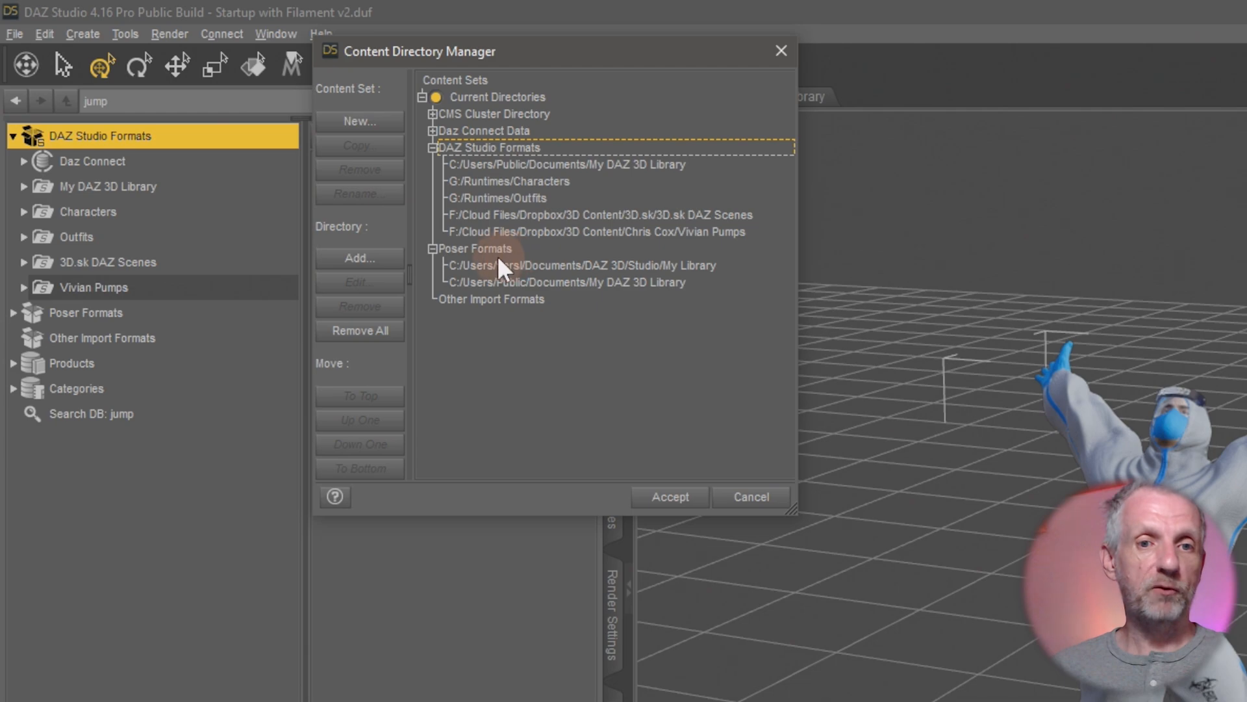
click(478, 248)
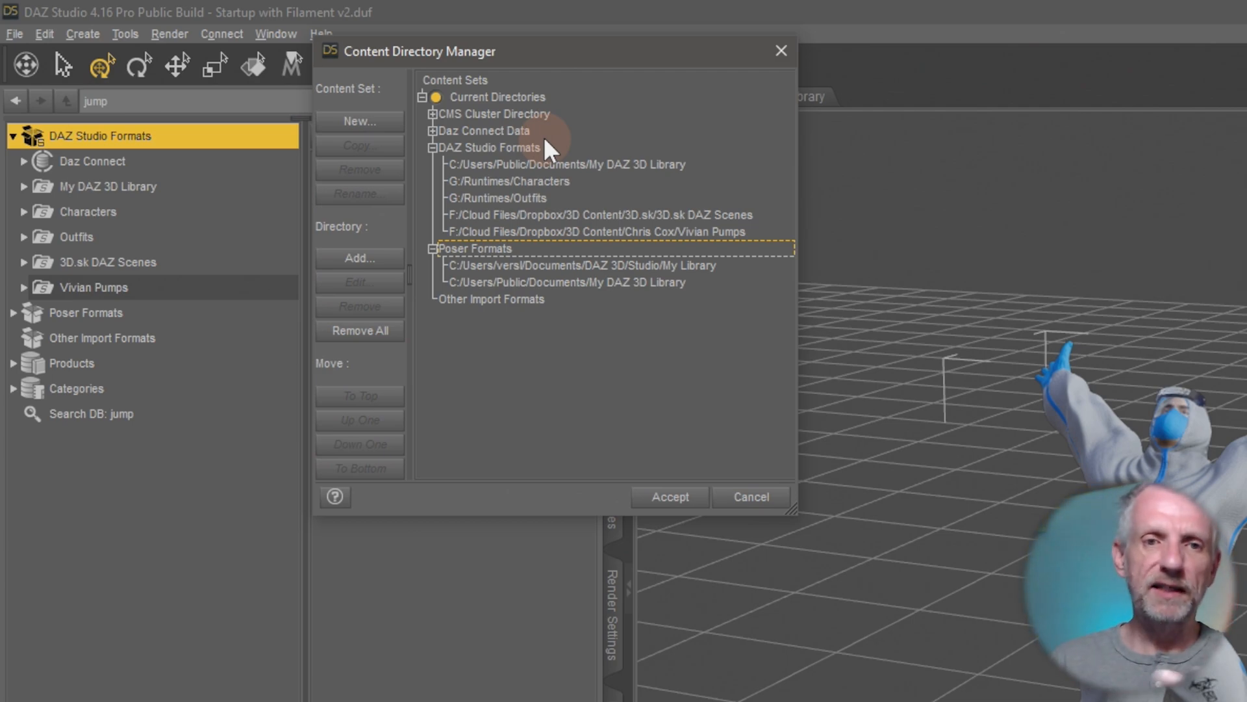
mouse_move(440, 260)
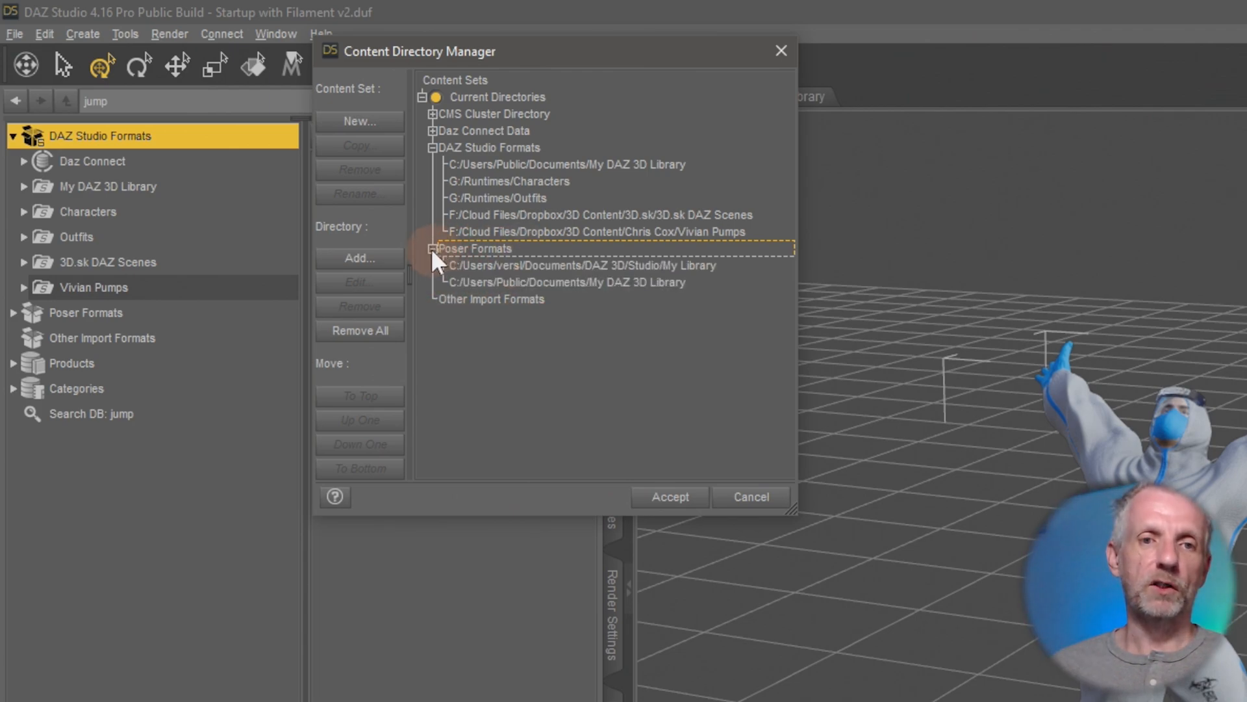
click(430, 248)
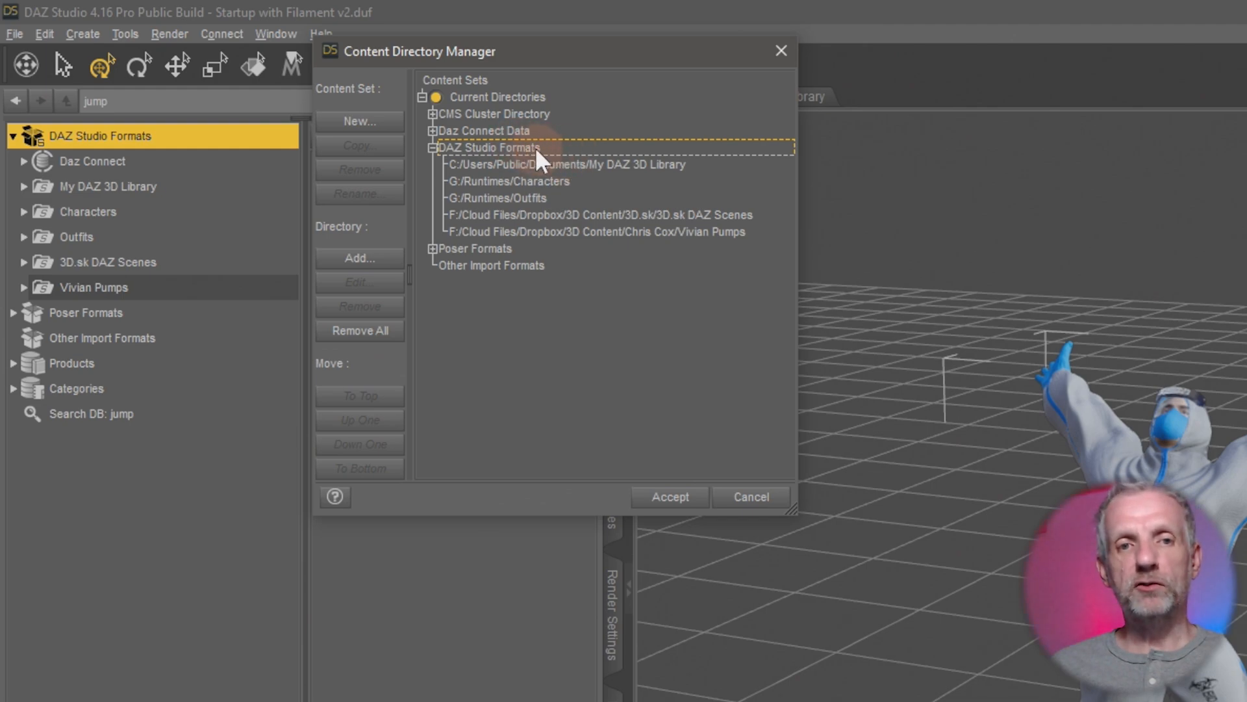
mouse_move(571, 156)
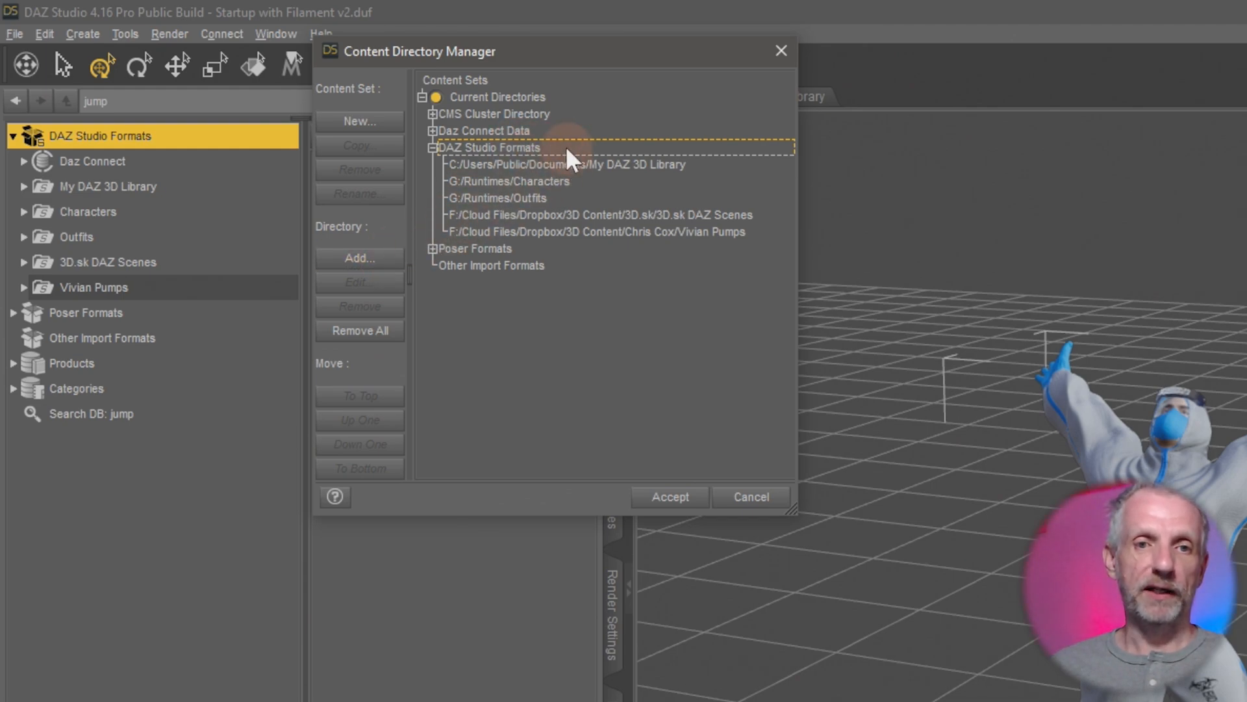
click(509, 180)
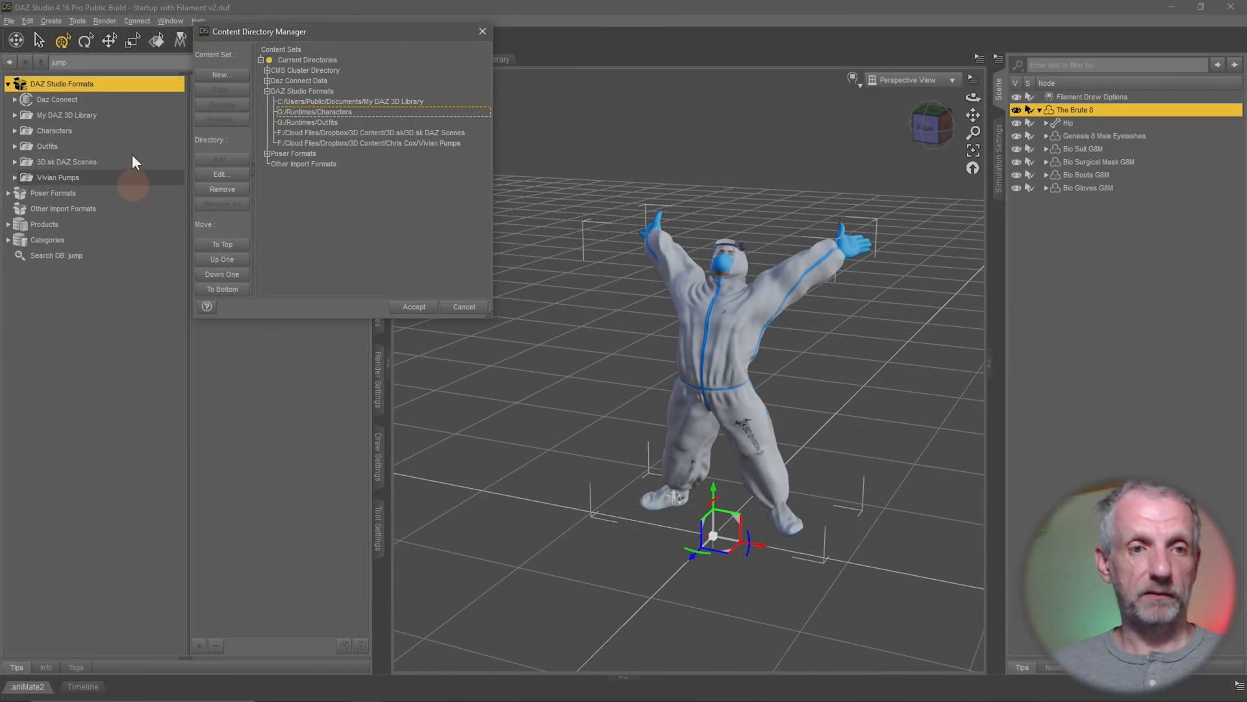
click(464, 306)
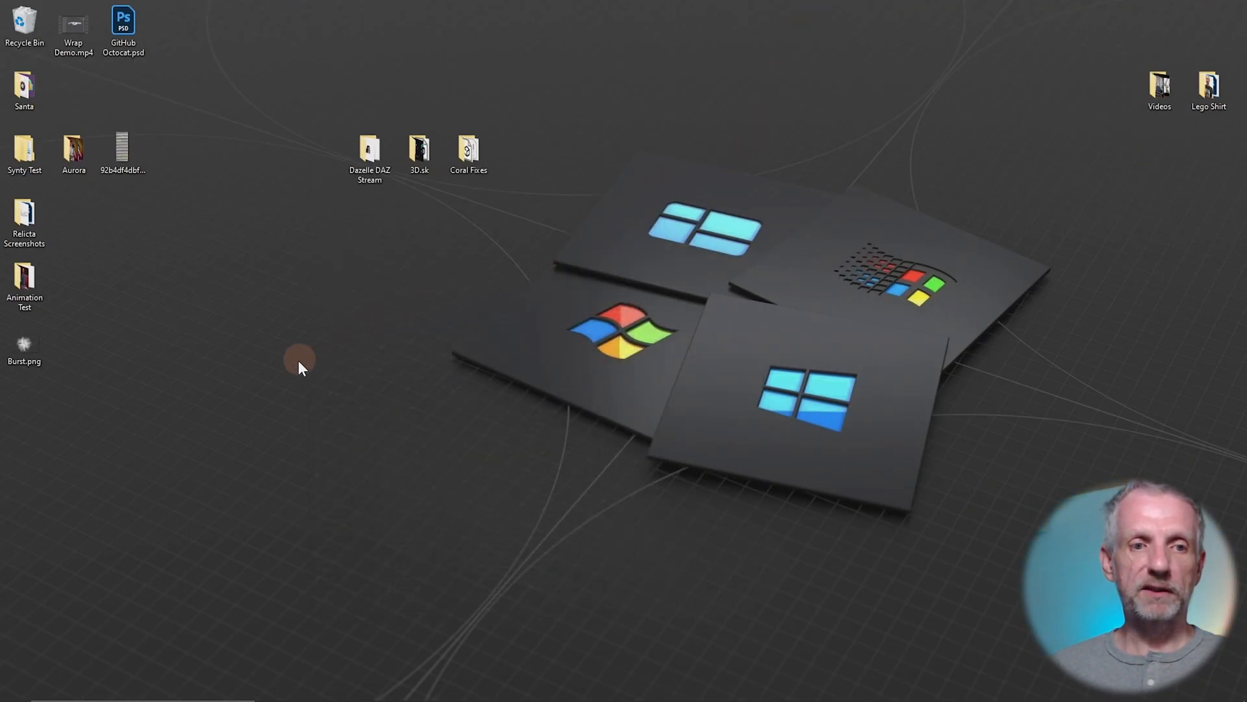
- Make a desktop folder named 'New Project' and return to DAZ Studio
right_click(301, 366)
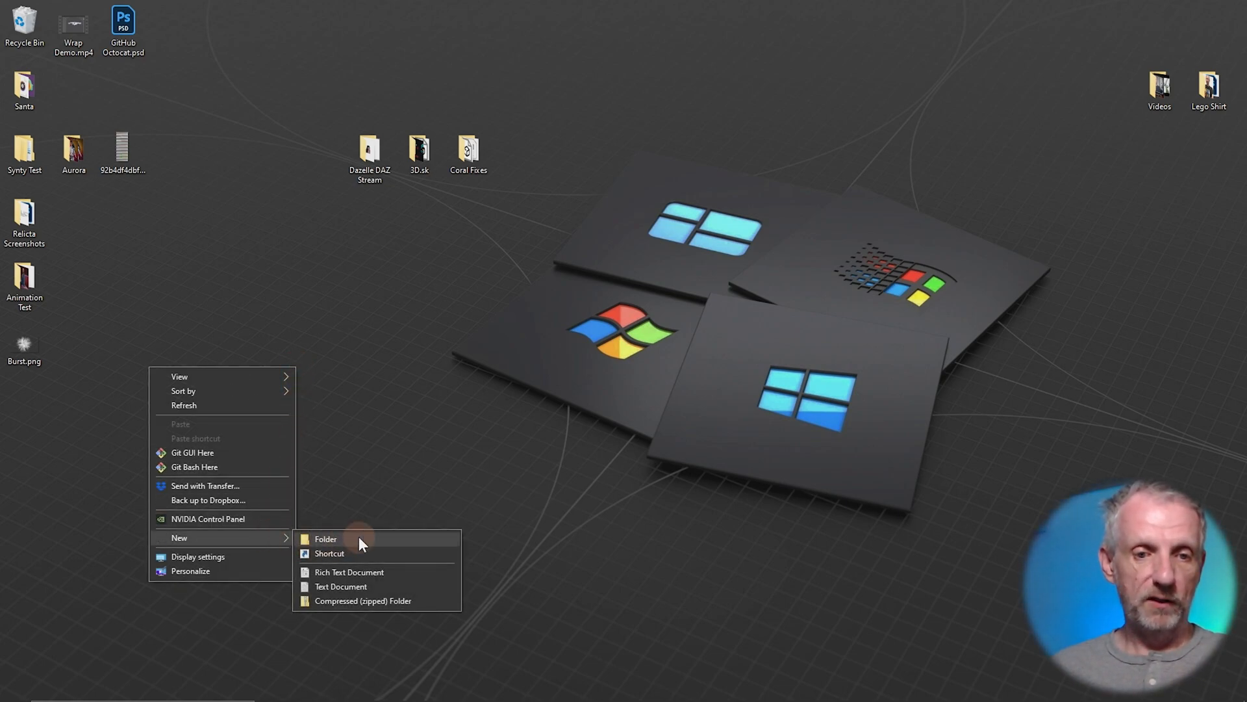
click(324, 538)
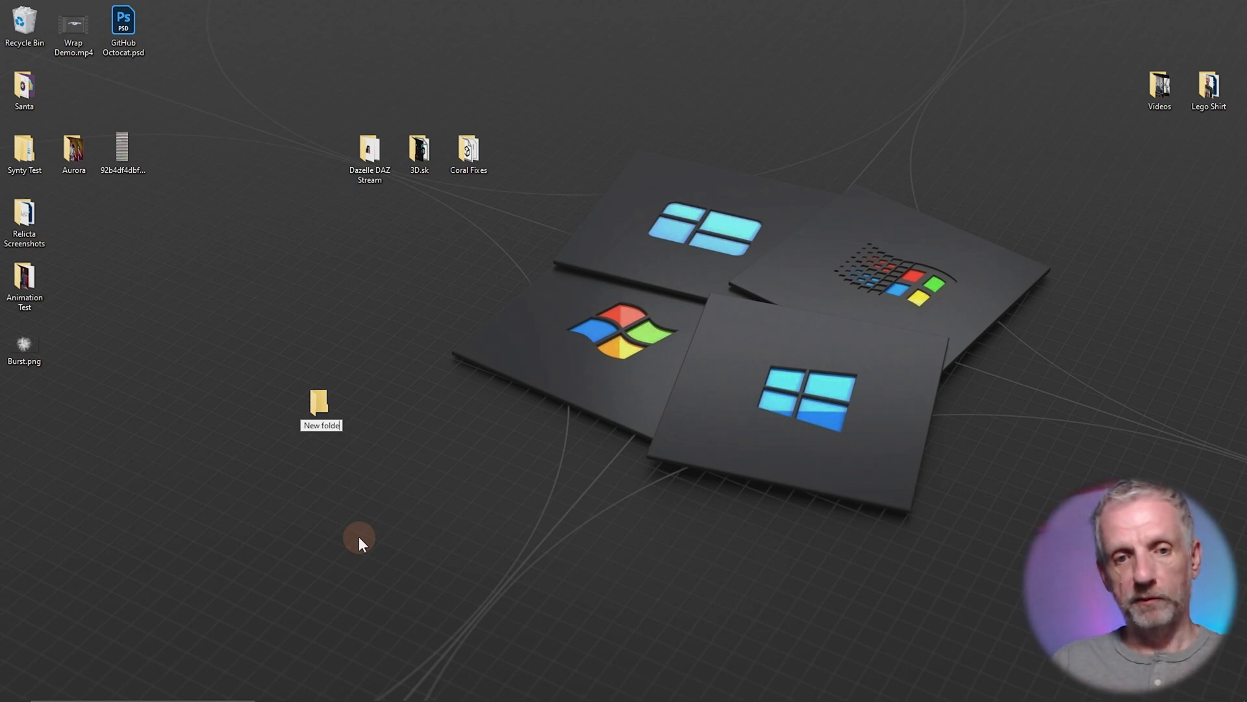
text(New Pro)
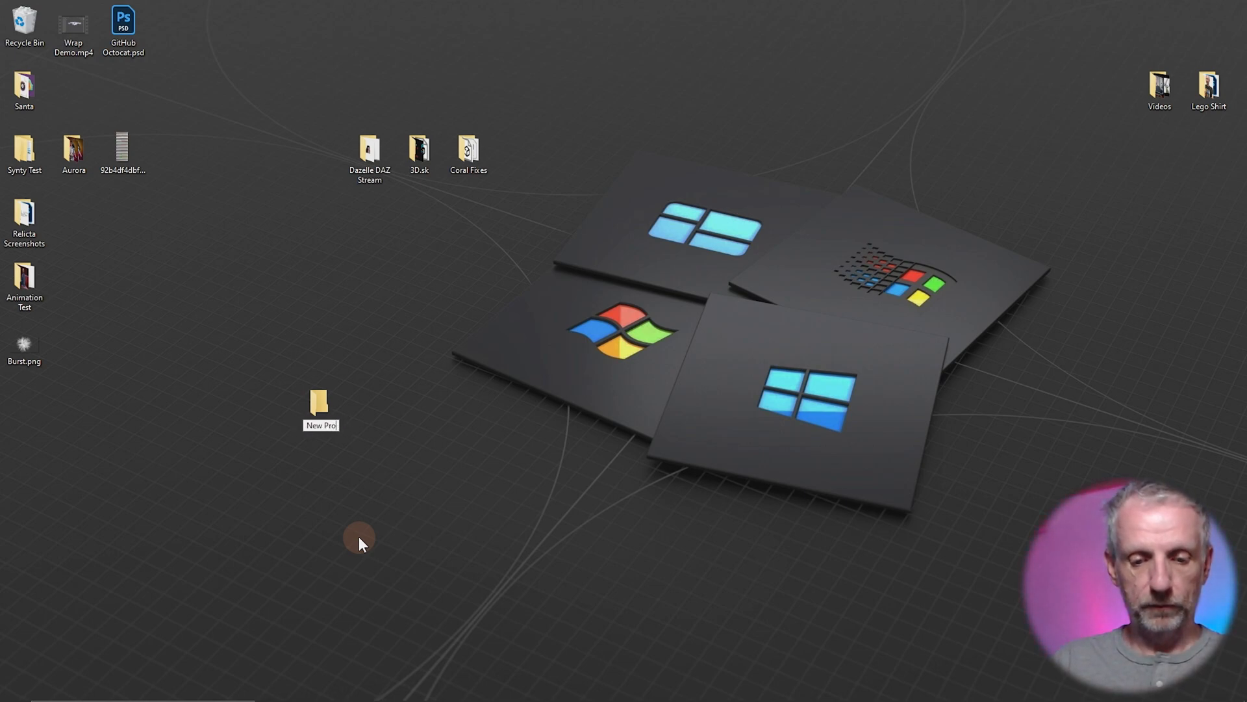
click(320, 407)
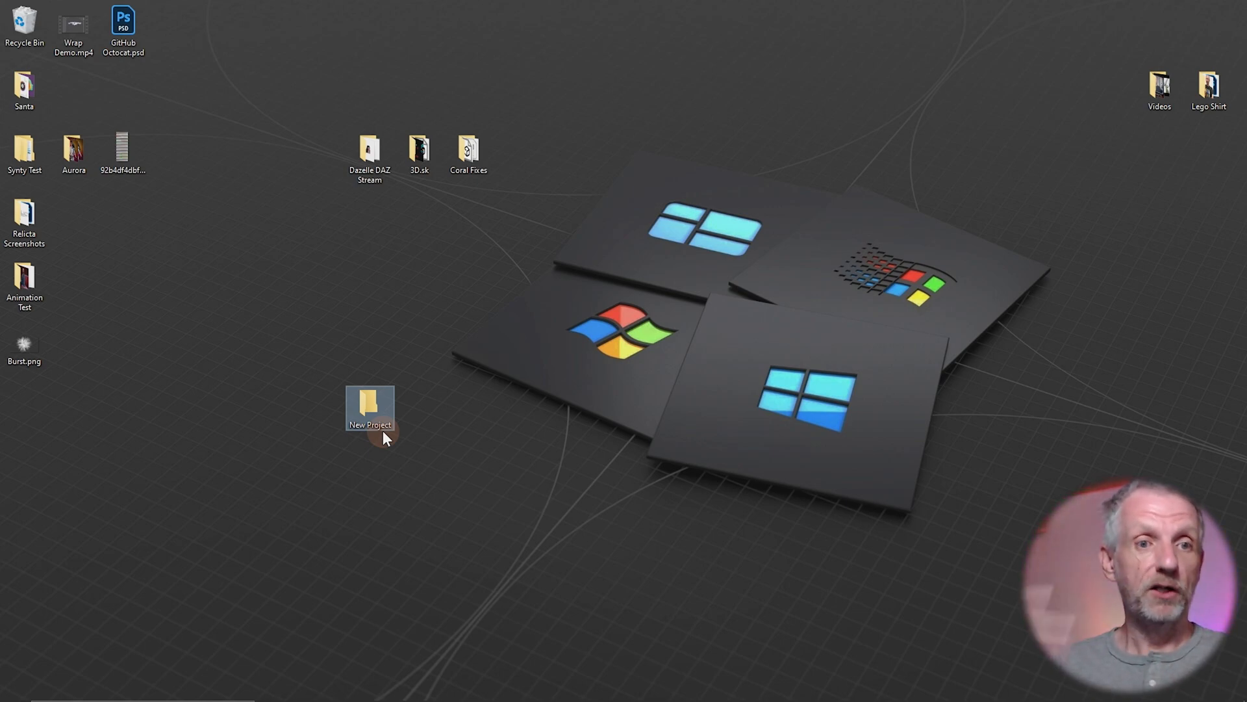
key(alt+tab)
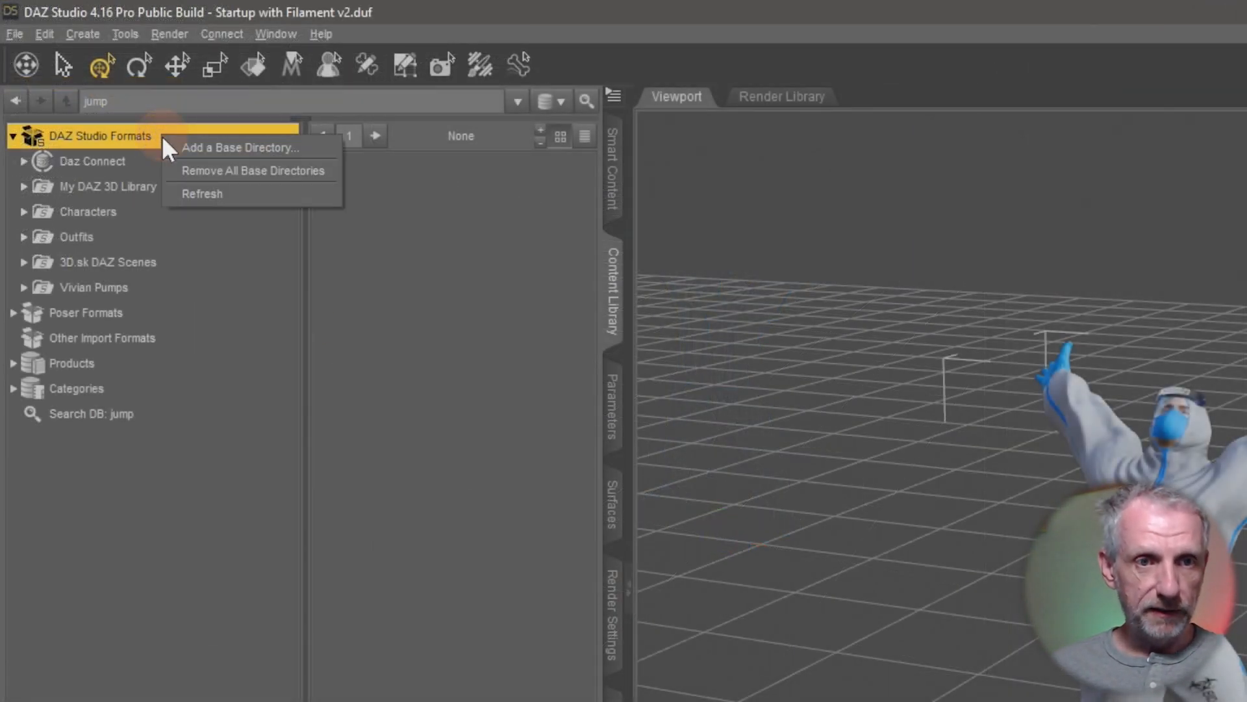
- Add Desktop's New Project folder as a DAZ Studio Formats base directory
click(240, 147)
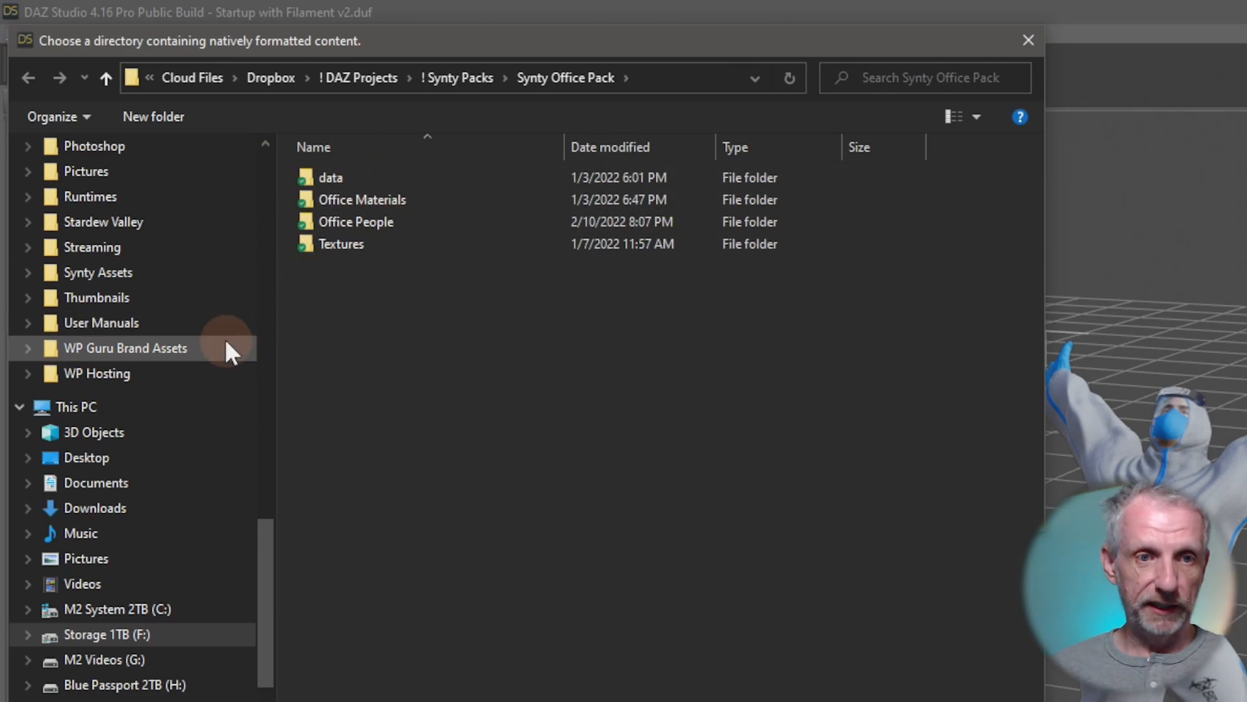
click(85, 457)
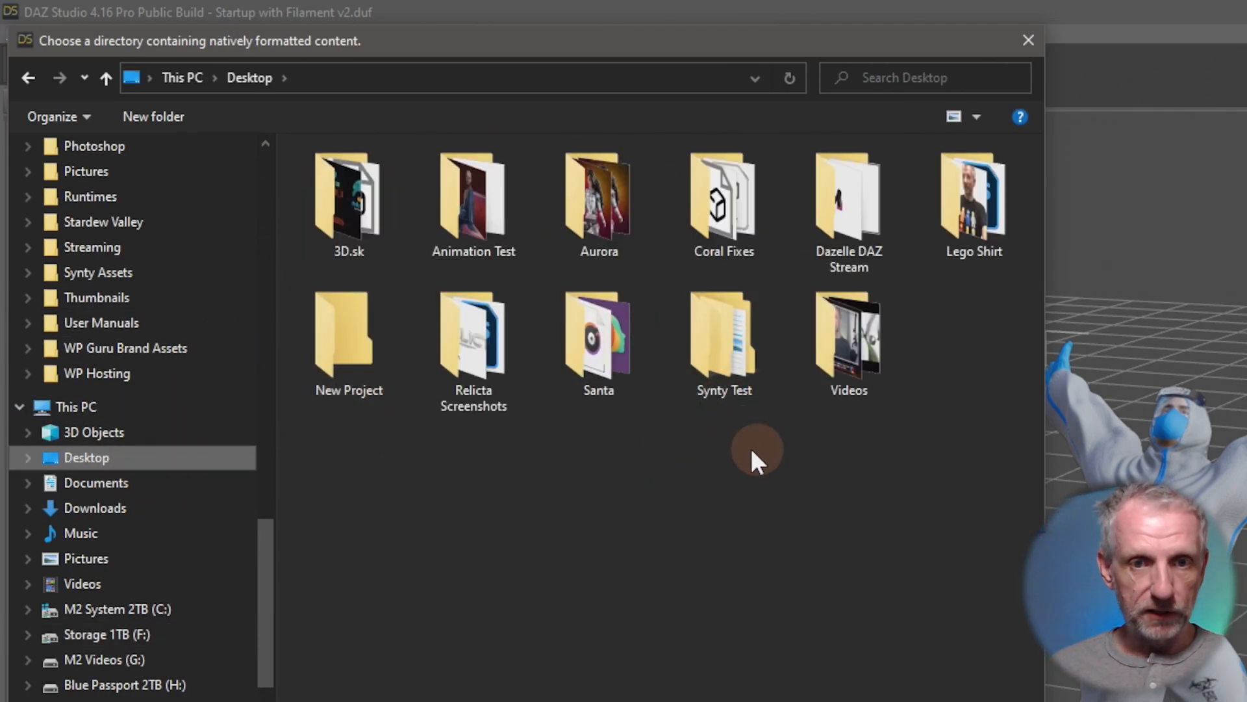
double_click(348, 334)
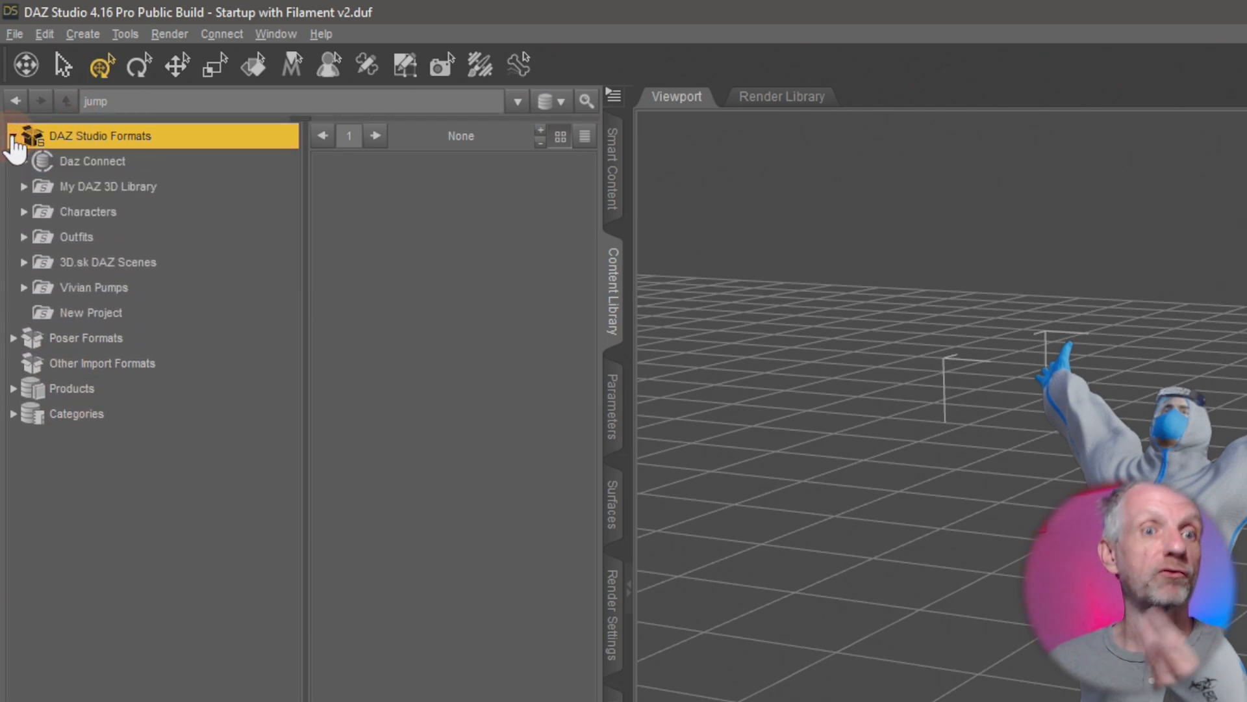
- Check the empty New Project base directory, then launch DAZ Install Manager
click(89, 312)
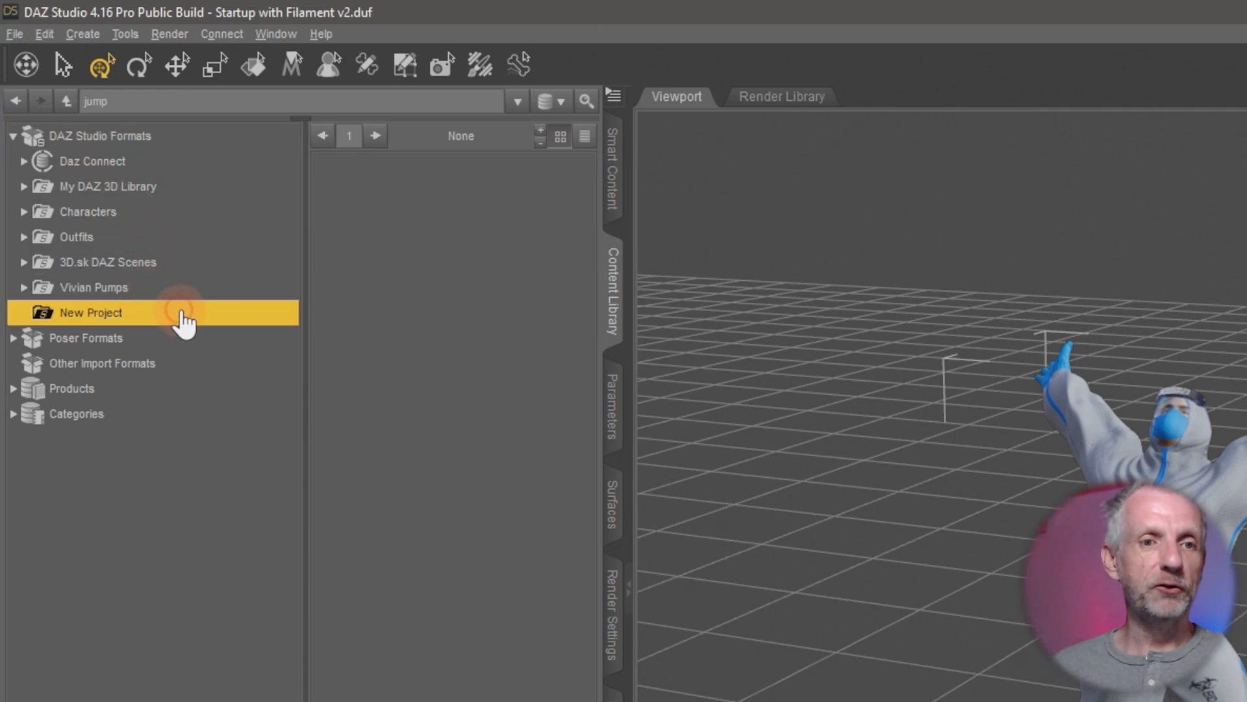
mouse_move(186, 313)
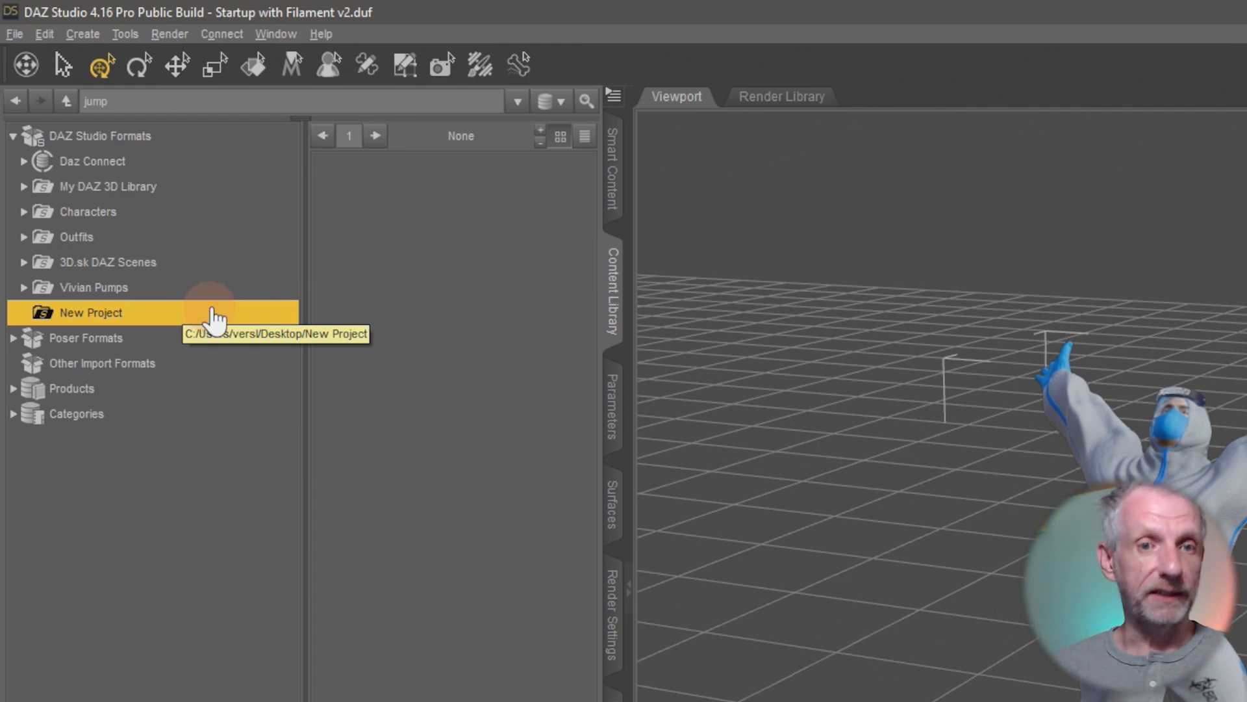
mouse_move(362, 311)
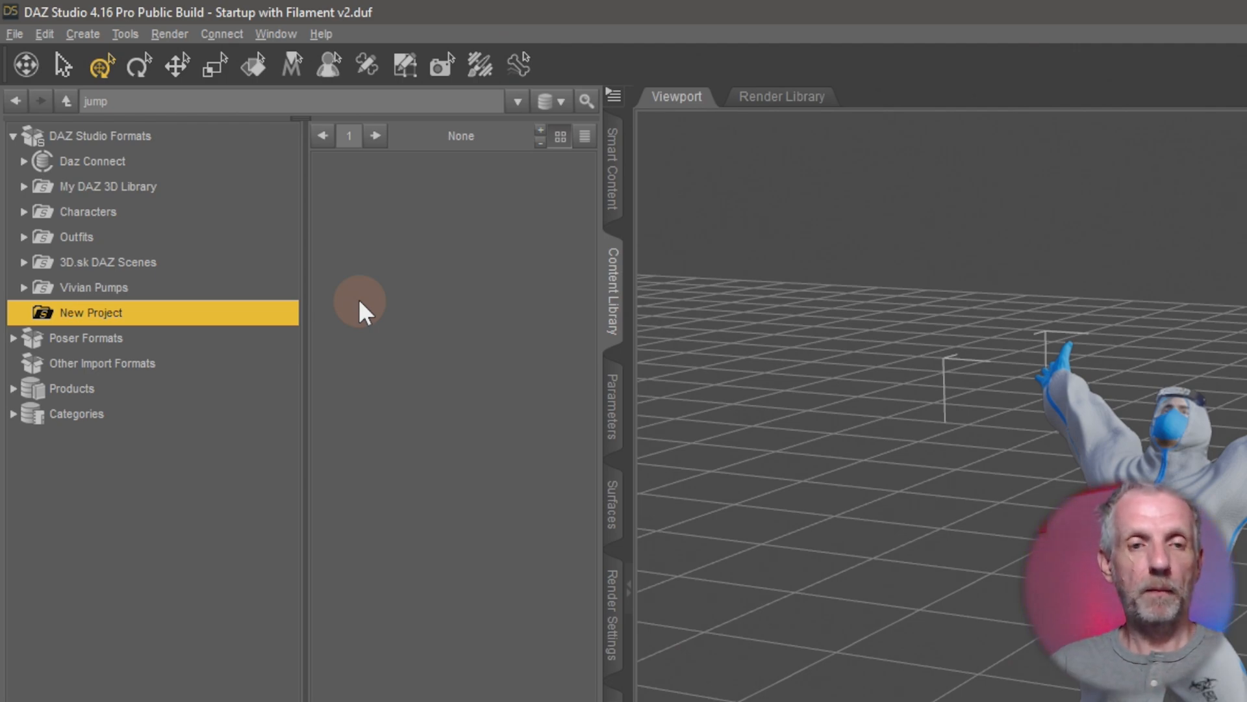
mouse_move(608, 311)
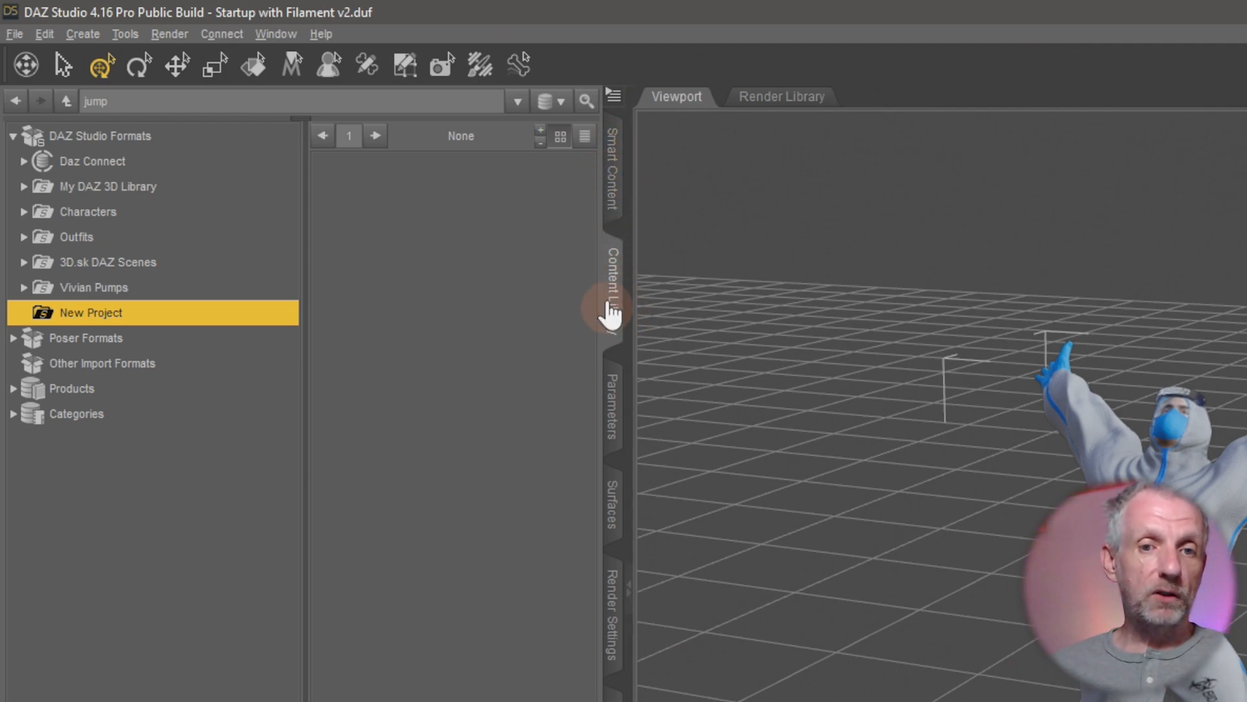
mouse_move(457, 251)
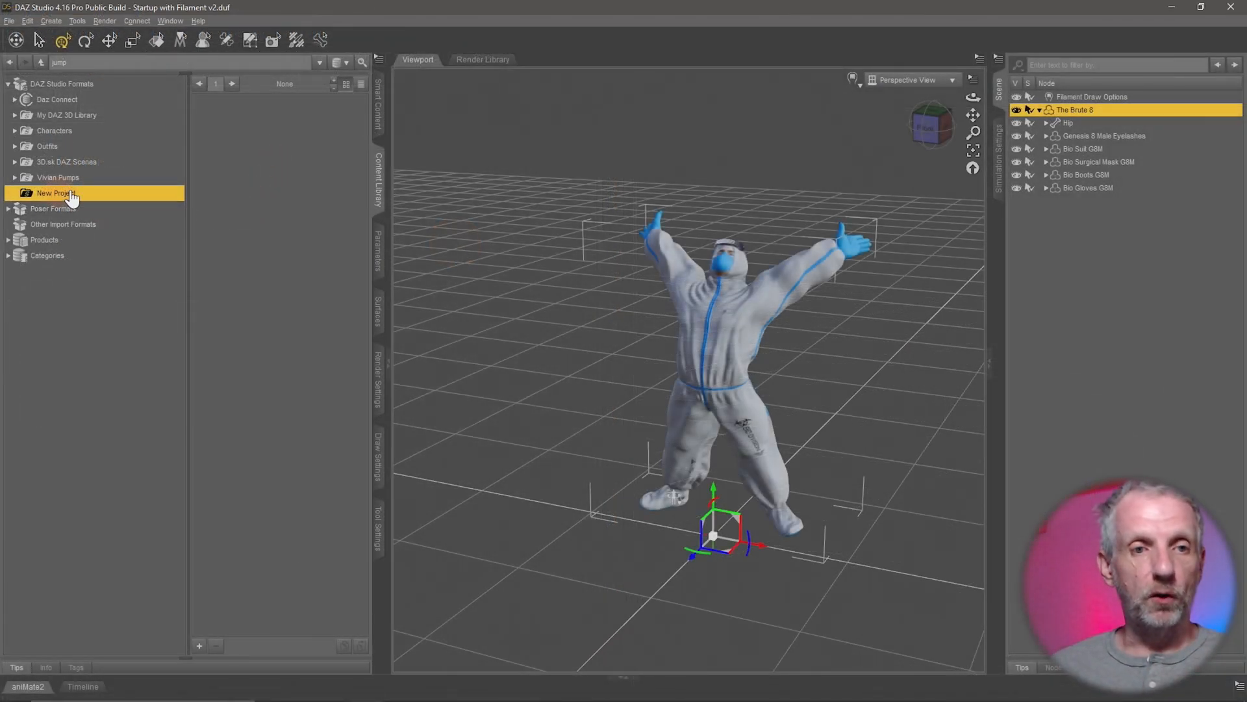
click(14, 688)
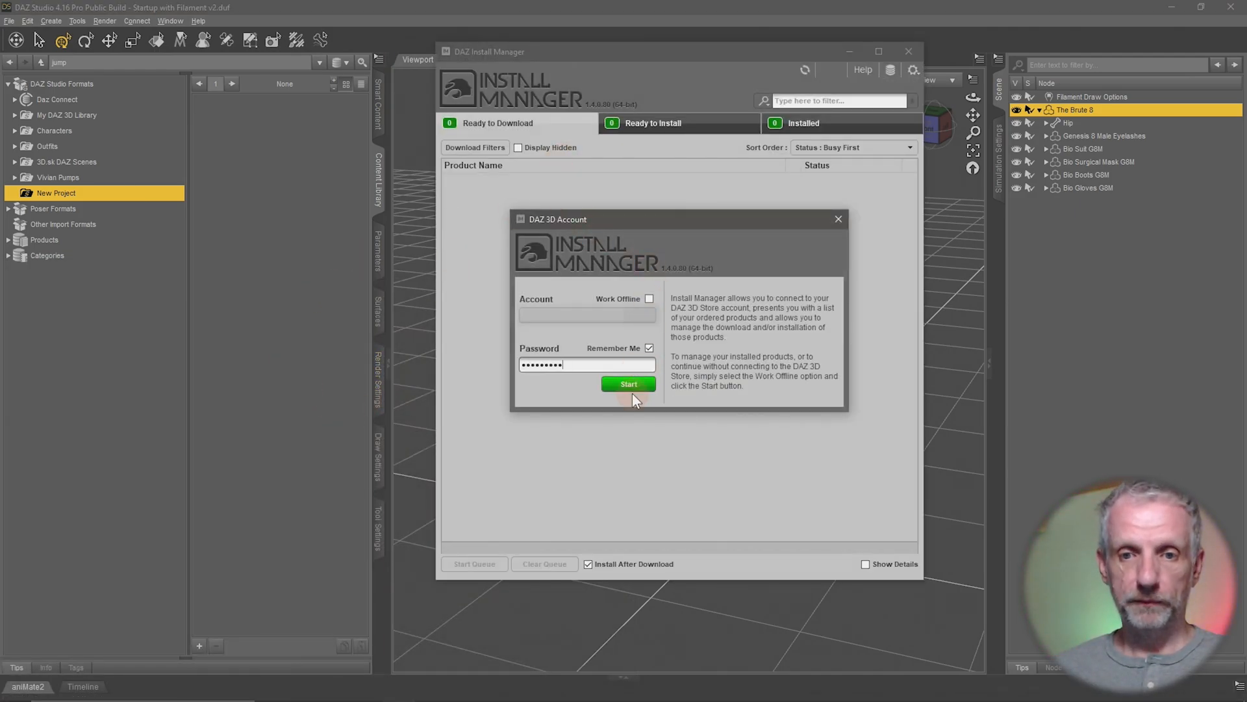
- Log in to DAZ Install Manager and open Advanced Settings from the gear menu
click(628, 383)
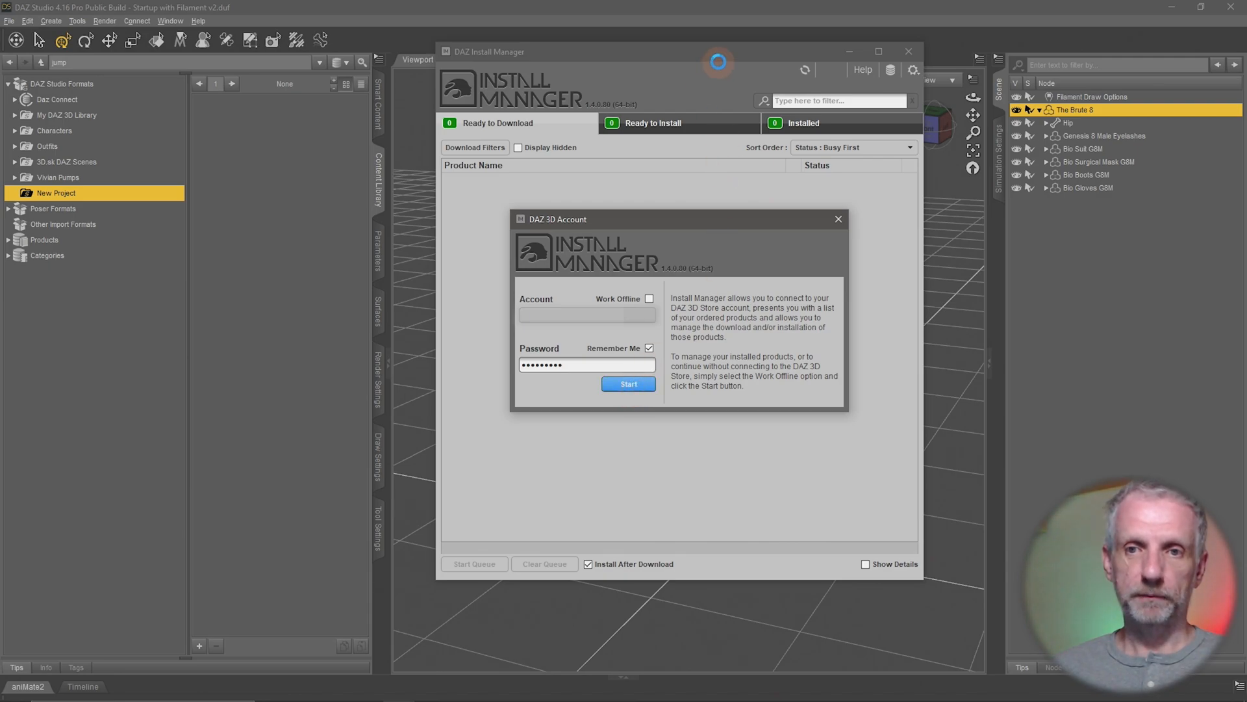
click(628, 384)
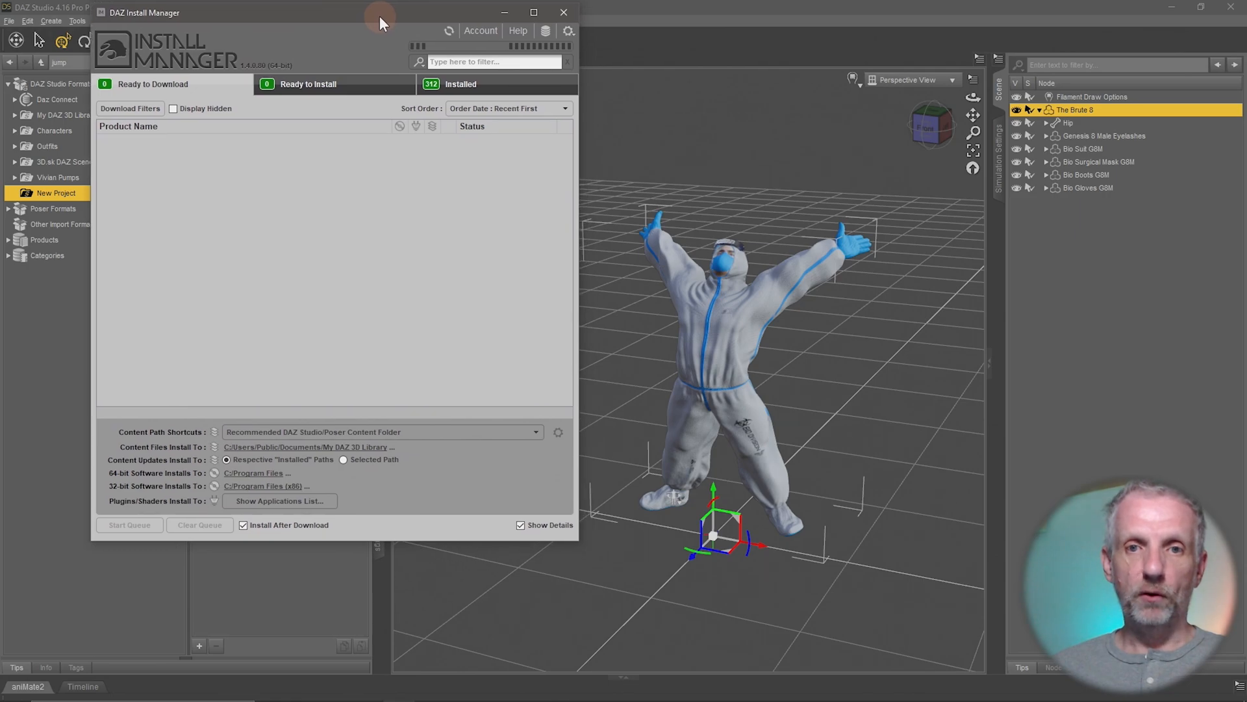
click(568, 31)
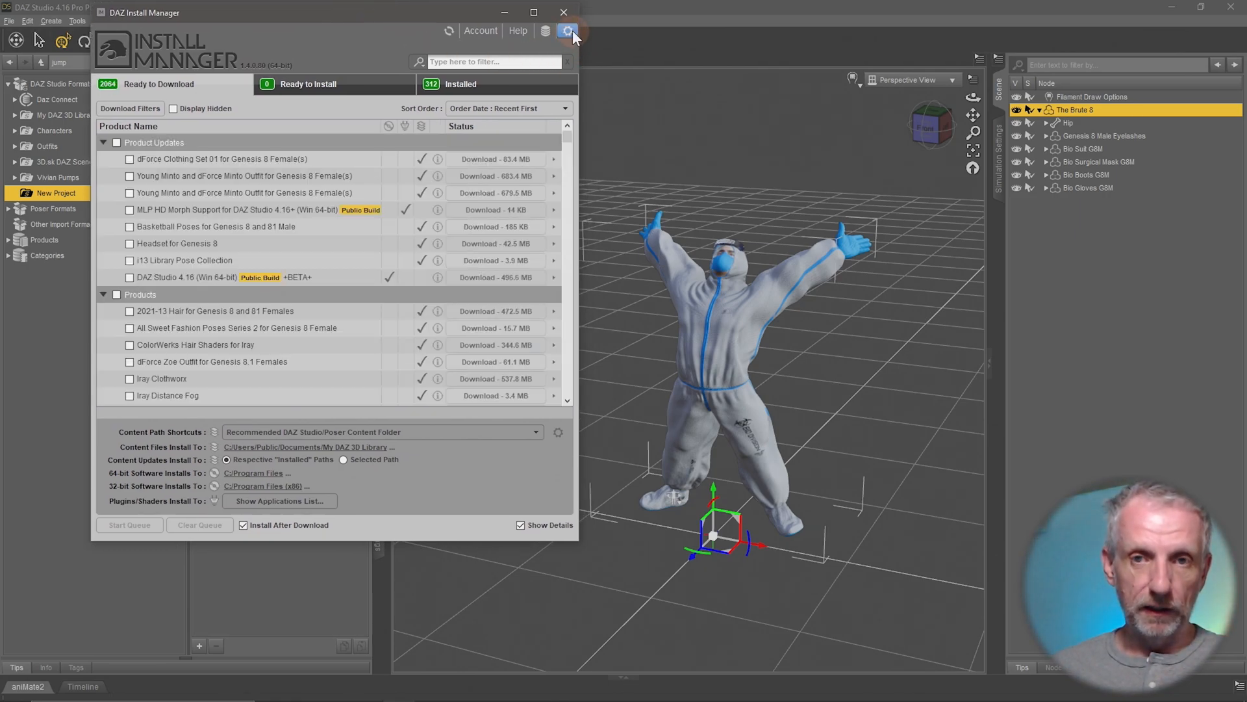
click(567, 31)
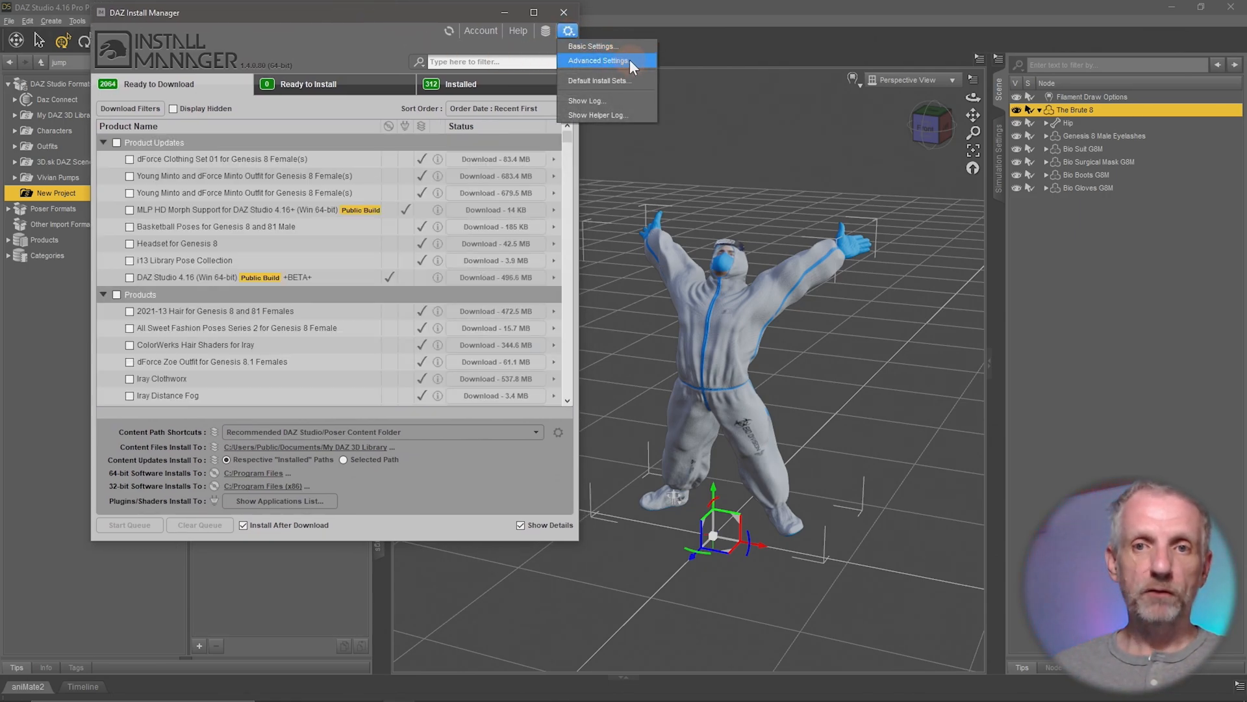
click(600, 60)
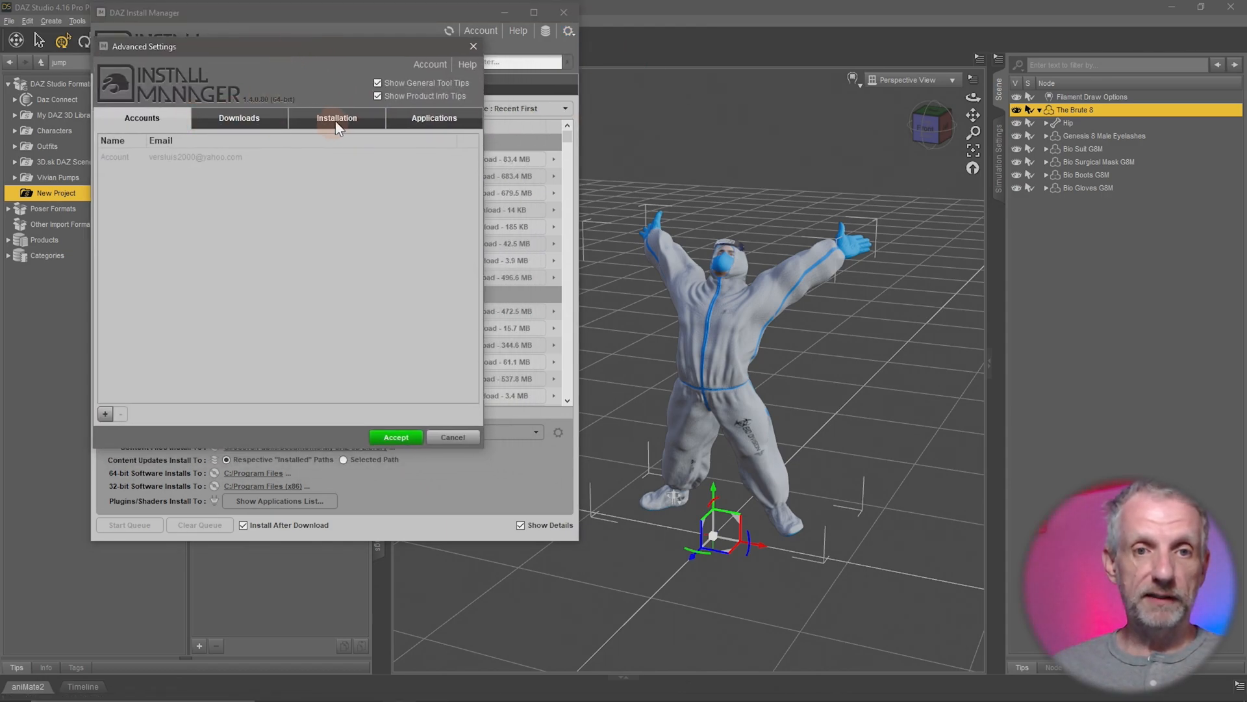
- Add a 'New Project' content path shortcut to the Desktop New Project folder and accept
click(336, 118)
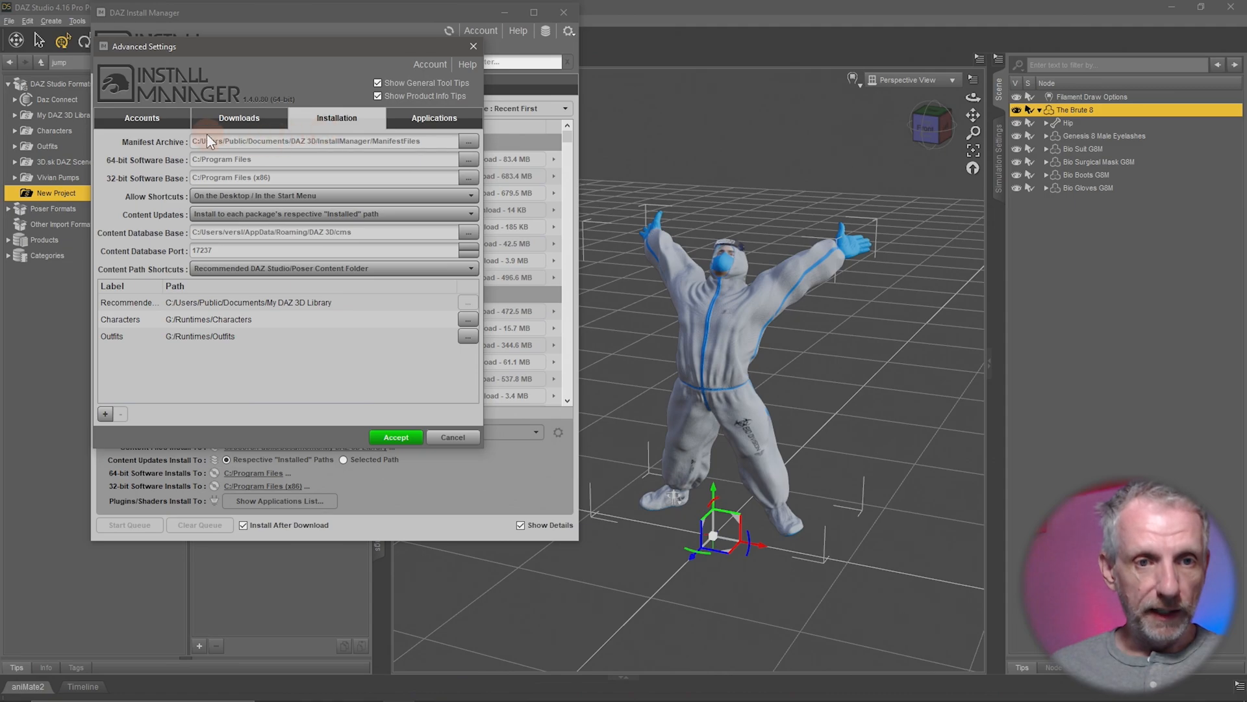
mouse_move(191, 293)
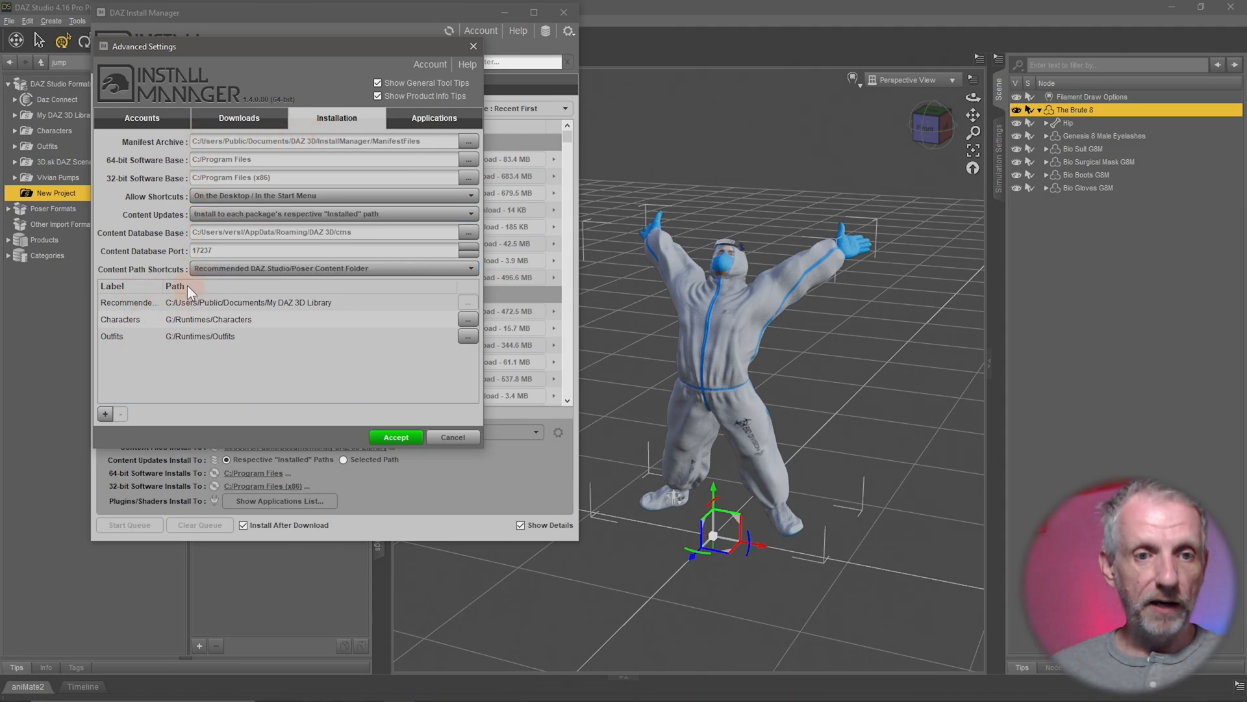
mouse_move(215, 318)
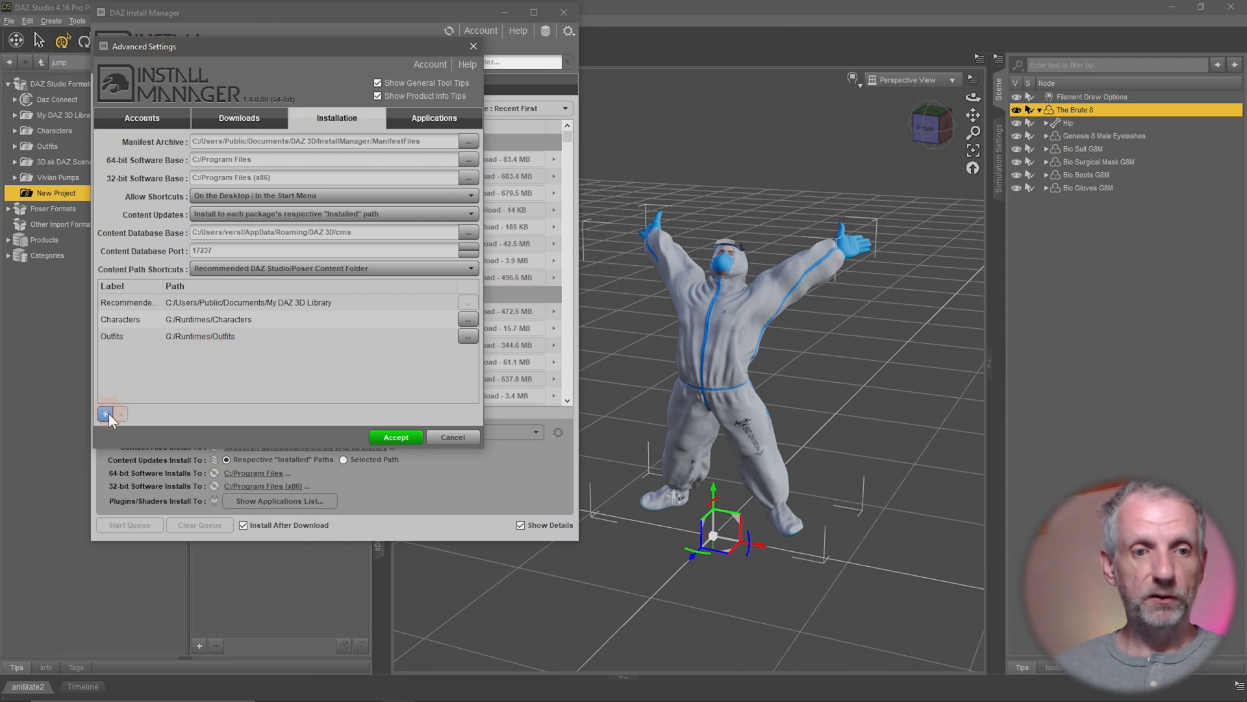
click(104, 414)
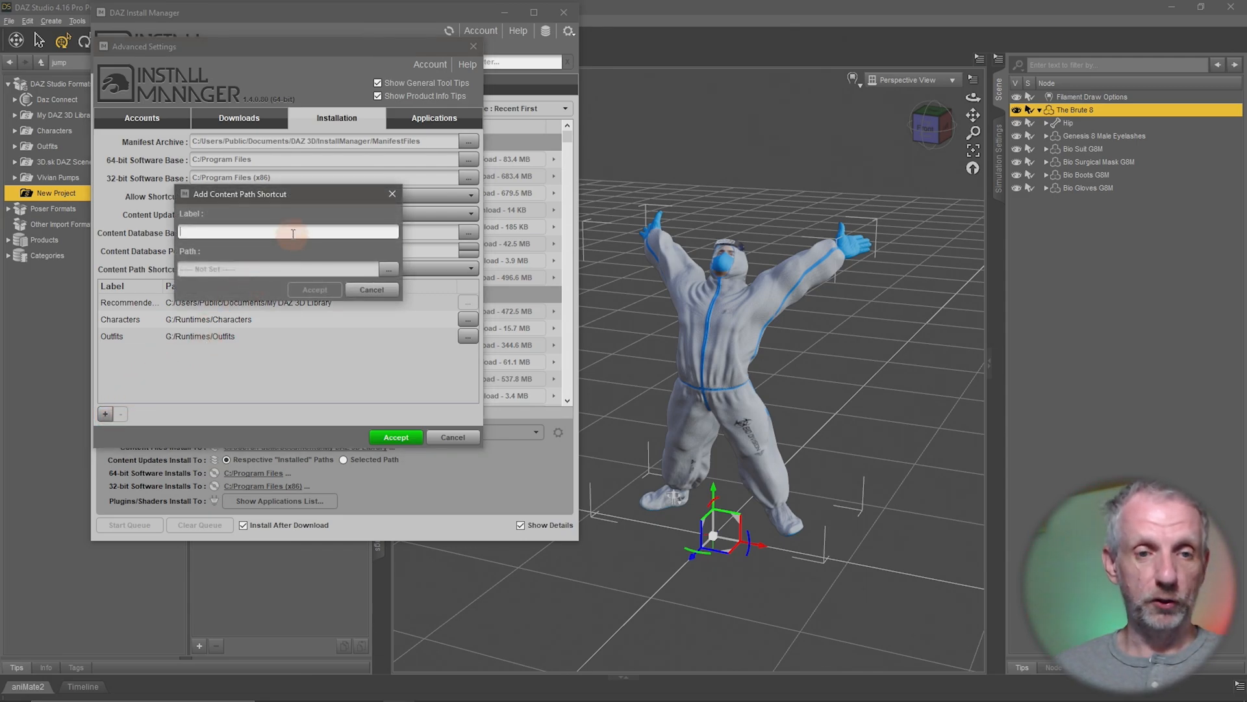
mouse_move(292, 231)
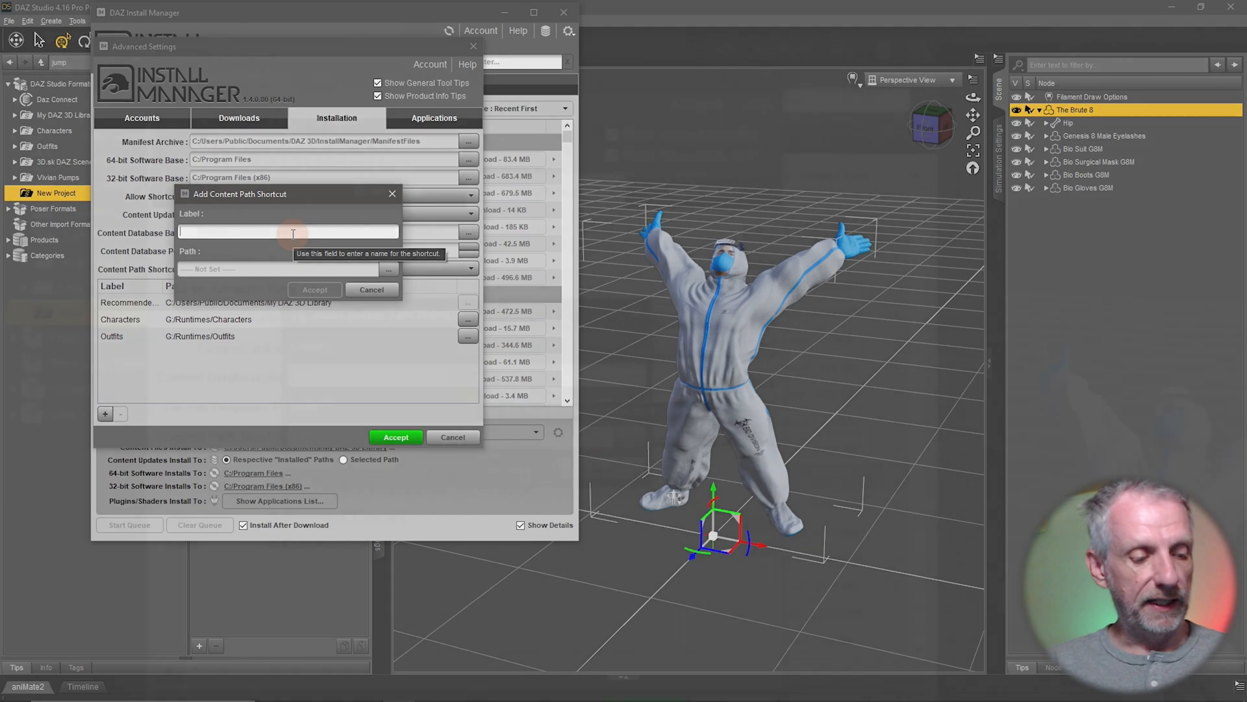
text(New Pr)
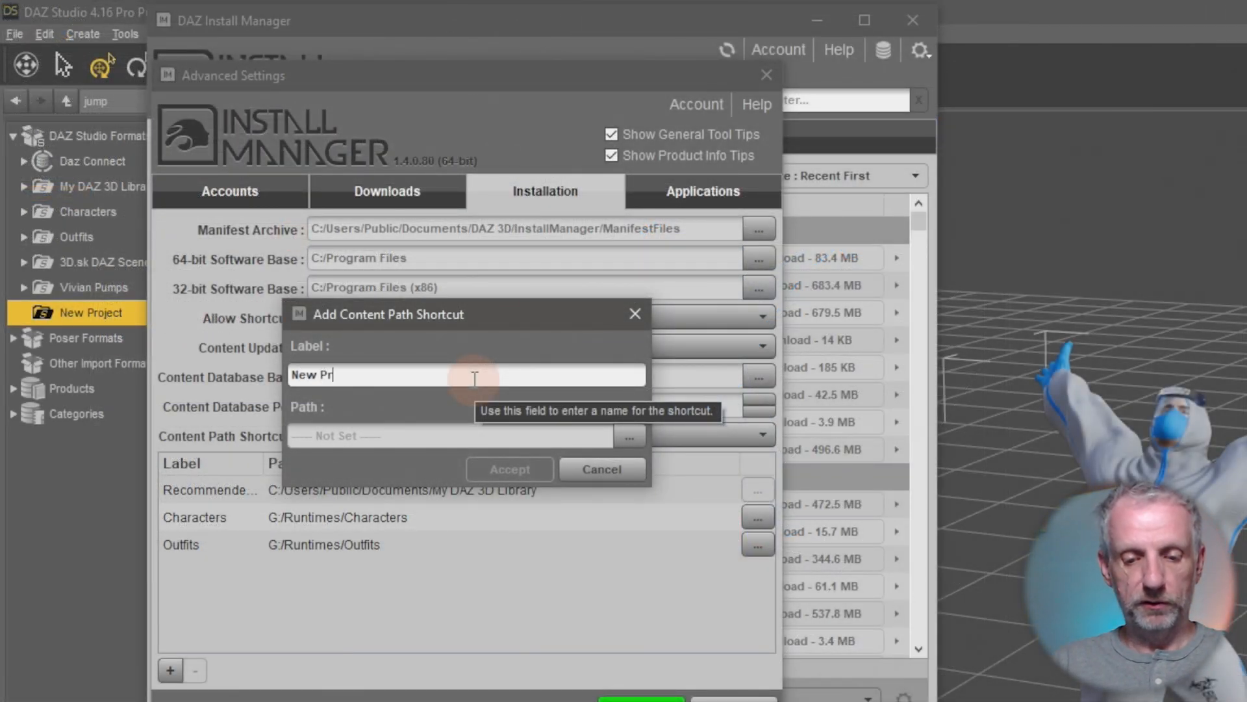
text(oject)
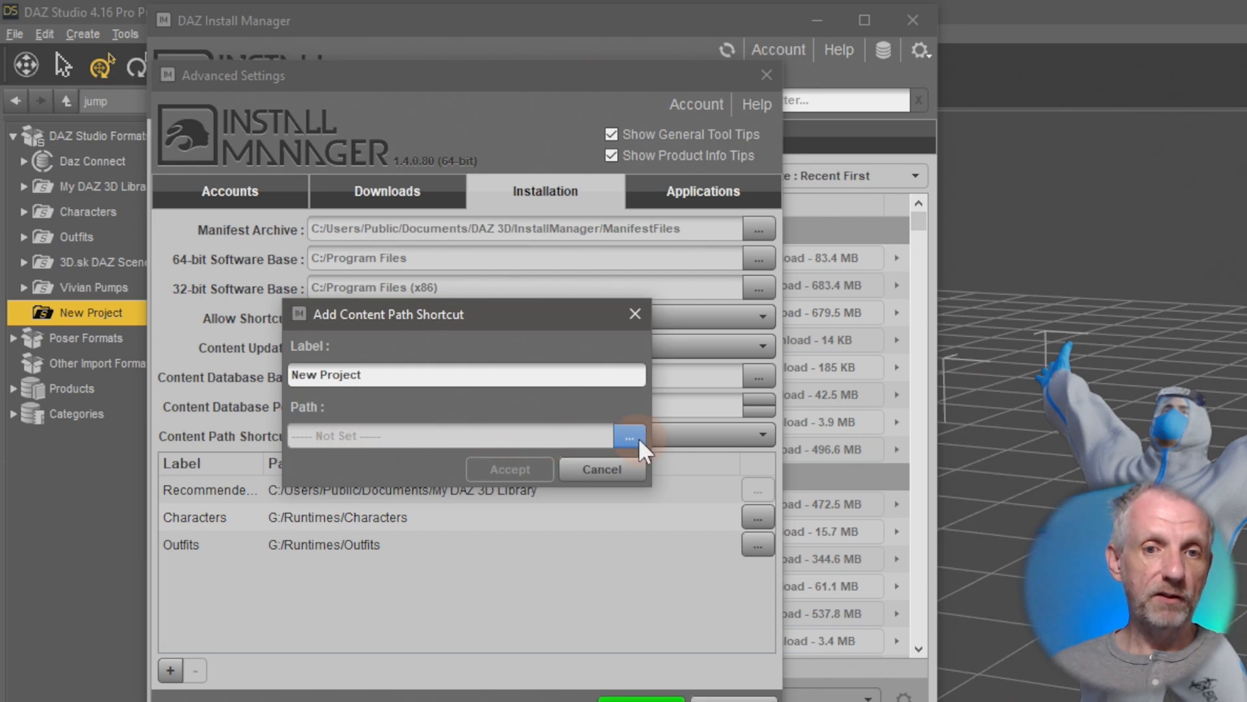
click(630, 436)
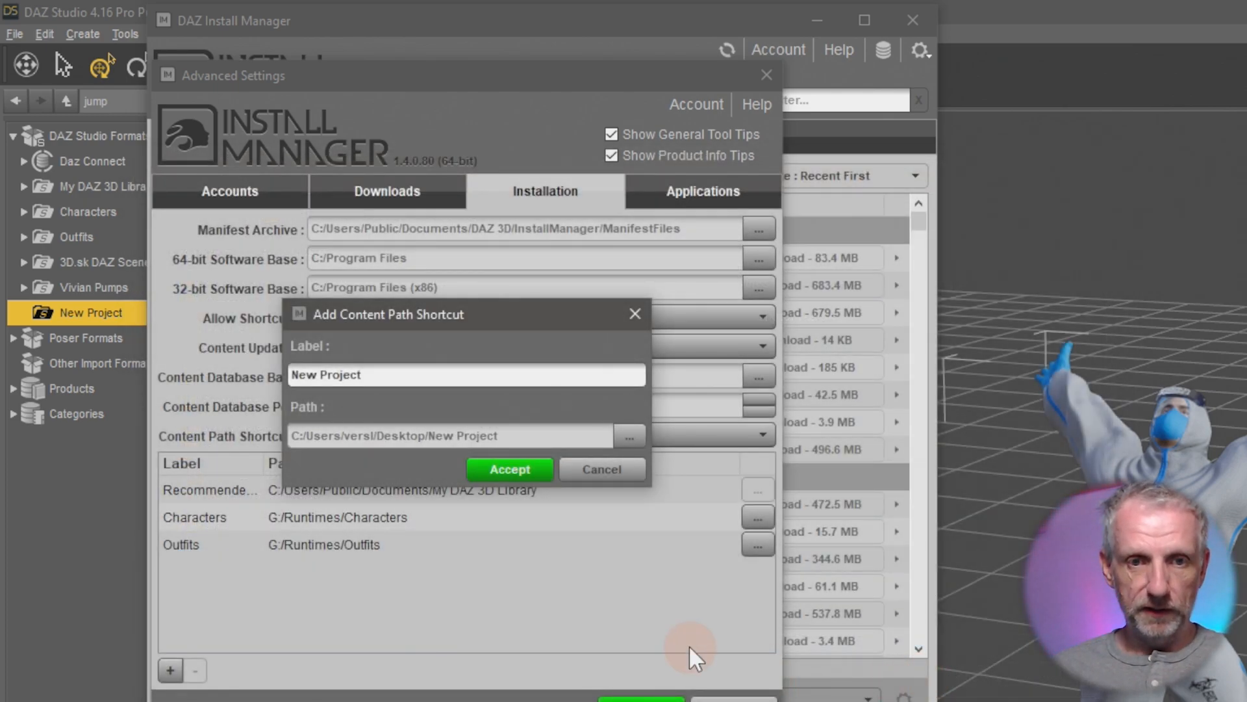
click(508, 469)
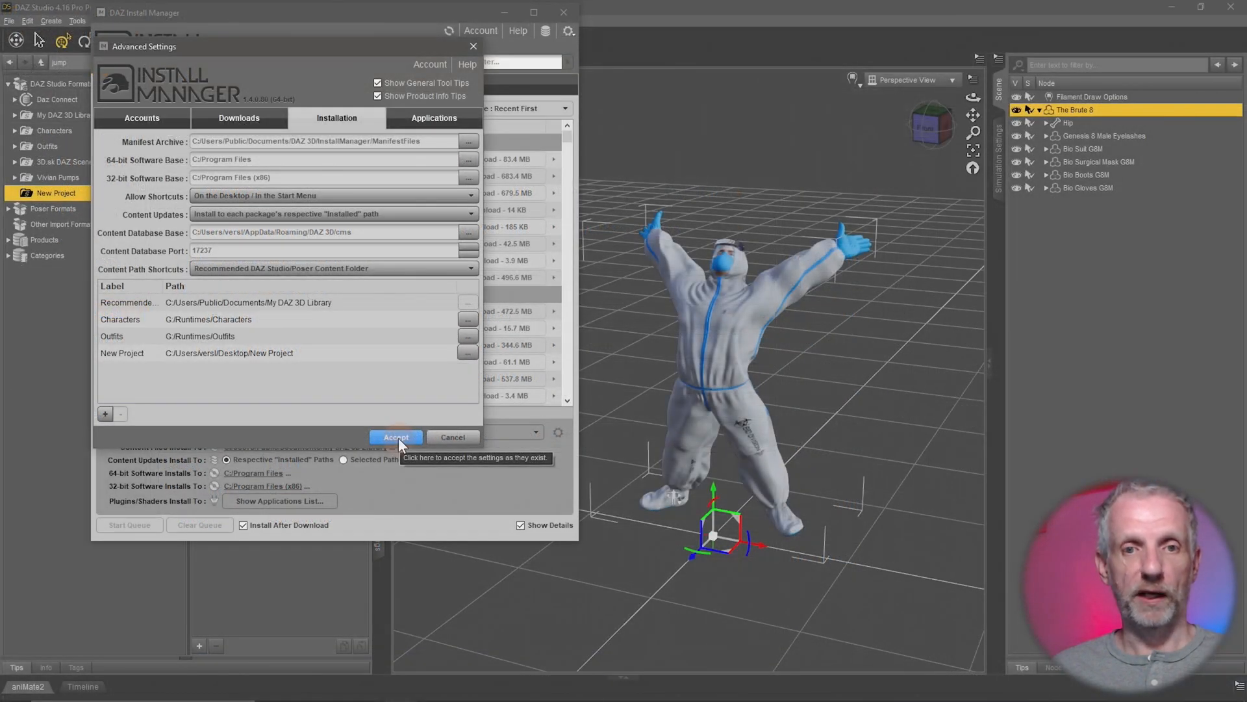
click(396, 437)
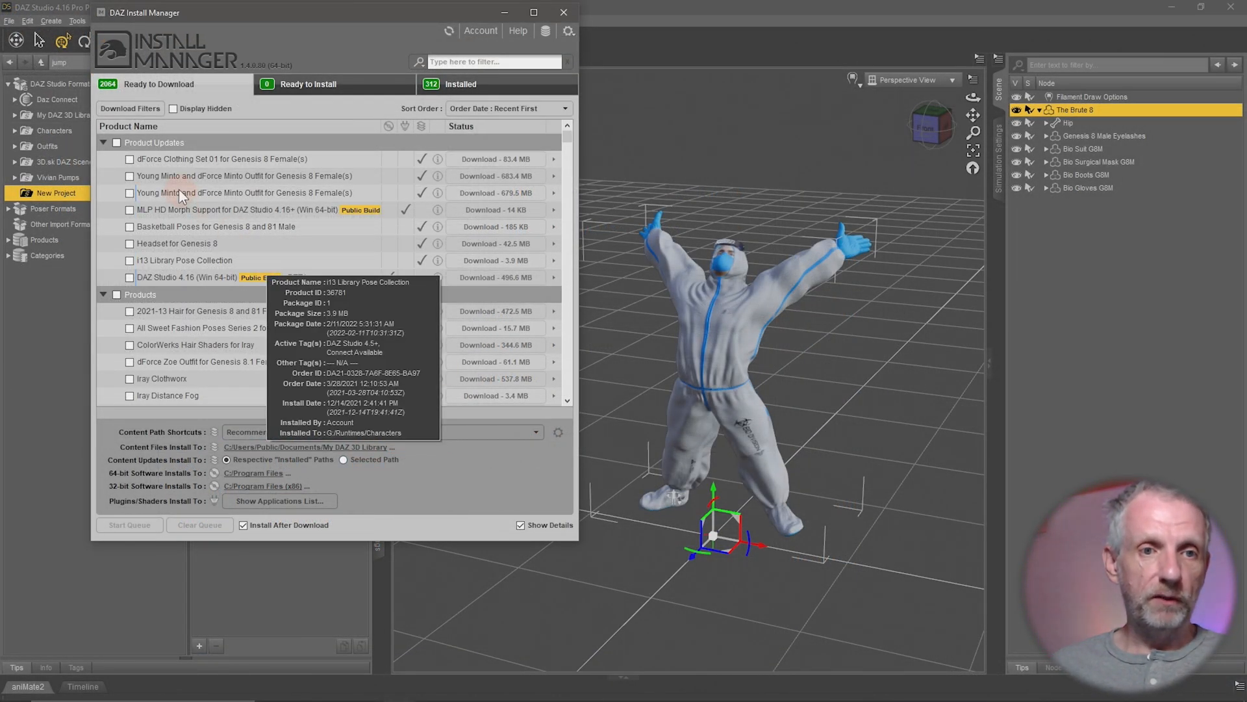
- Tick the 2021-13 Hair product and set its install shortcut to New Project
click(103, 143)
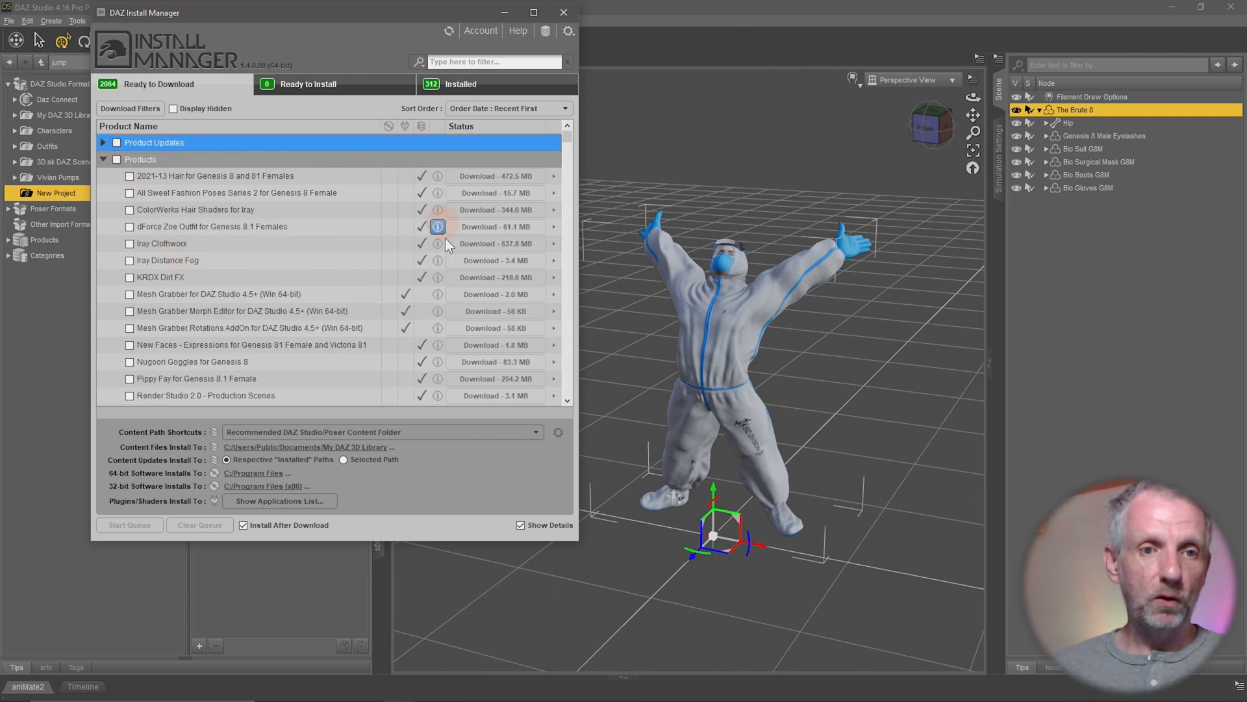
click(130, 177)
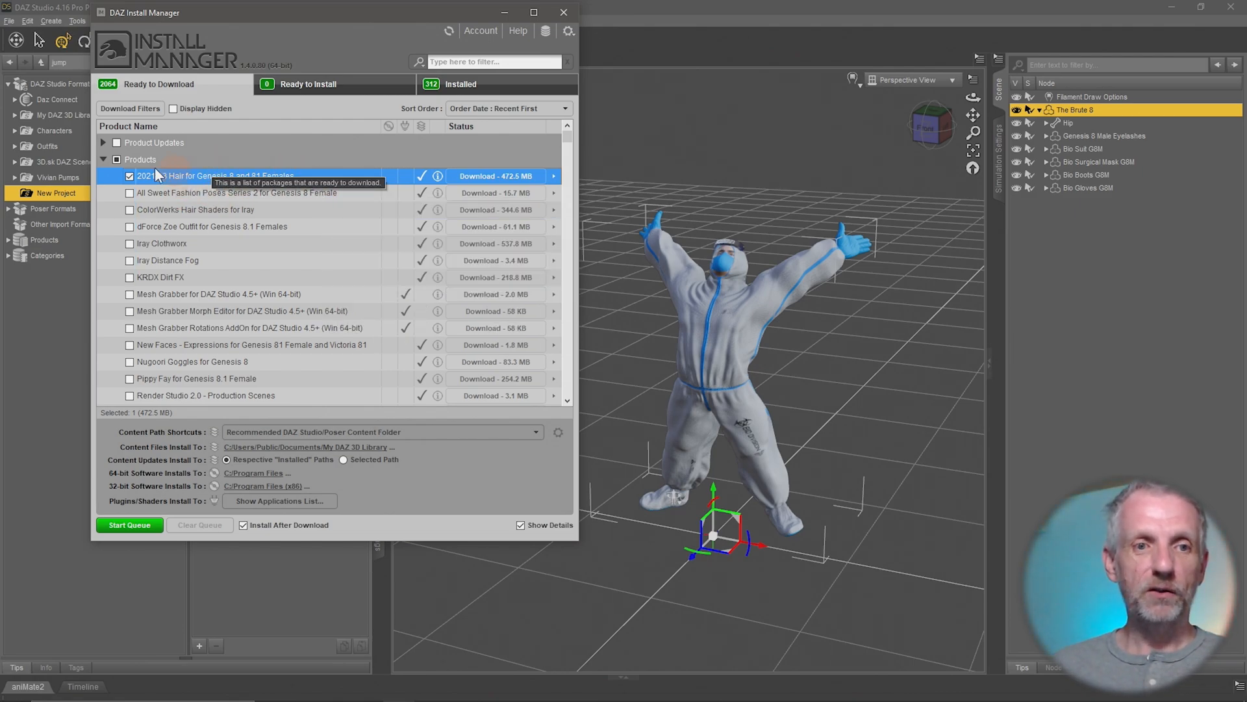
mouse_move(451, 454)
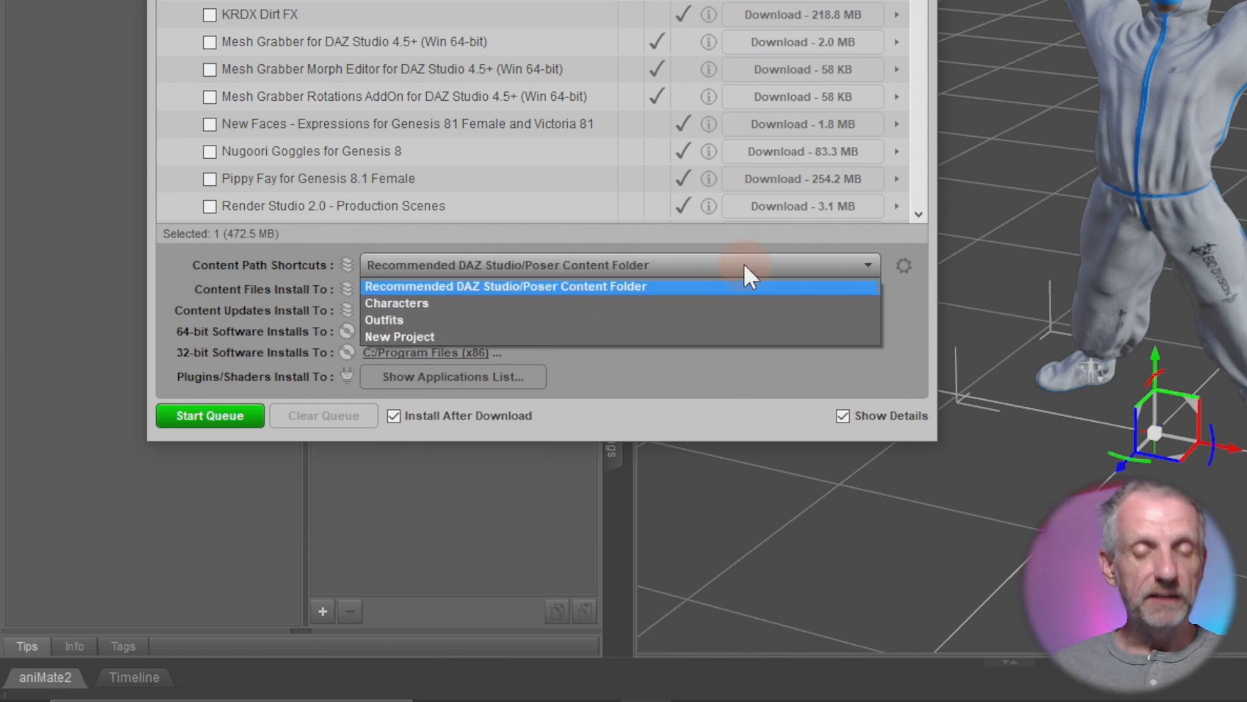
mouse_move(720, 304)
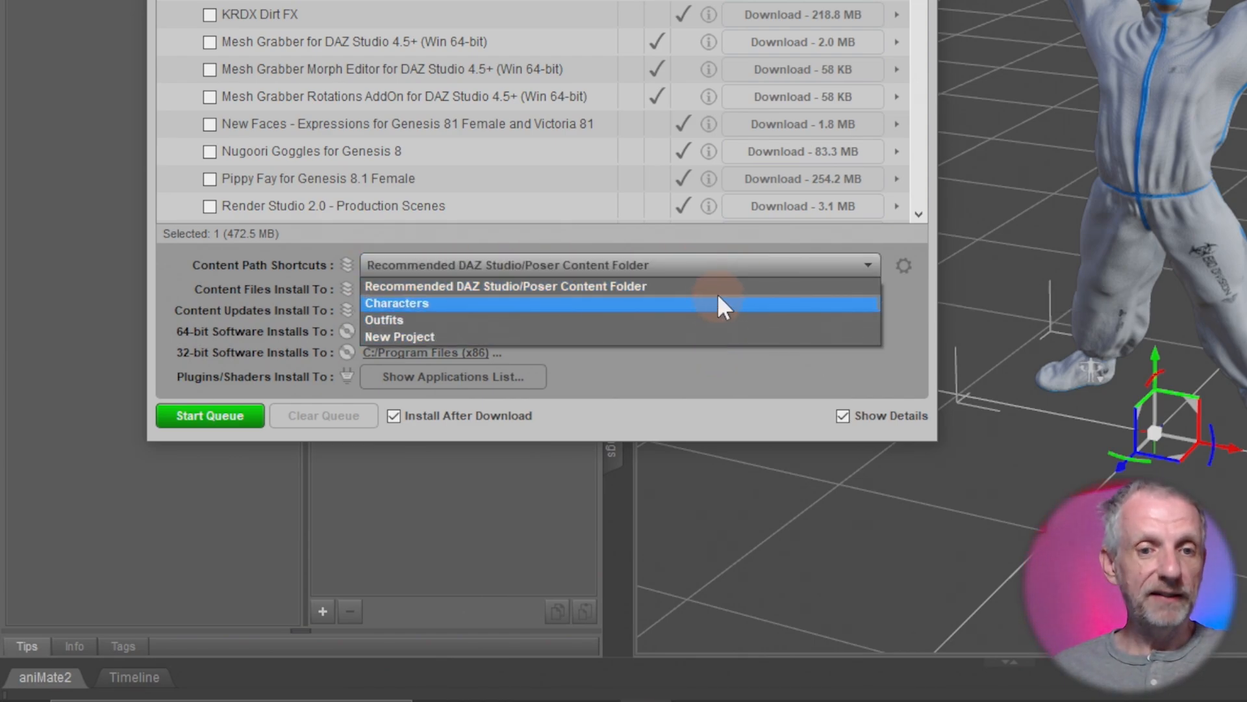
mouse_move(730, 295)
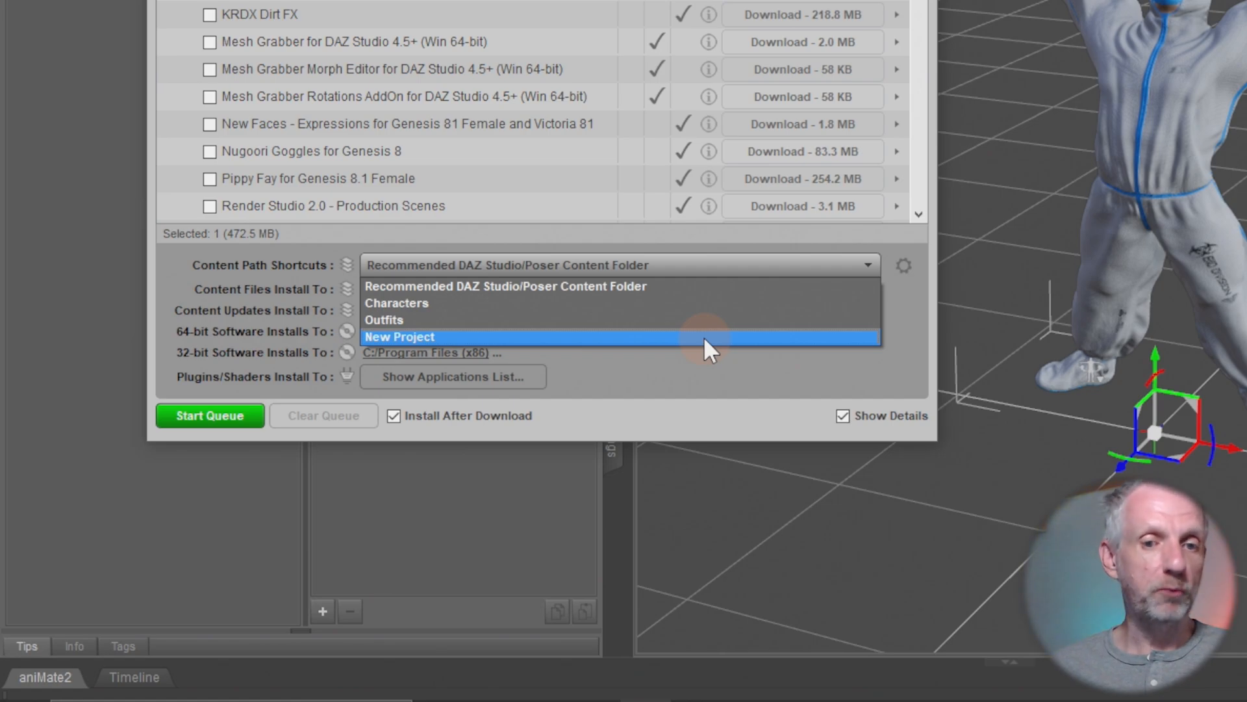
click(400, 336)
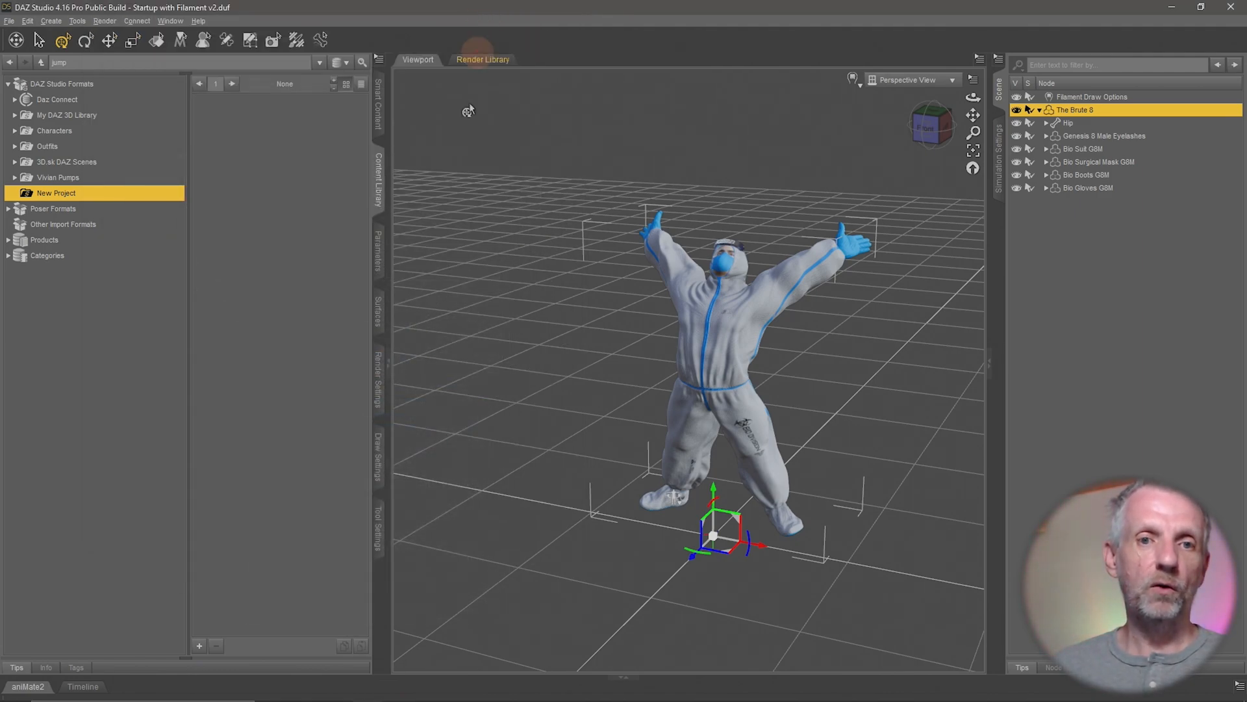
mouse_move(229, 394)
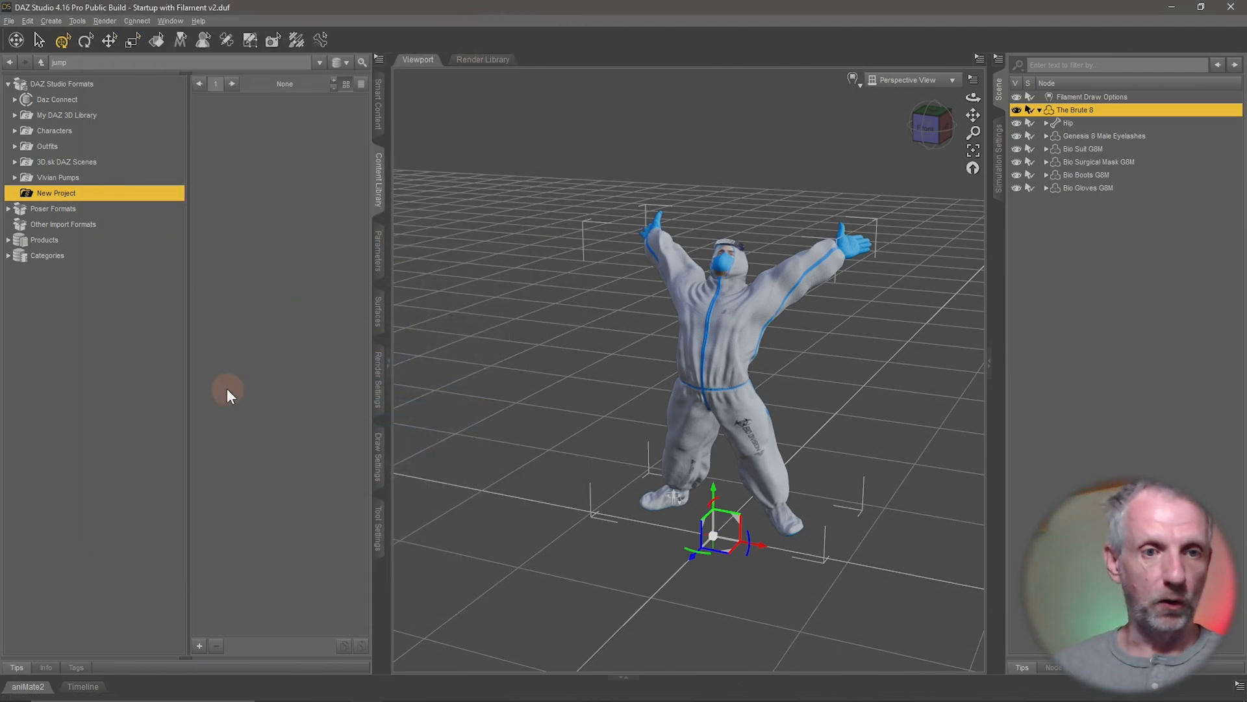
mouse_move(107, 199)
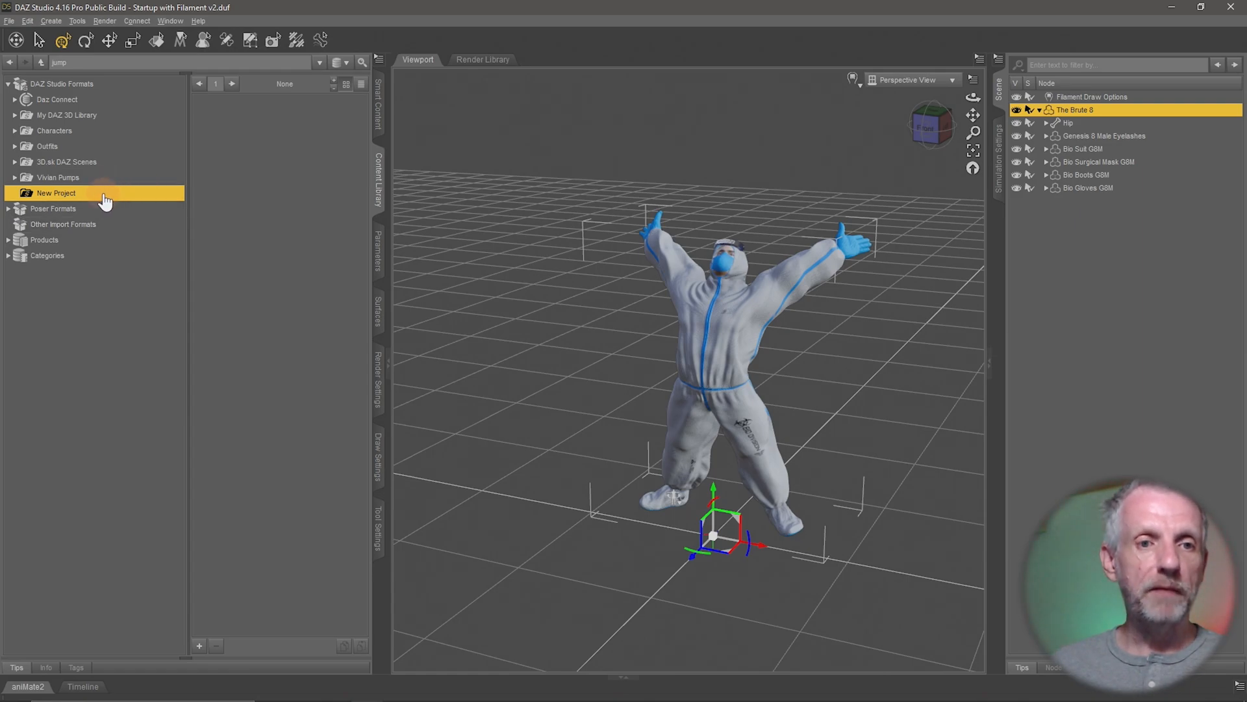
mouse_move(107, 196)
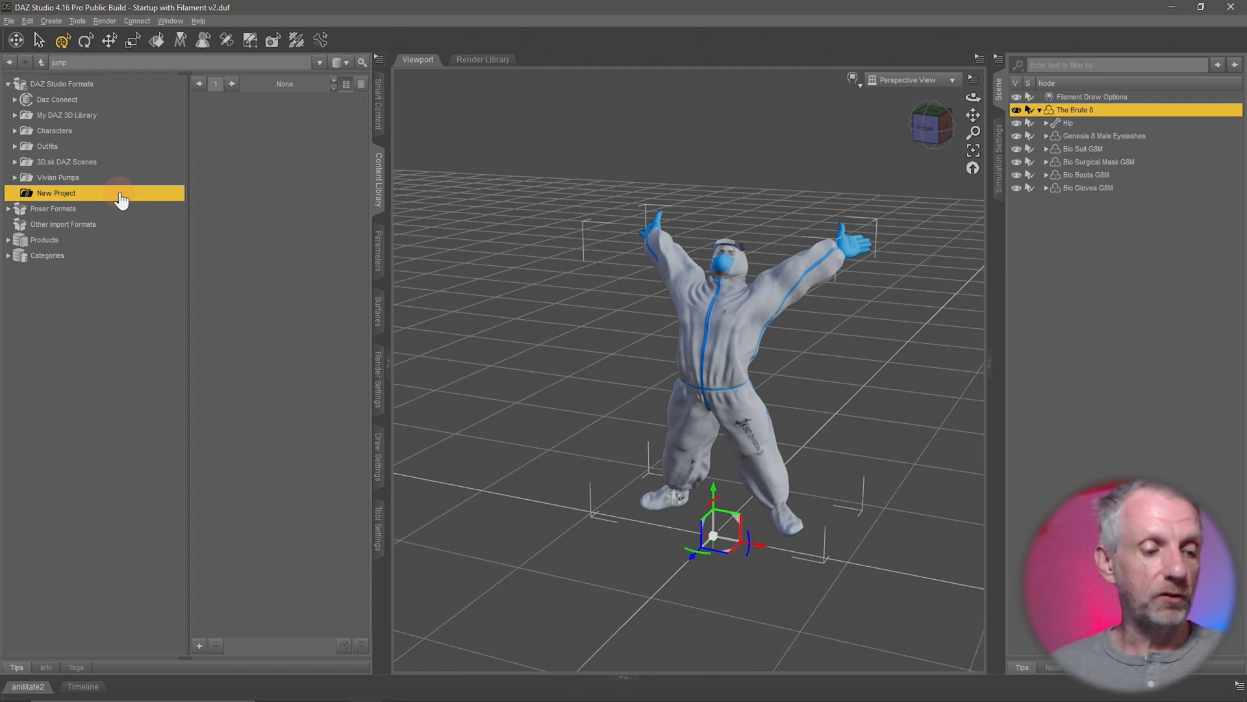
- Remove New Project as a base directory, then browse the Characters and Outfits folders
right_click(120, 196)
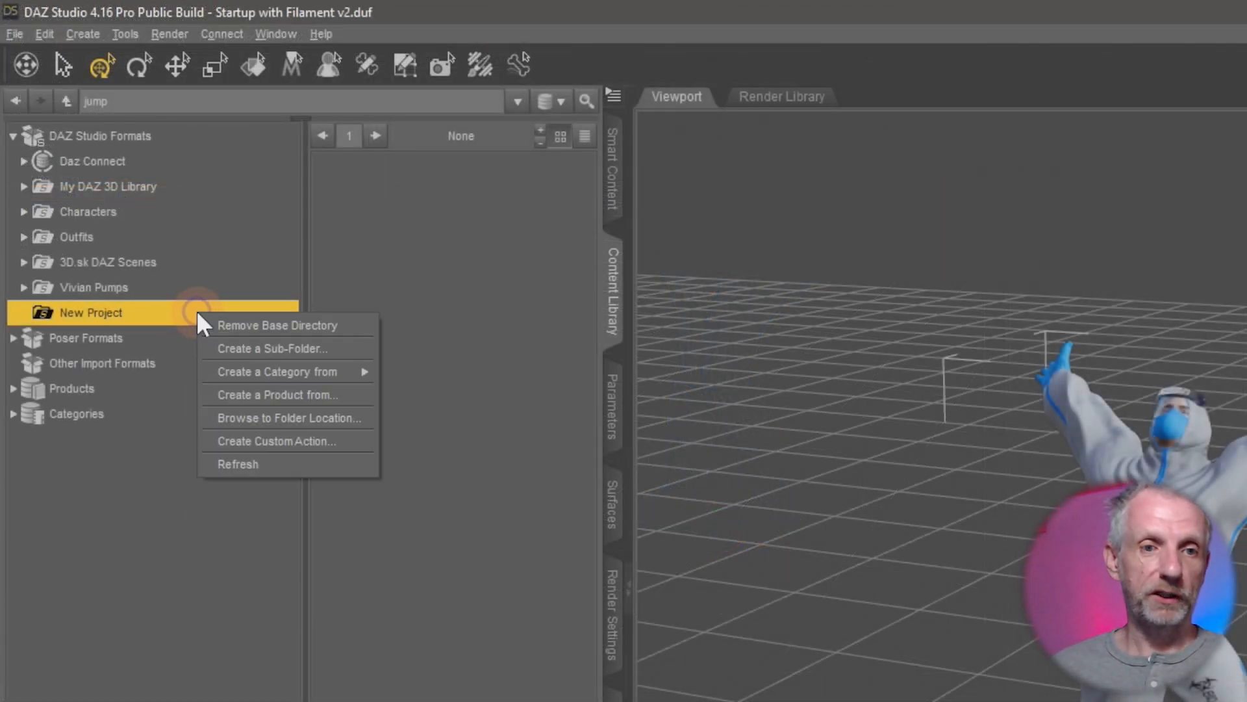
mouse_move(329, 340)
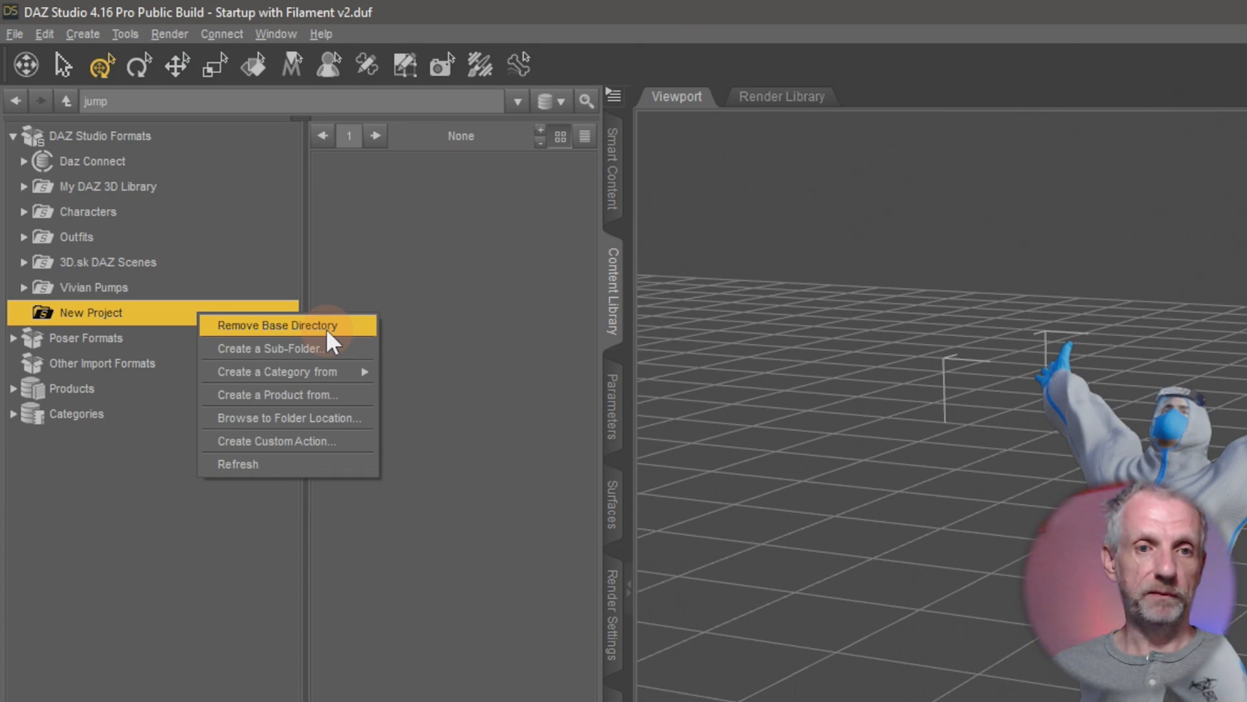
click(278, 325)
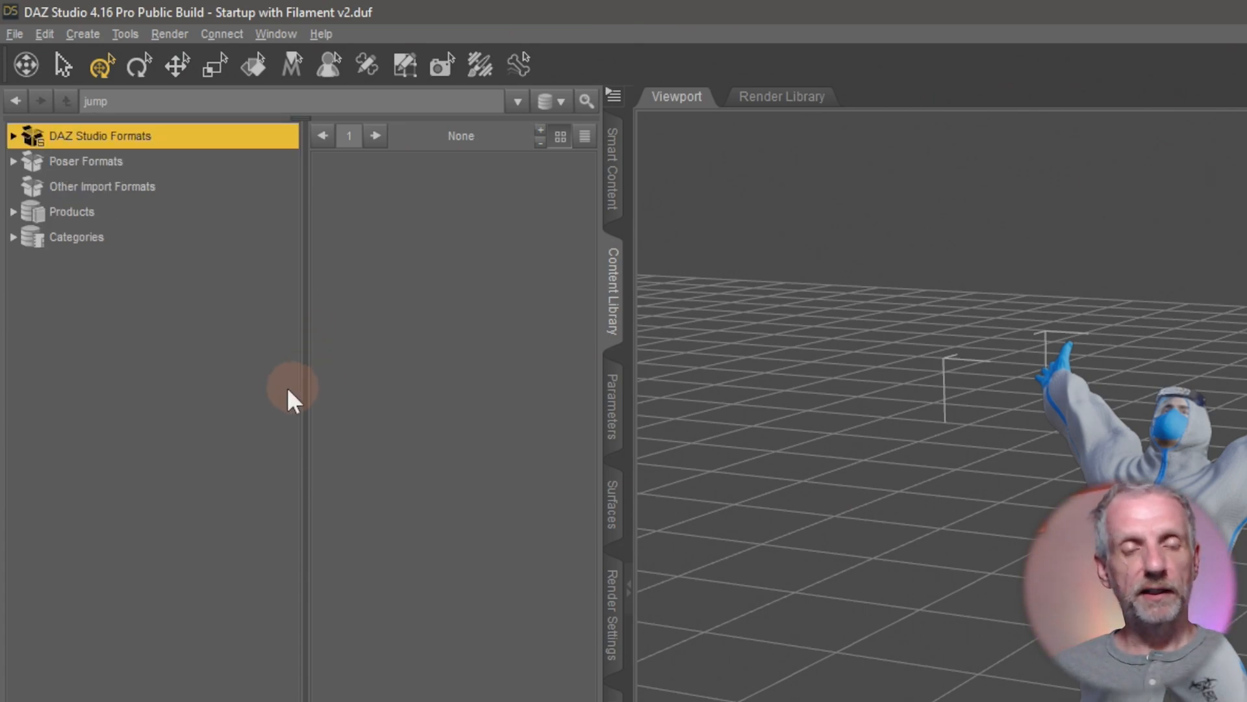
click(14, 135)
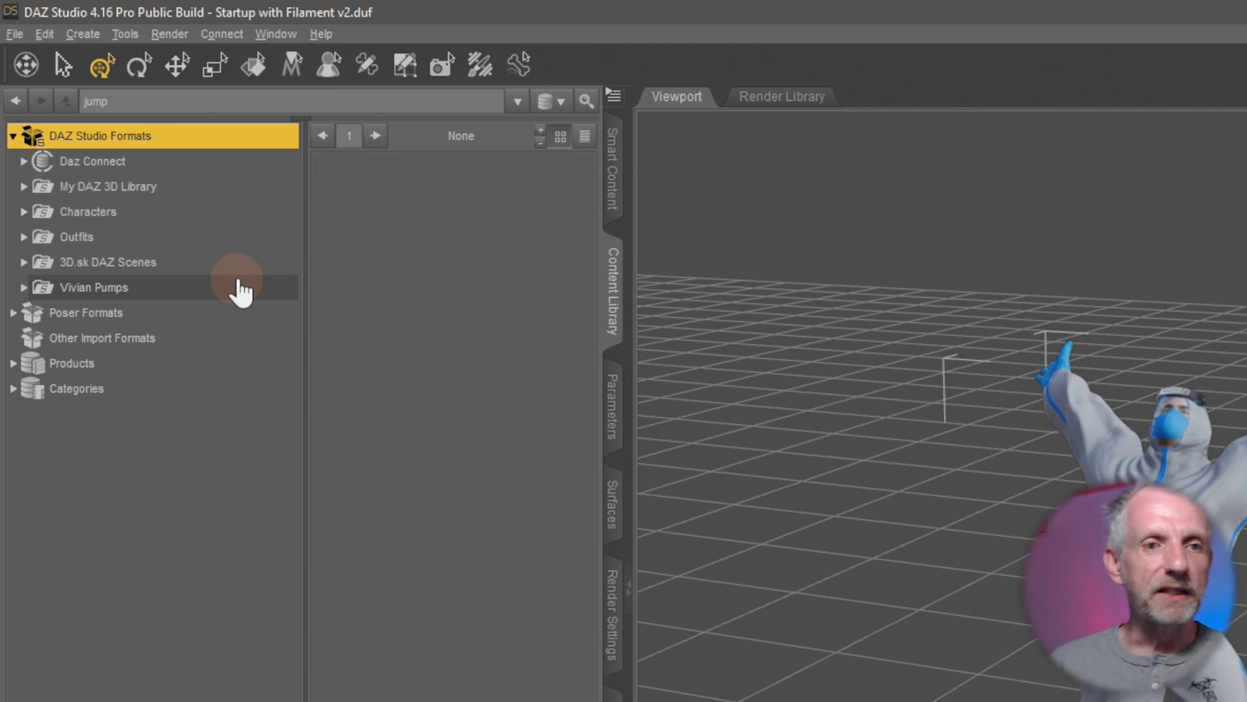
click(87, 212)
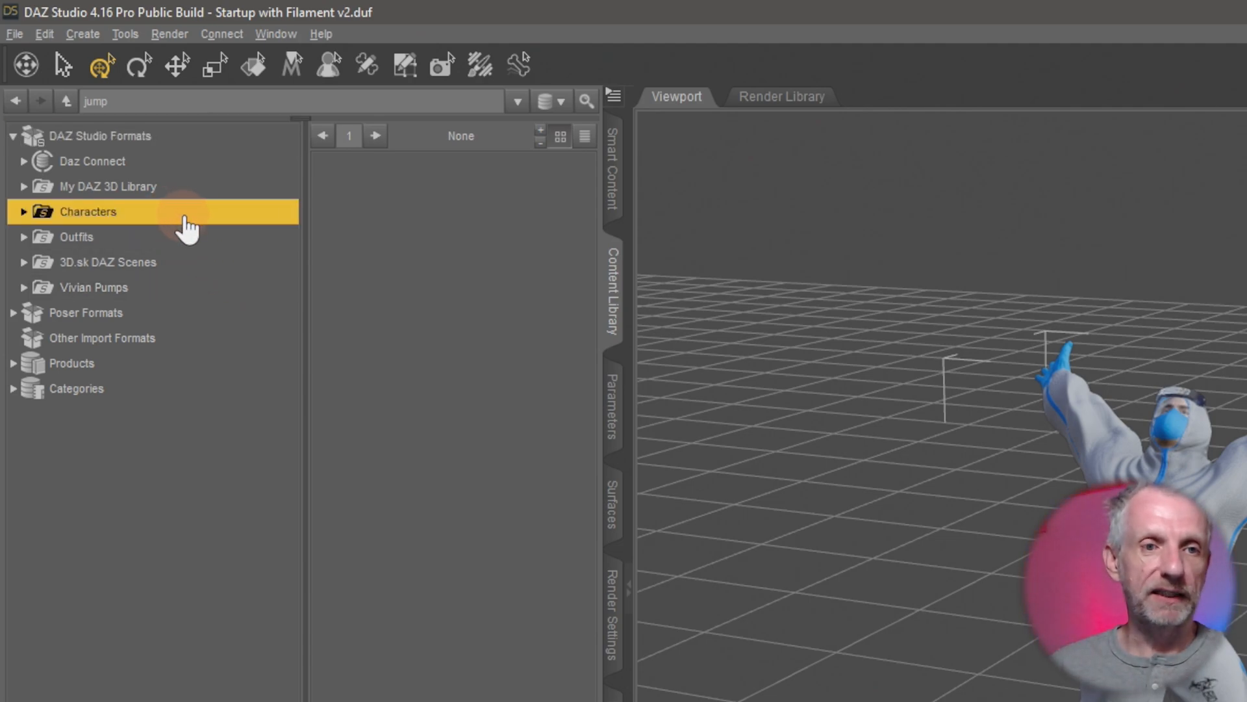
click(77, 236)
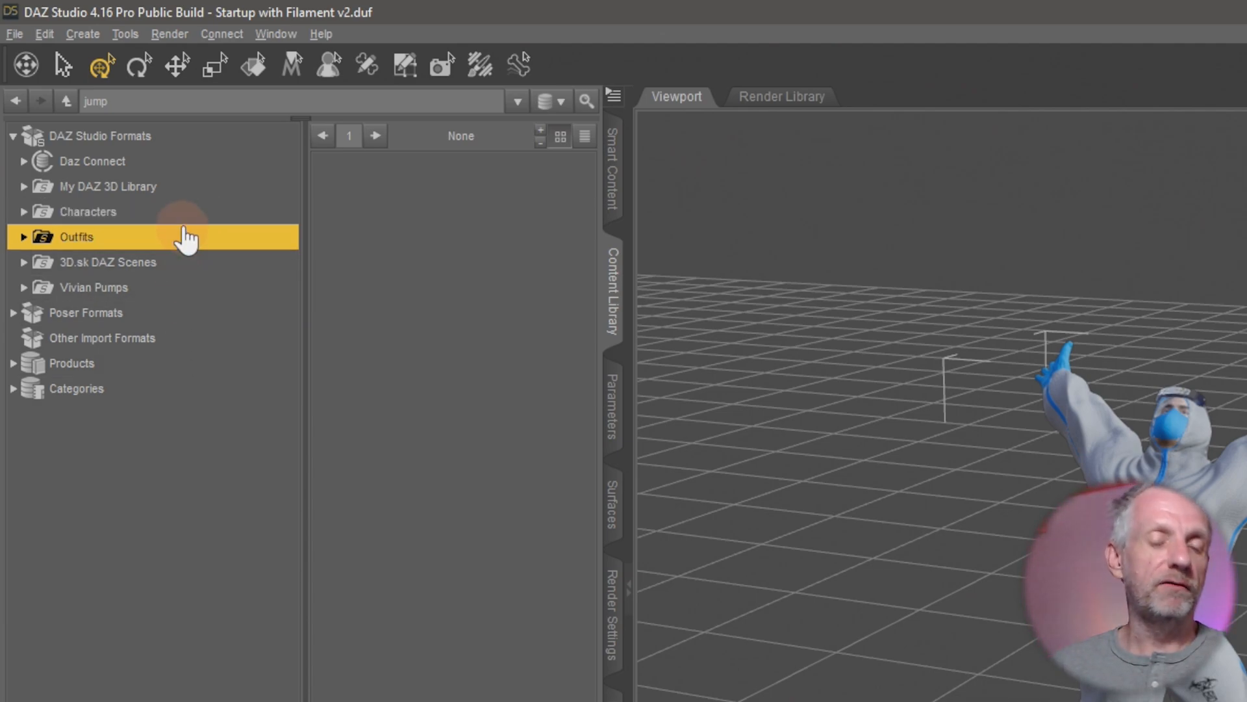
mouse_move(217, 443)
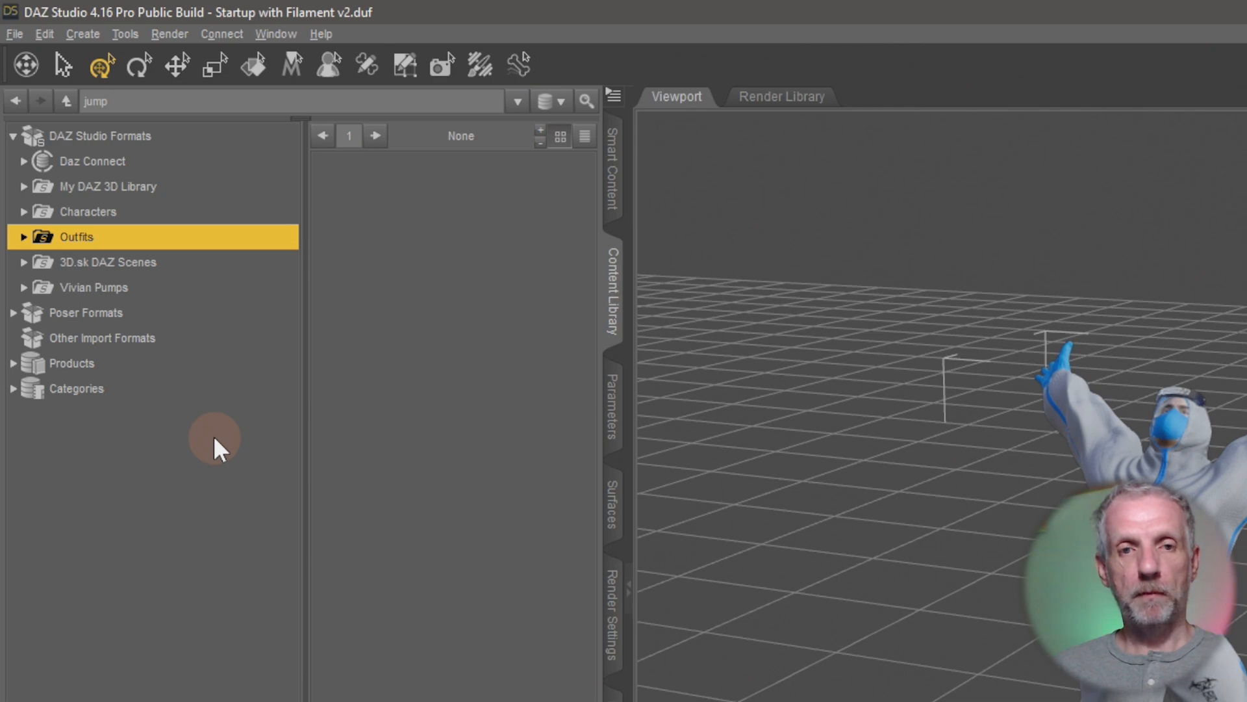
mouse_move(204, 156)
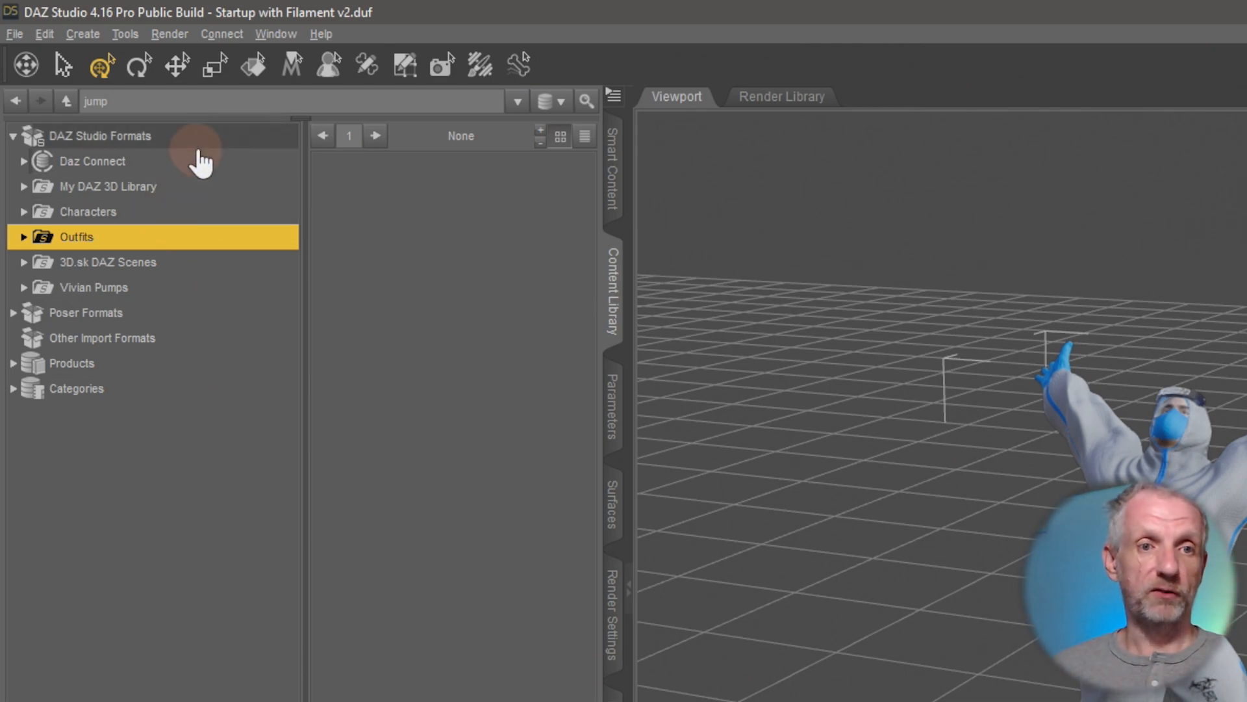
- Re-add the Desktop New Project folder as a DAZ Studio Formats base directory
right_click(99, 136)
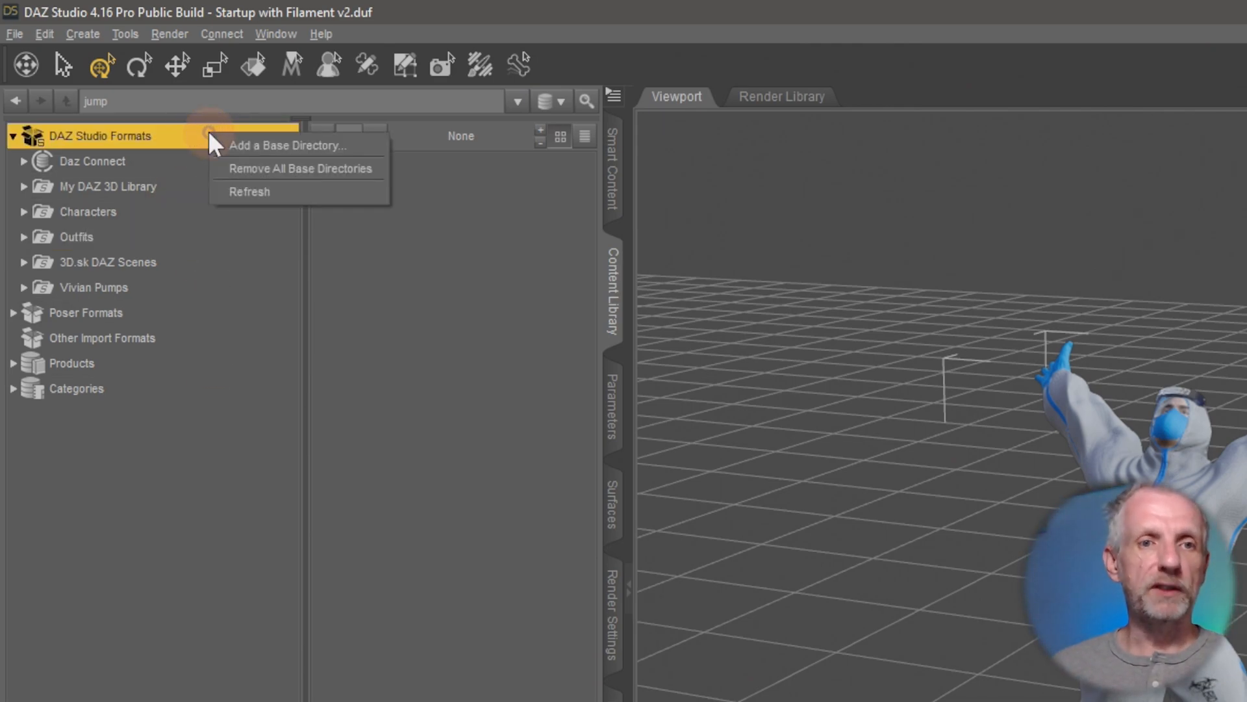
click(287, 145)
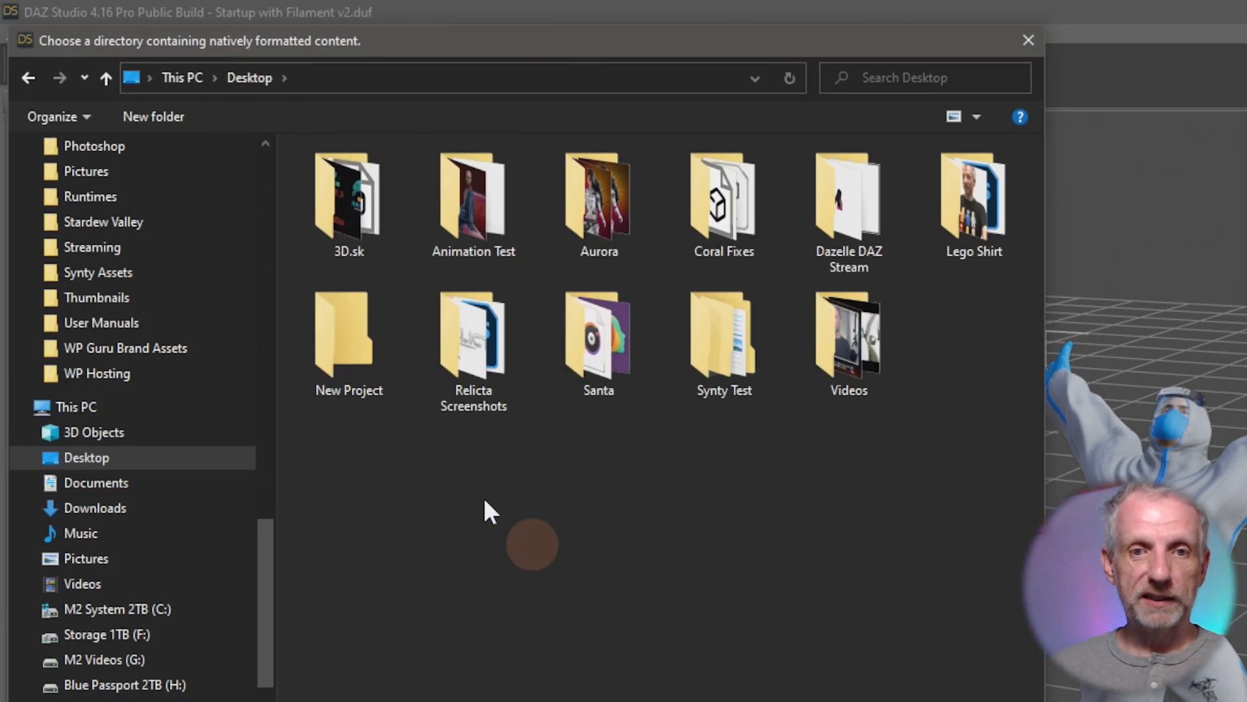
click(473, 334)
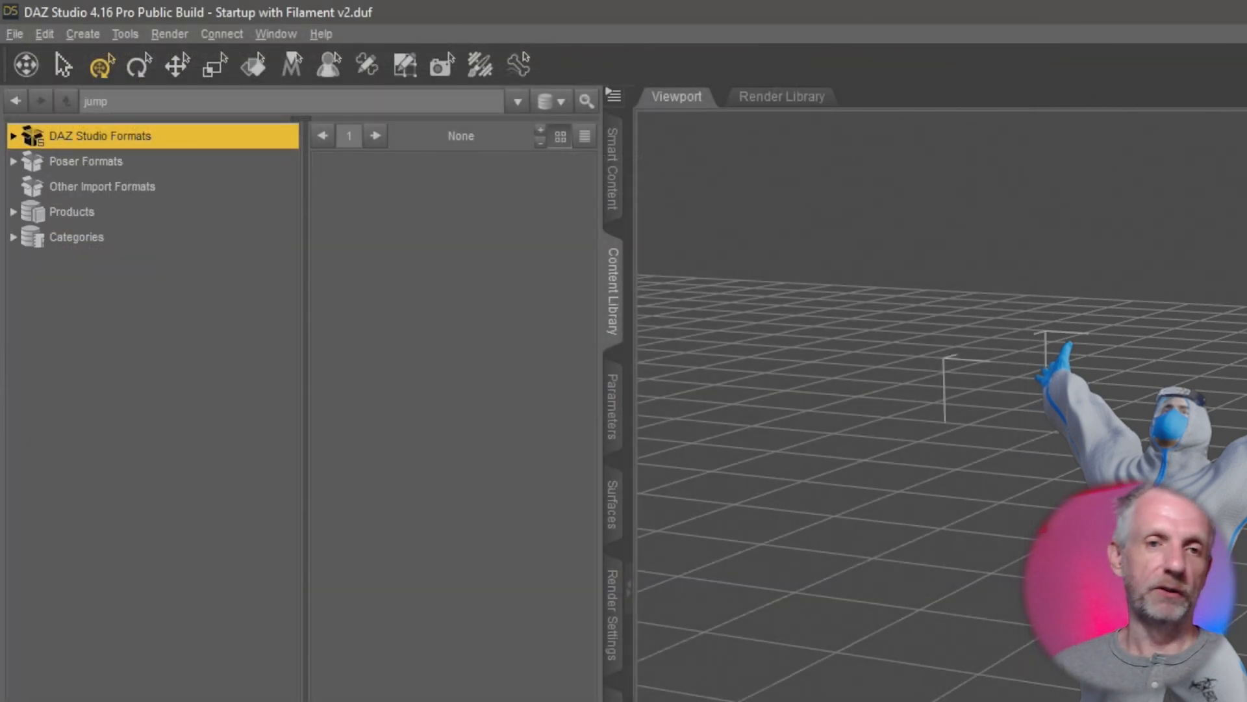
mouse_move(167, 151)
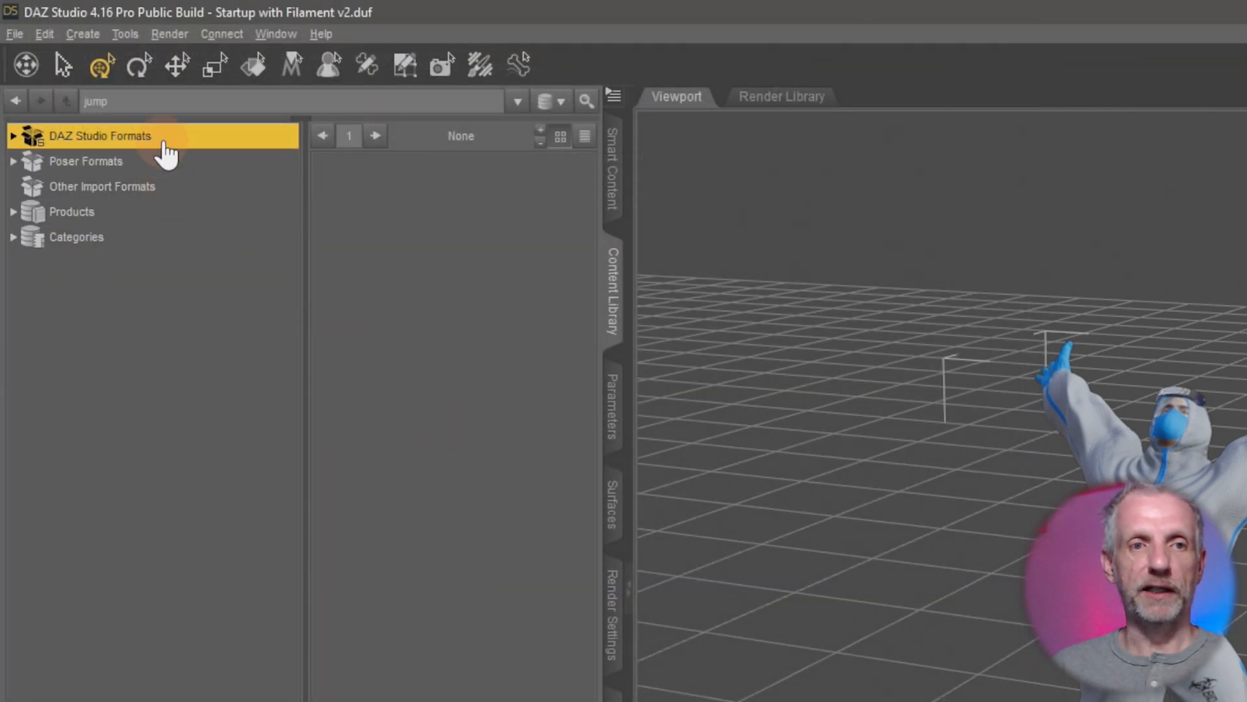
- Expand DAZ Studio Formats in the Content Library to show New Project listed again
click(13, 135)
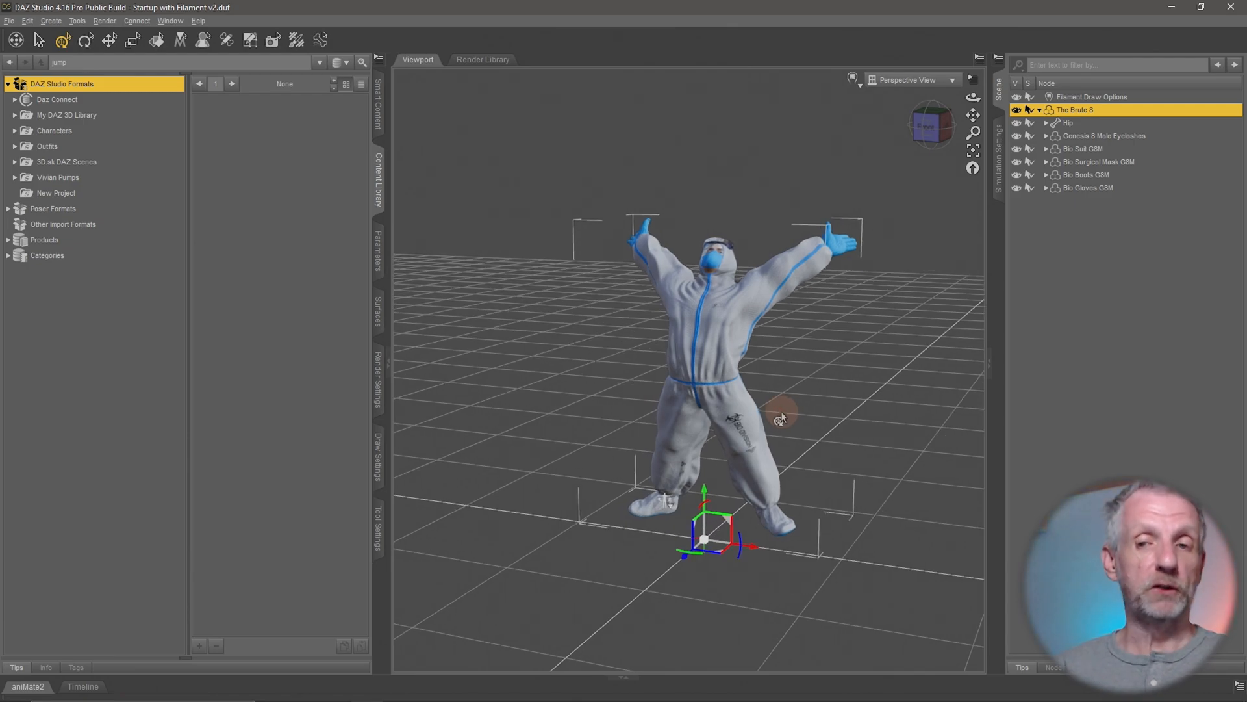
click(1201, 7)
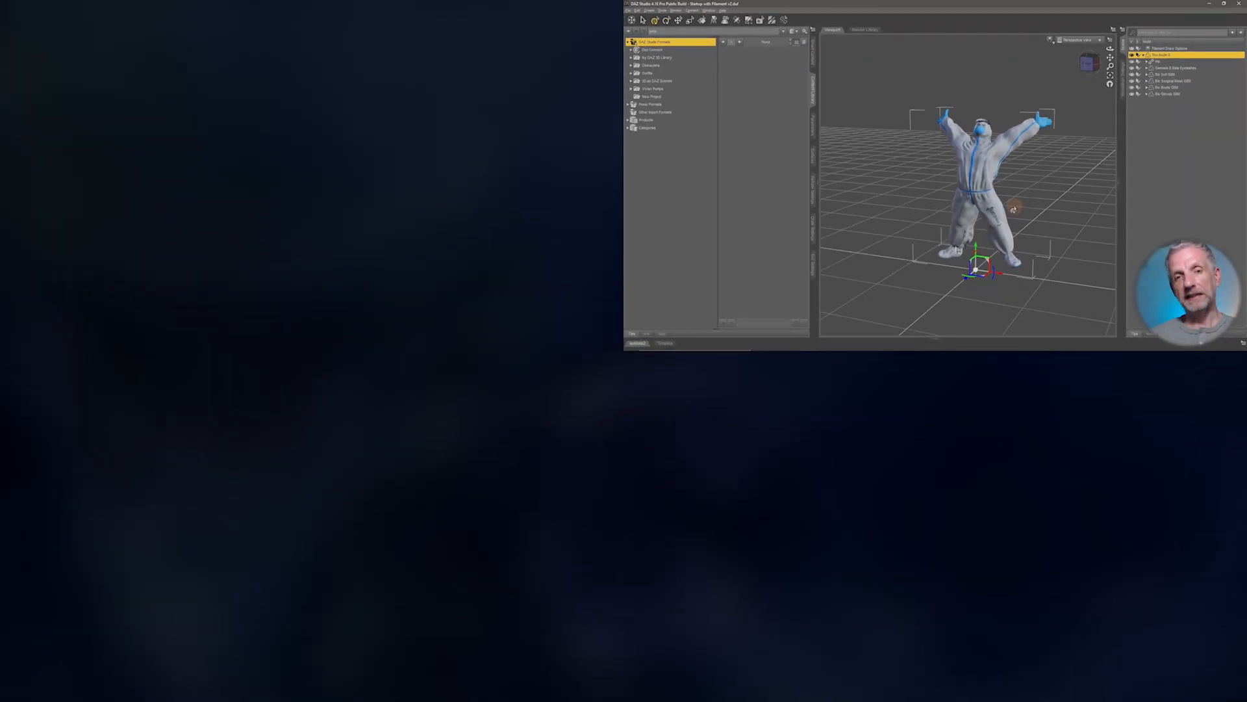